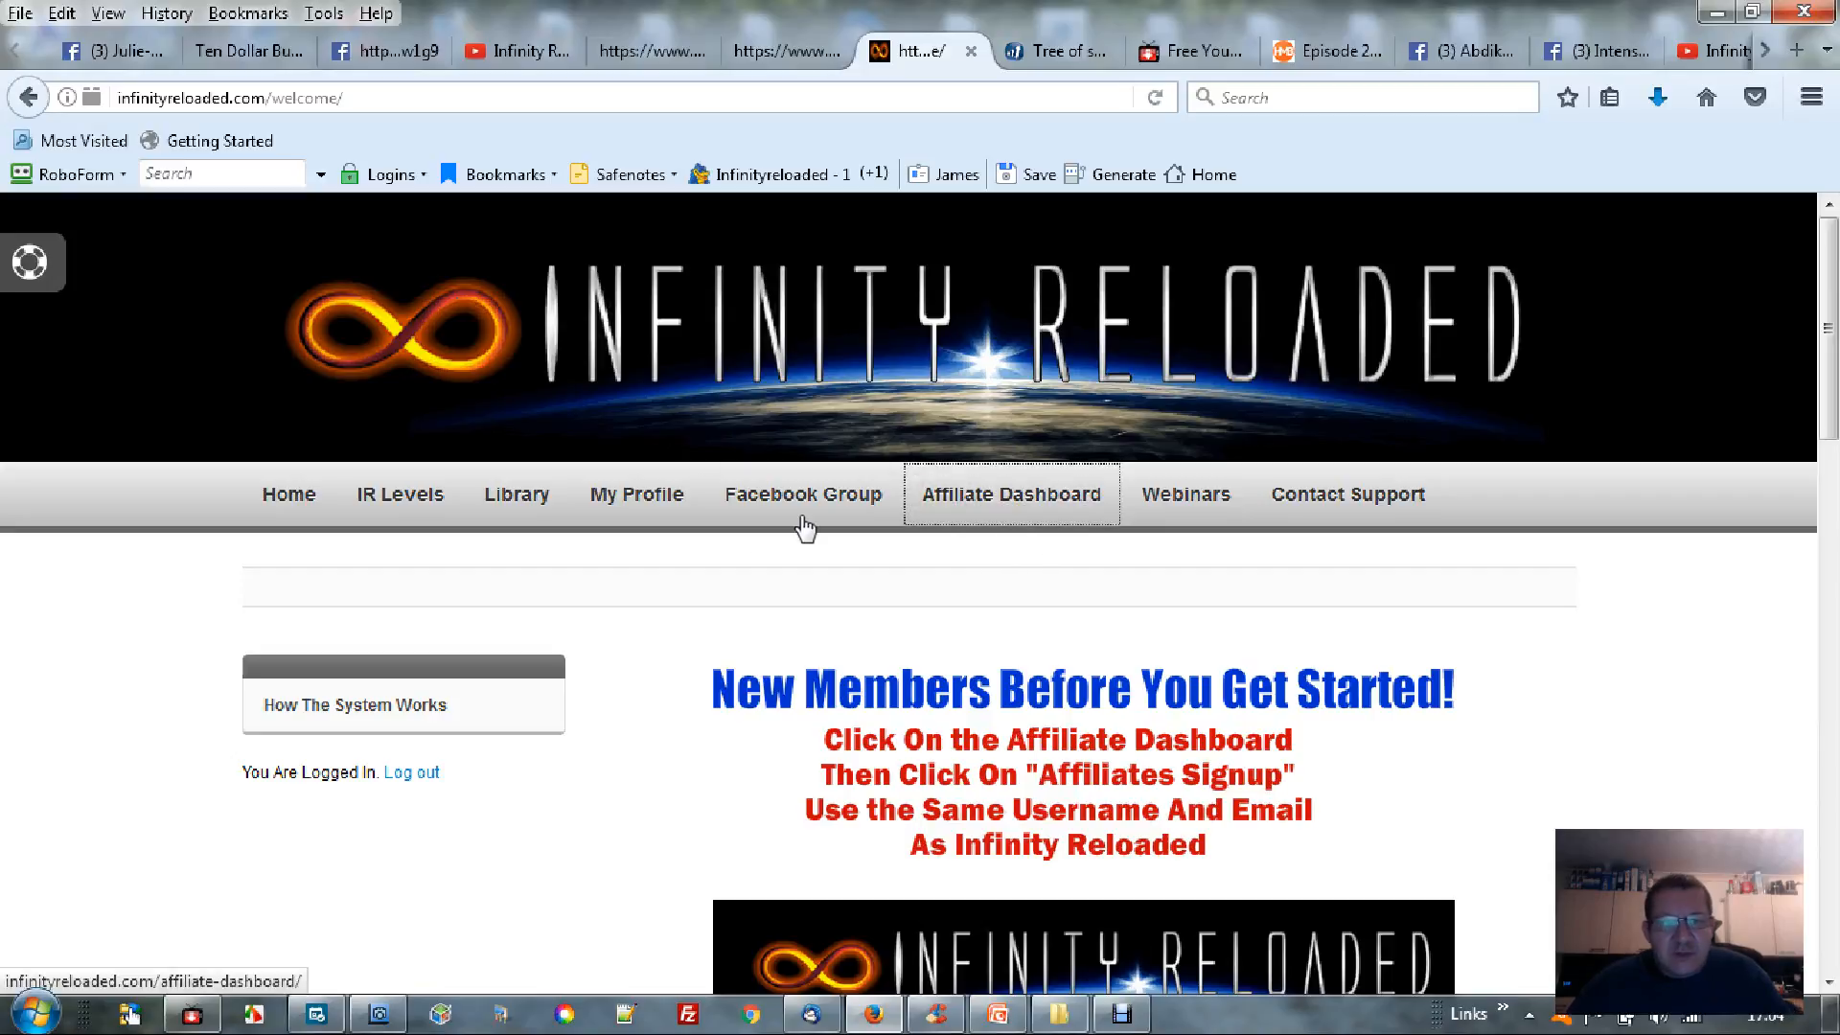
mouse_move(870, 501)
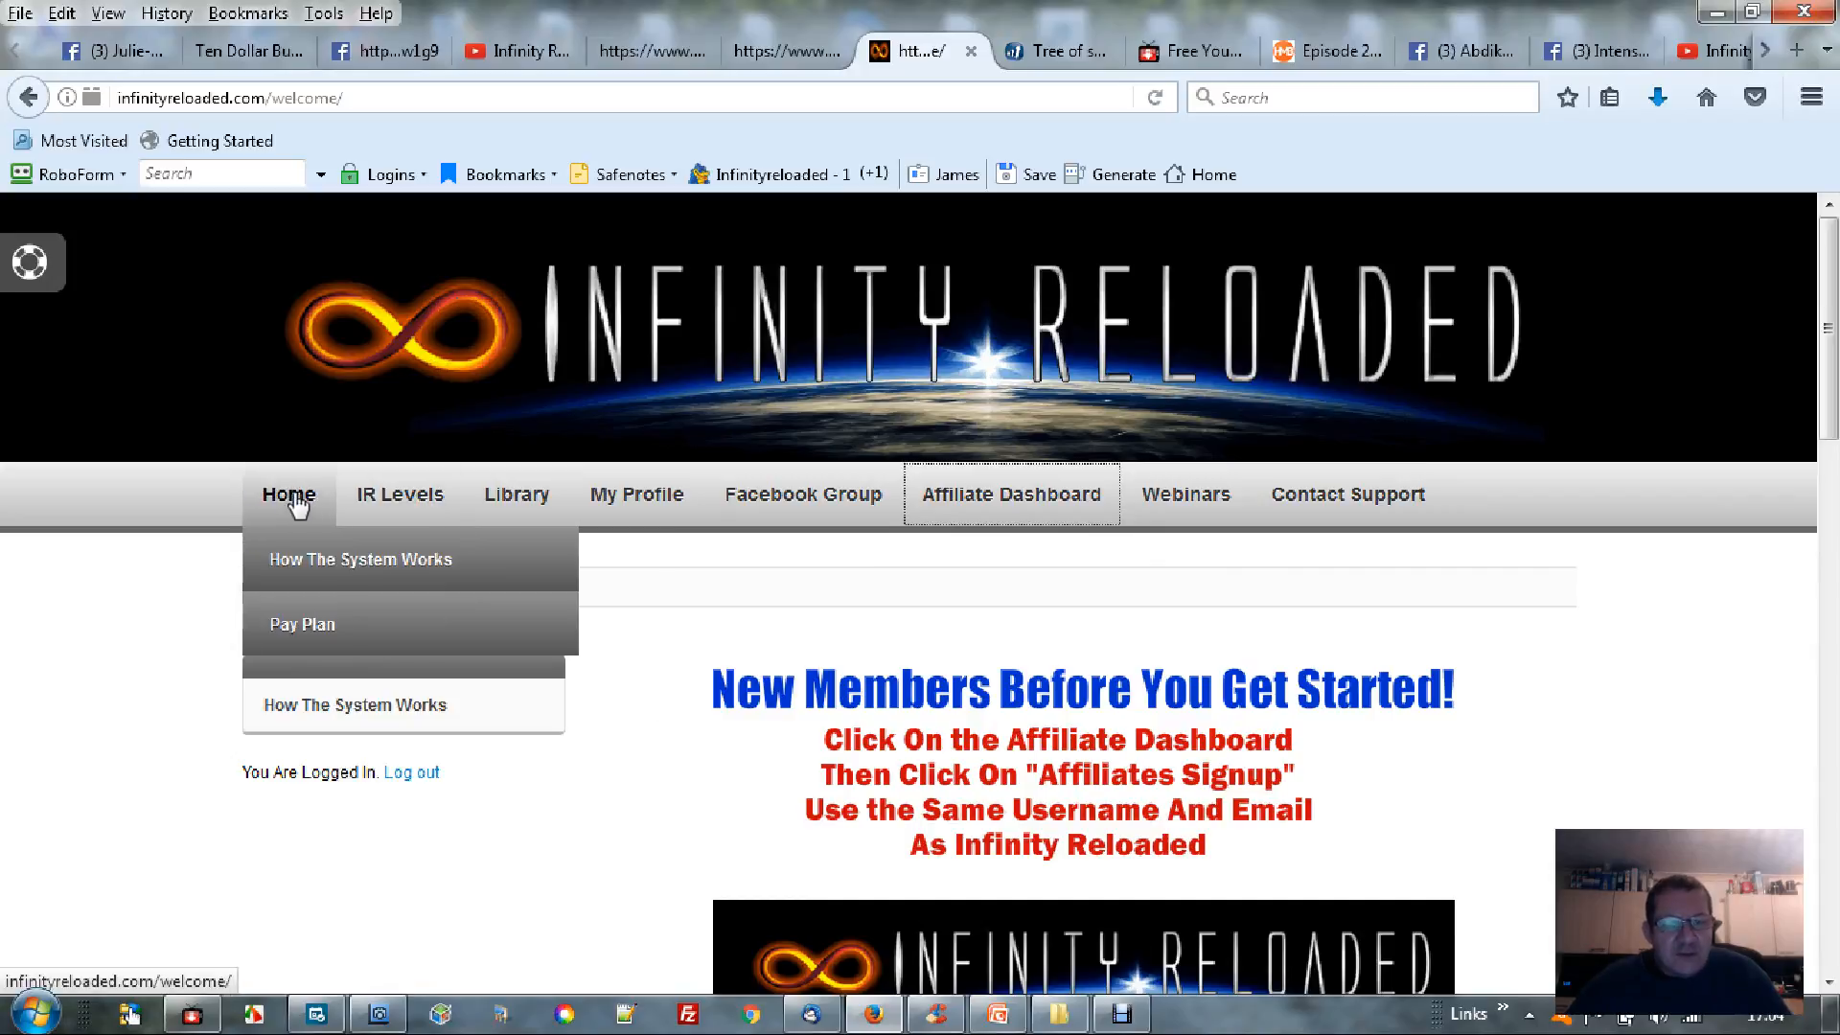
mouse_move(327, 575)
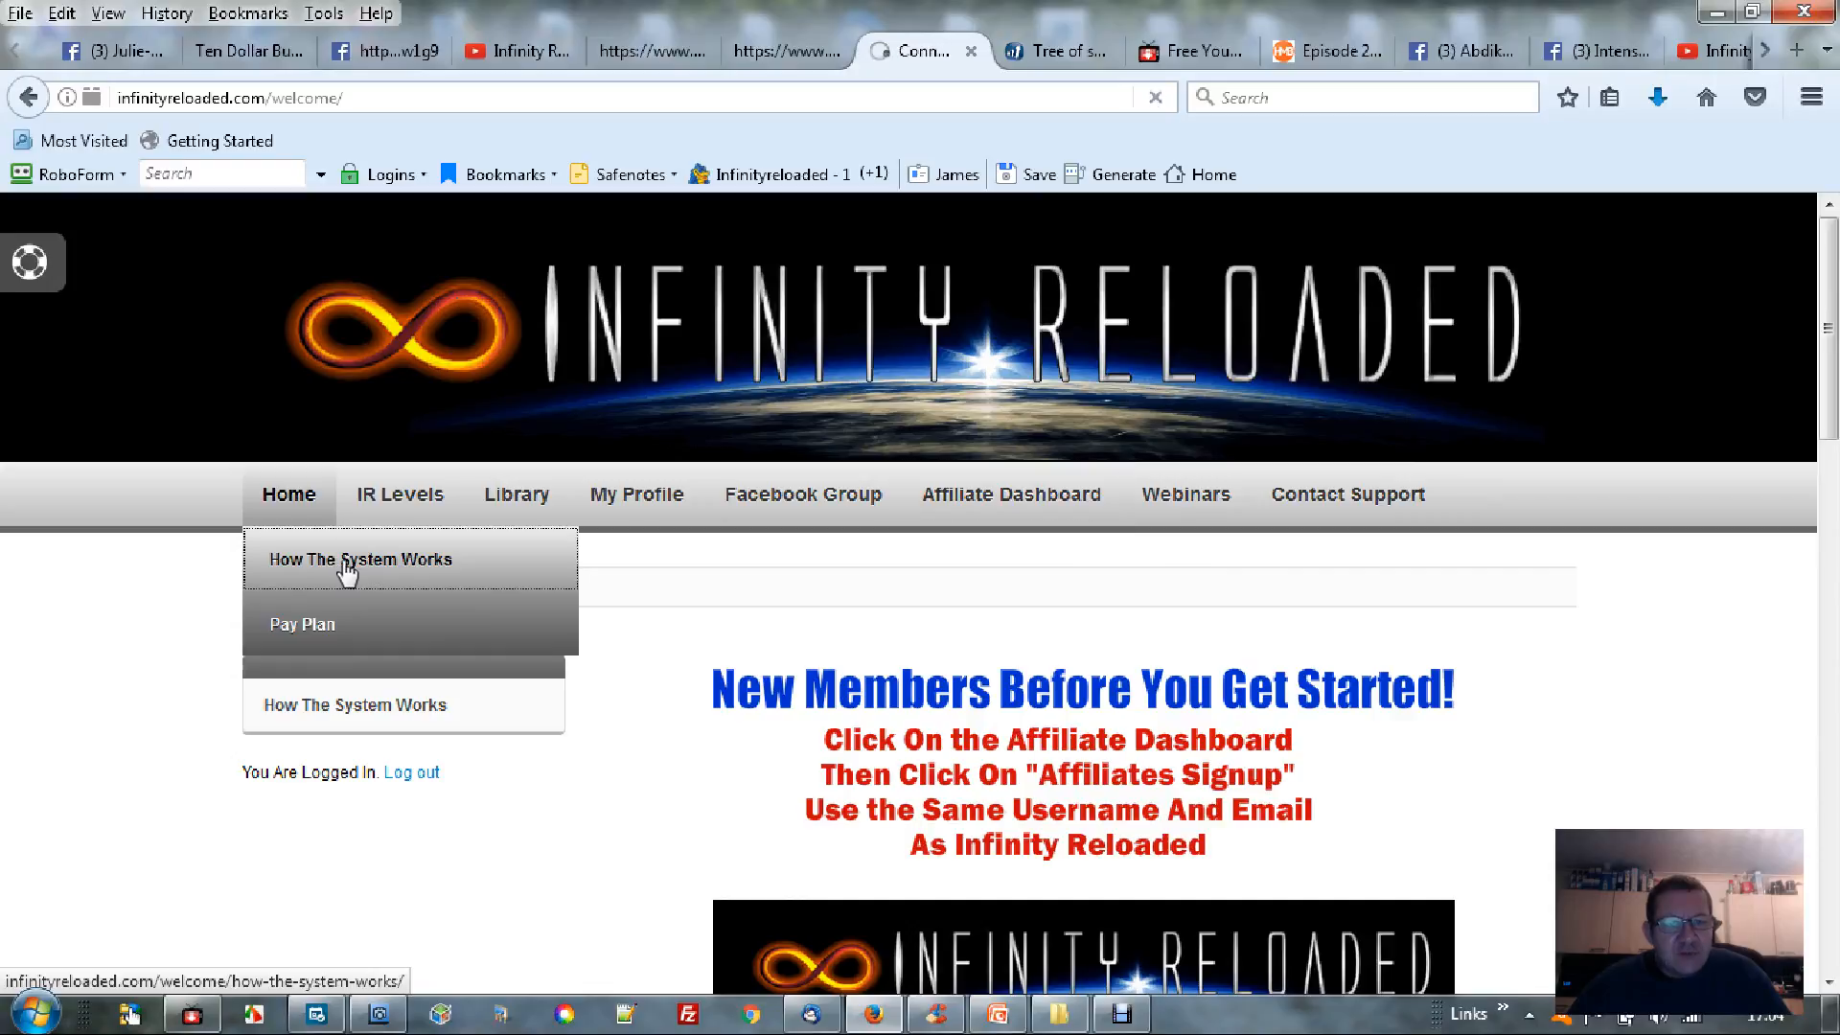
View the How The System Works page, its level prices and the embedded Pay Plan video
left_click(354, 560)
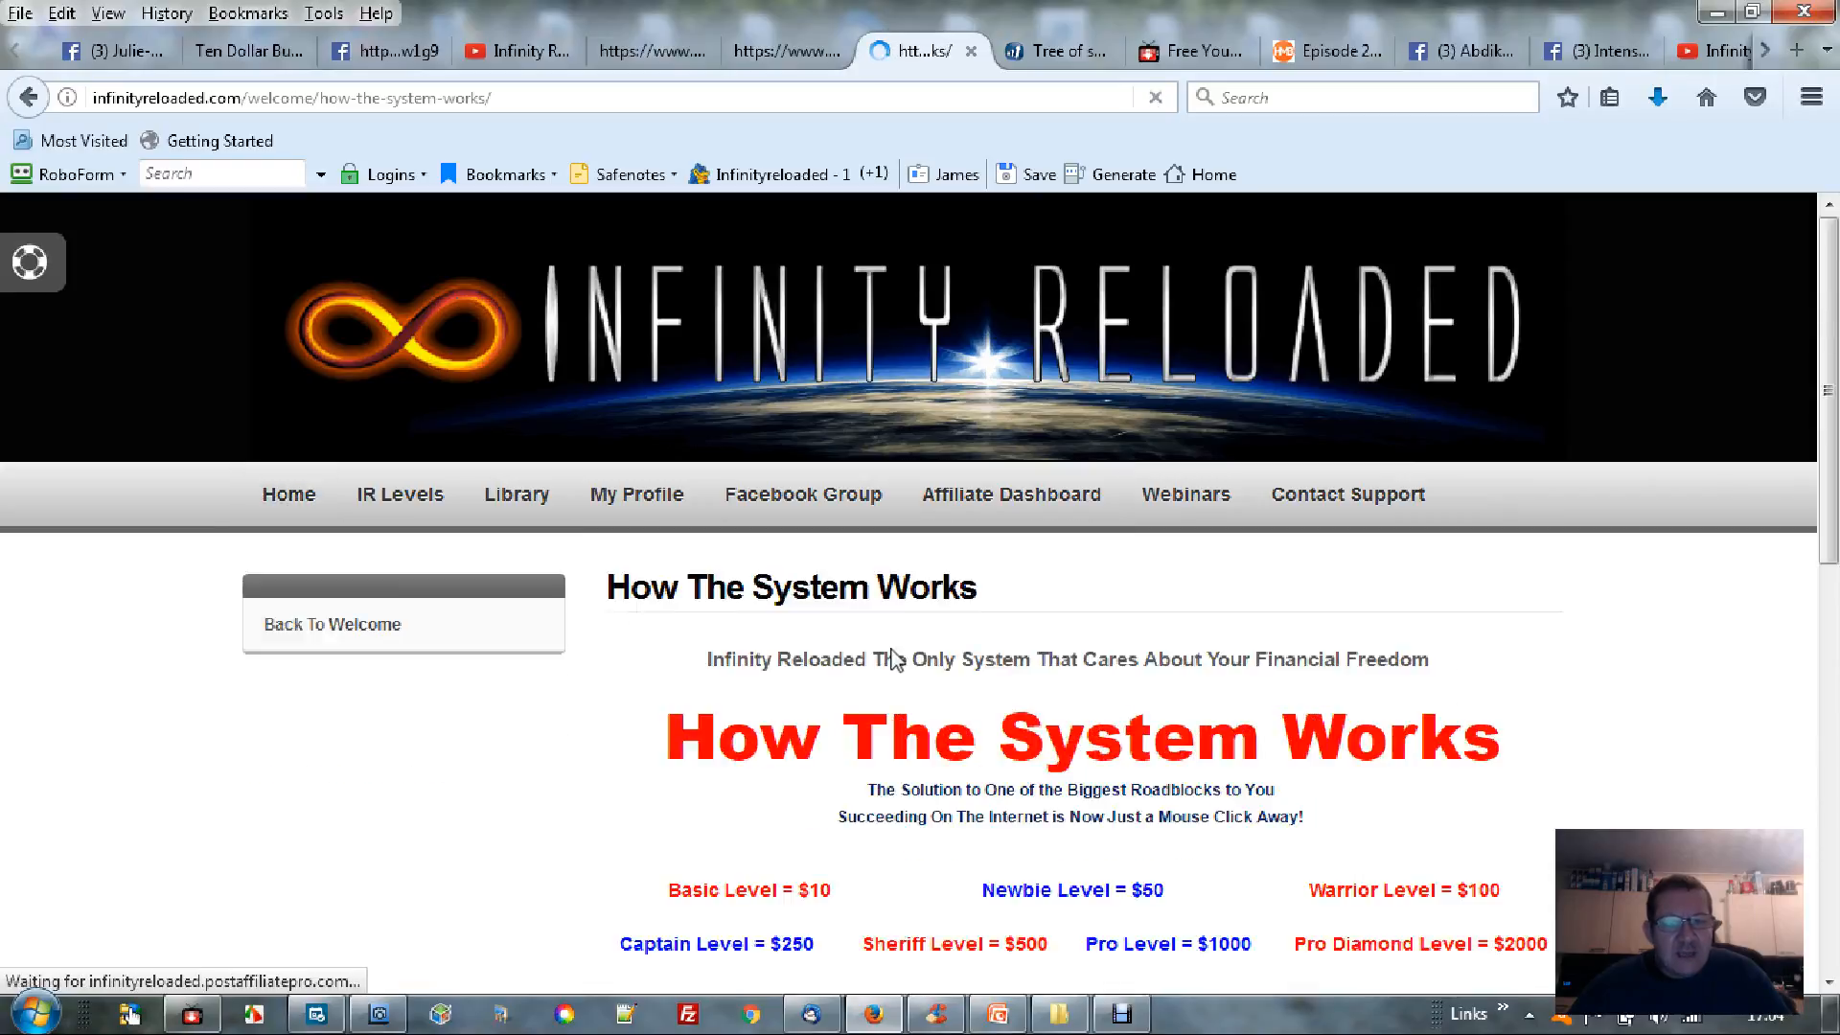
scroll("down", 3)
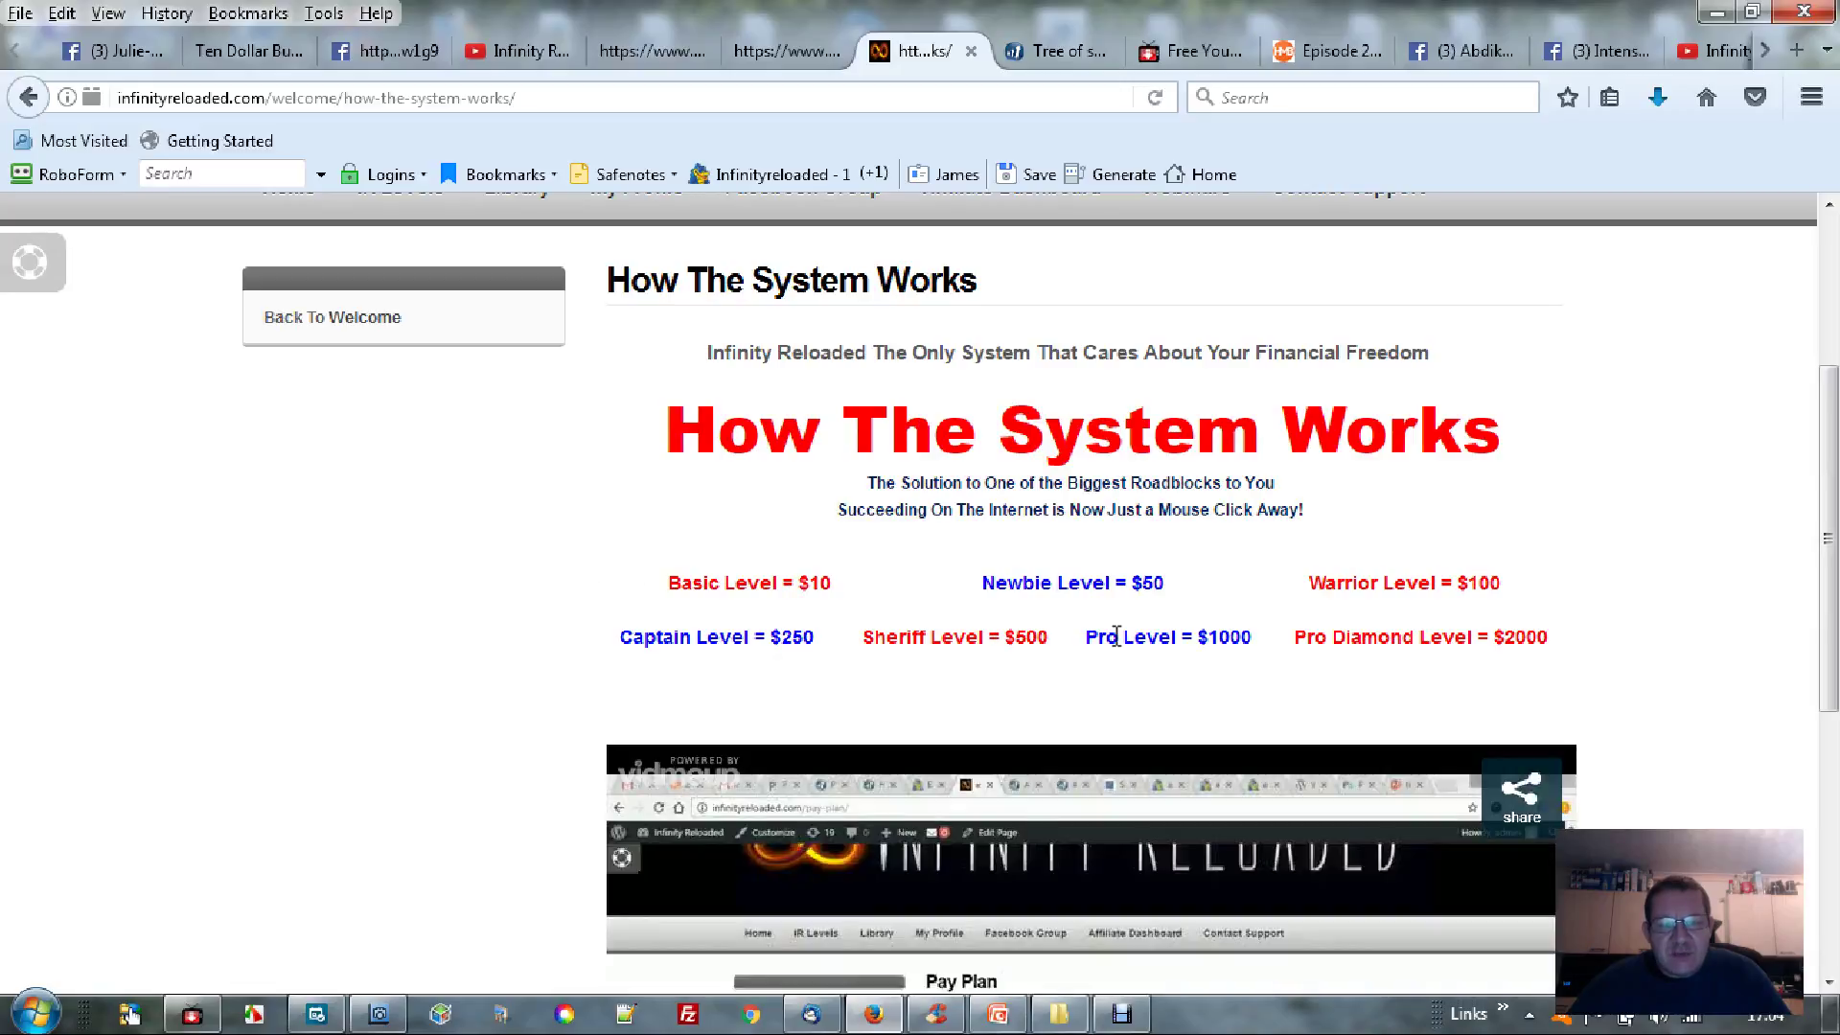
scroll("down", 3)
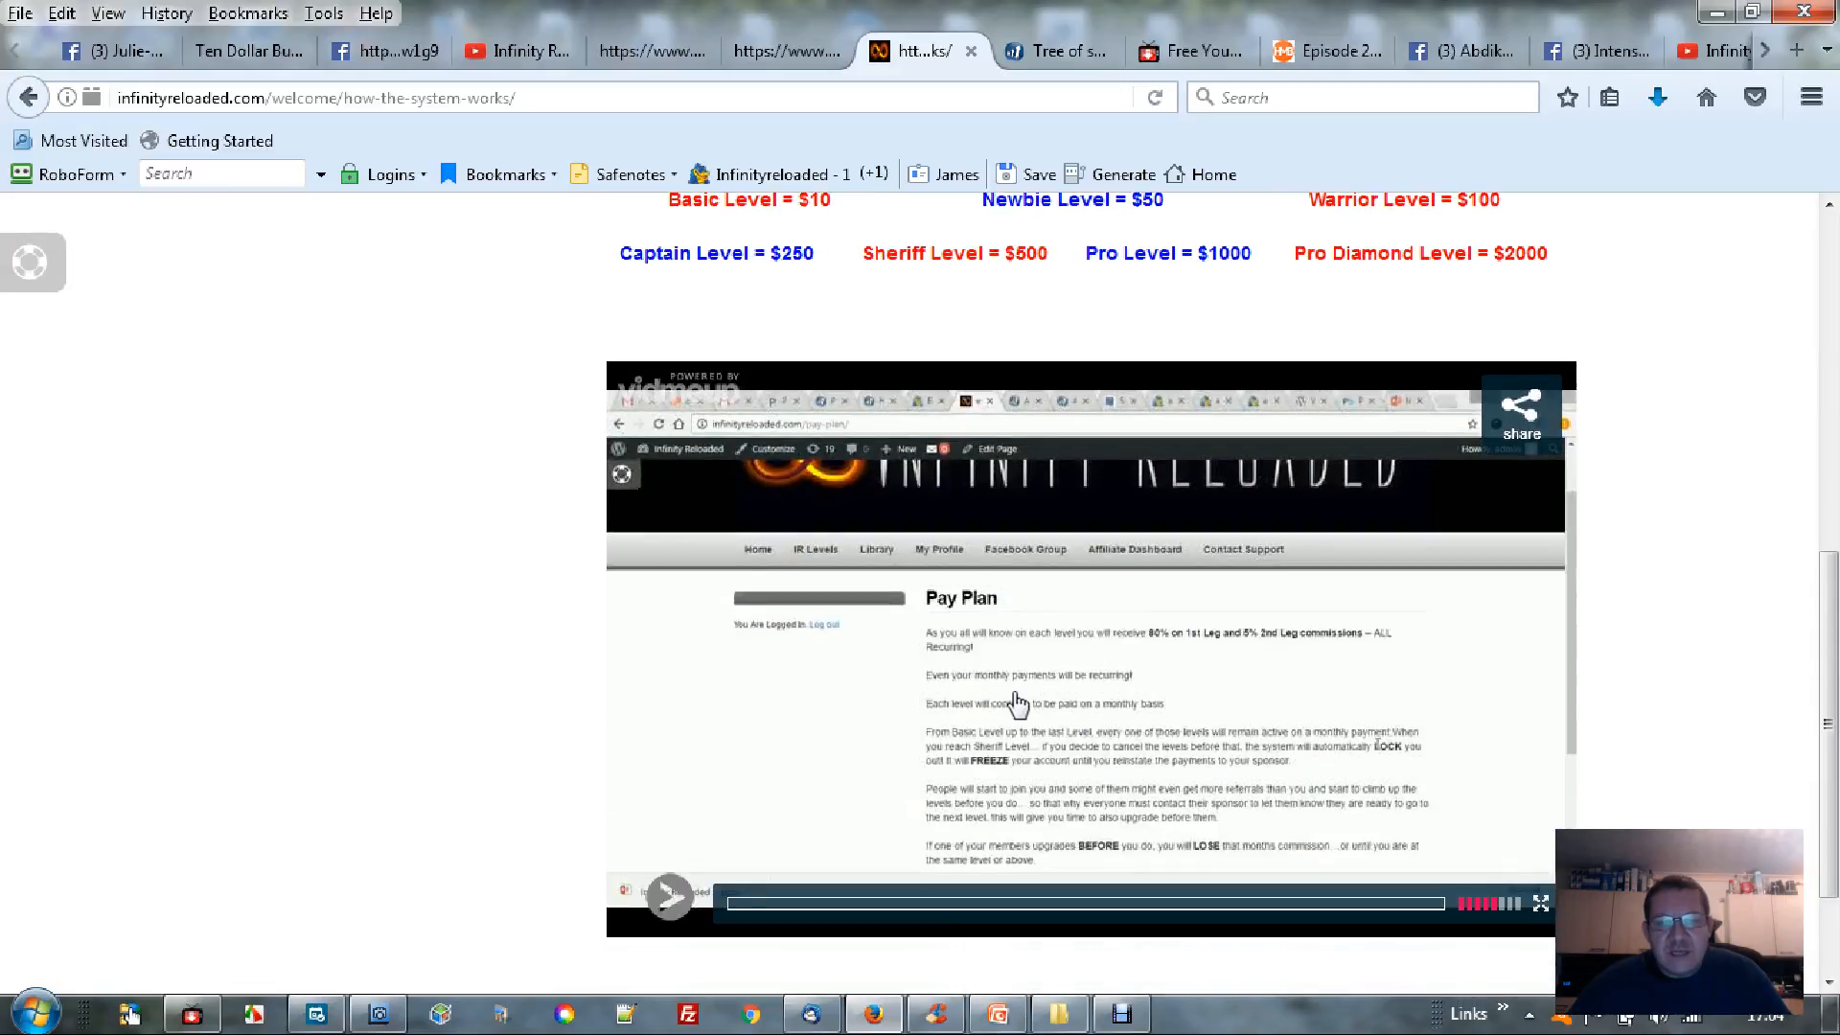
mouse_move(974, 502)
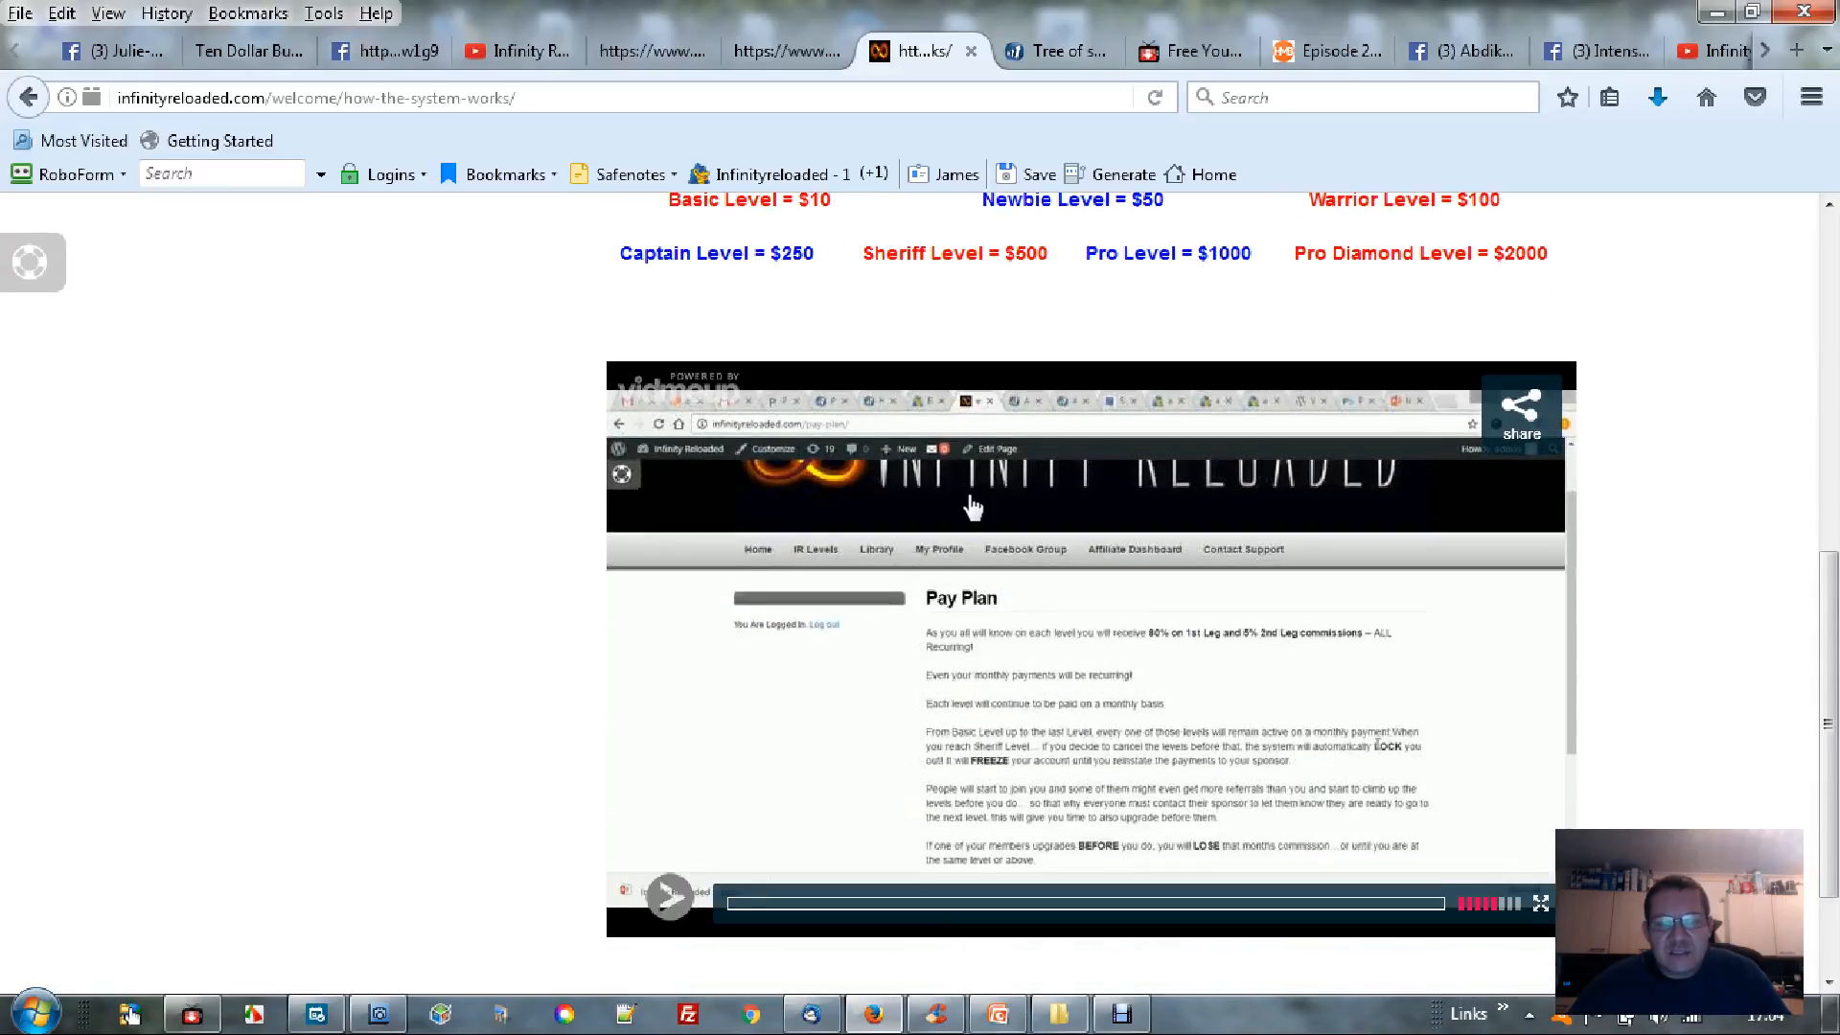
mouse_move(1196, 617)
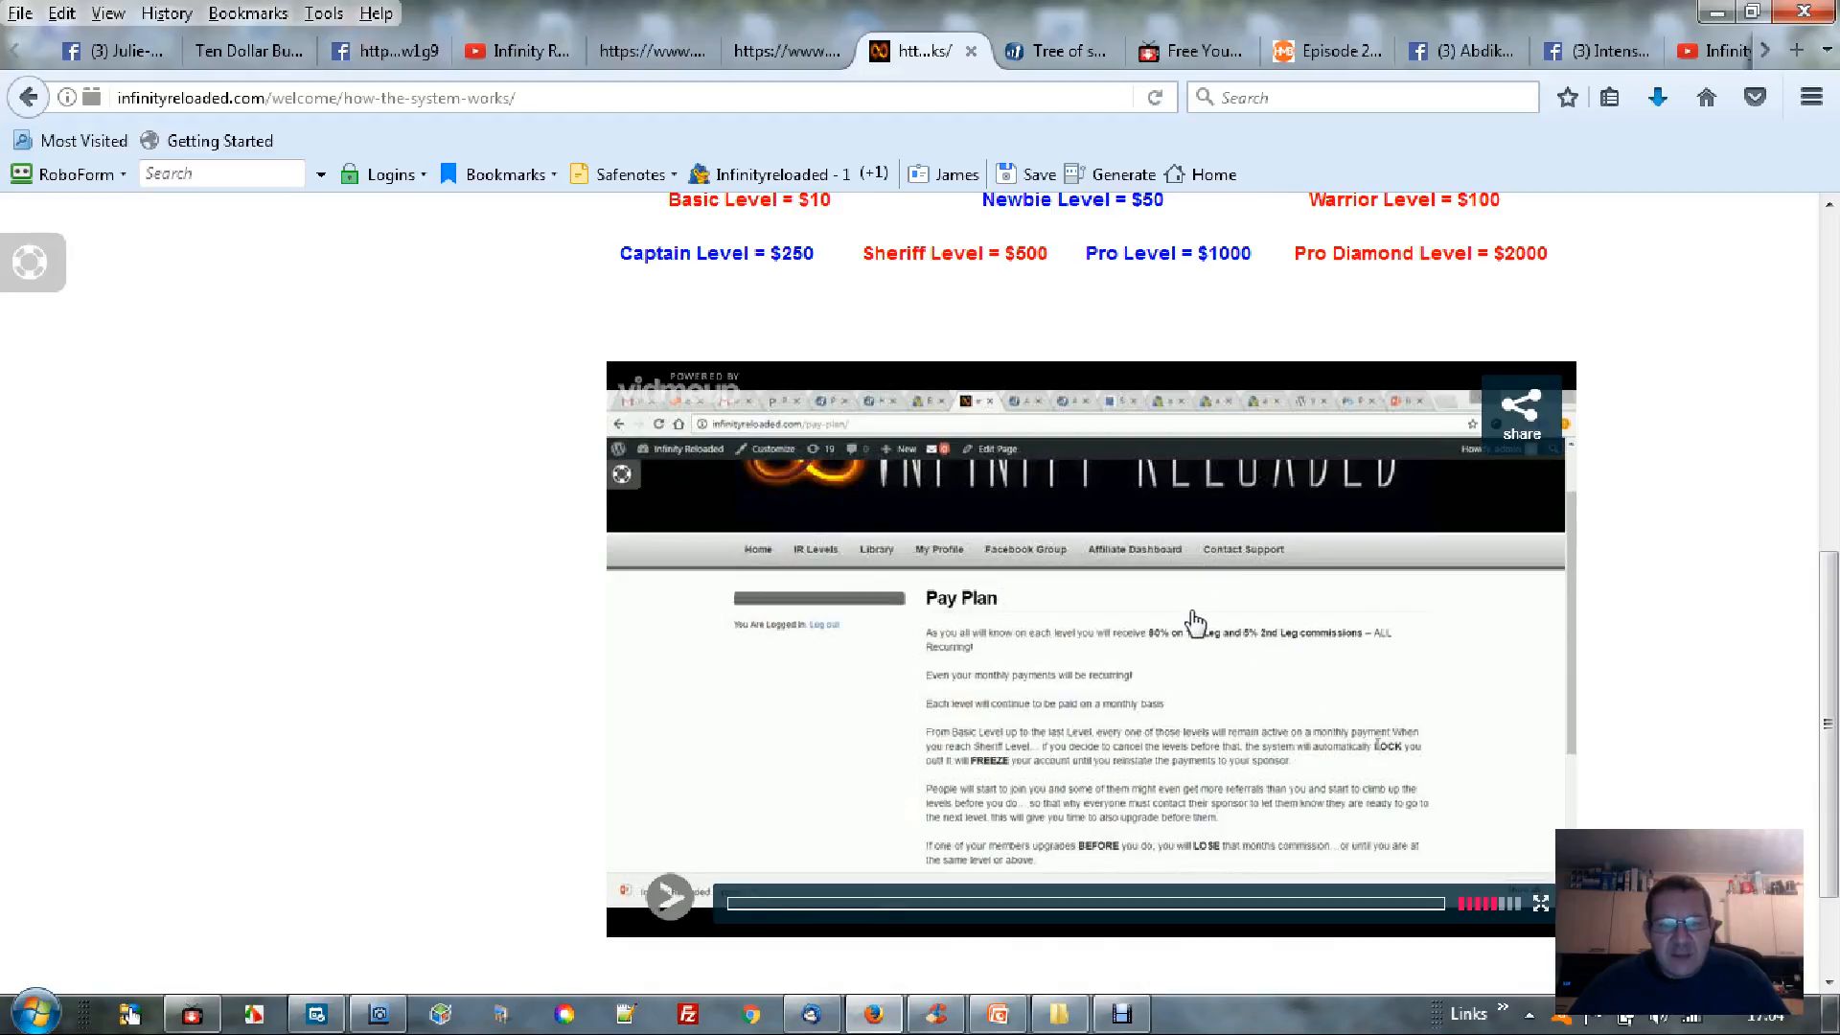
scroll("up", 3)
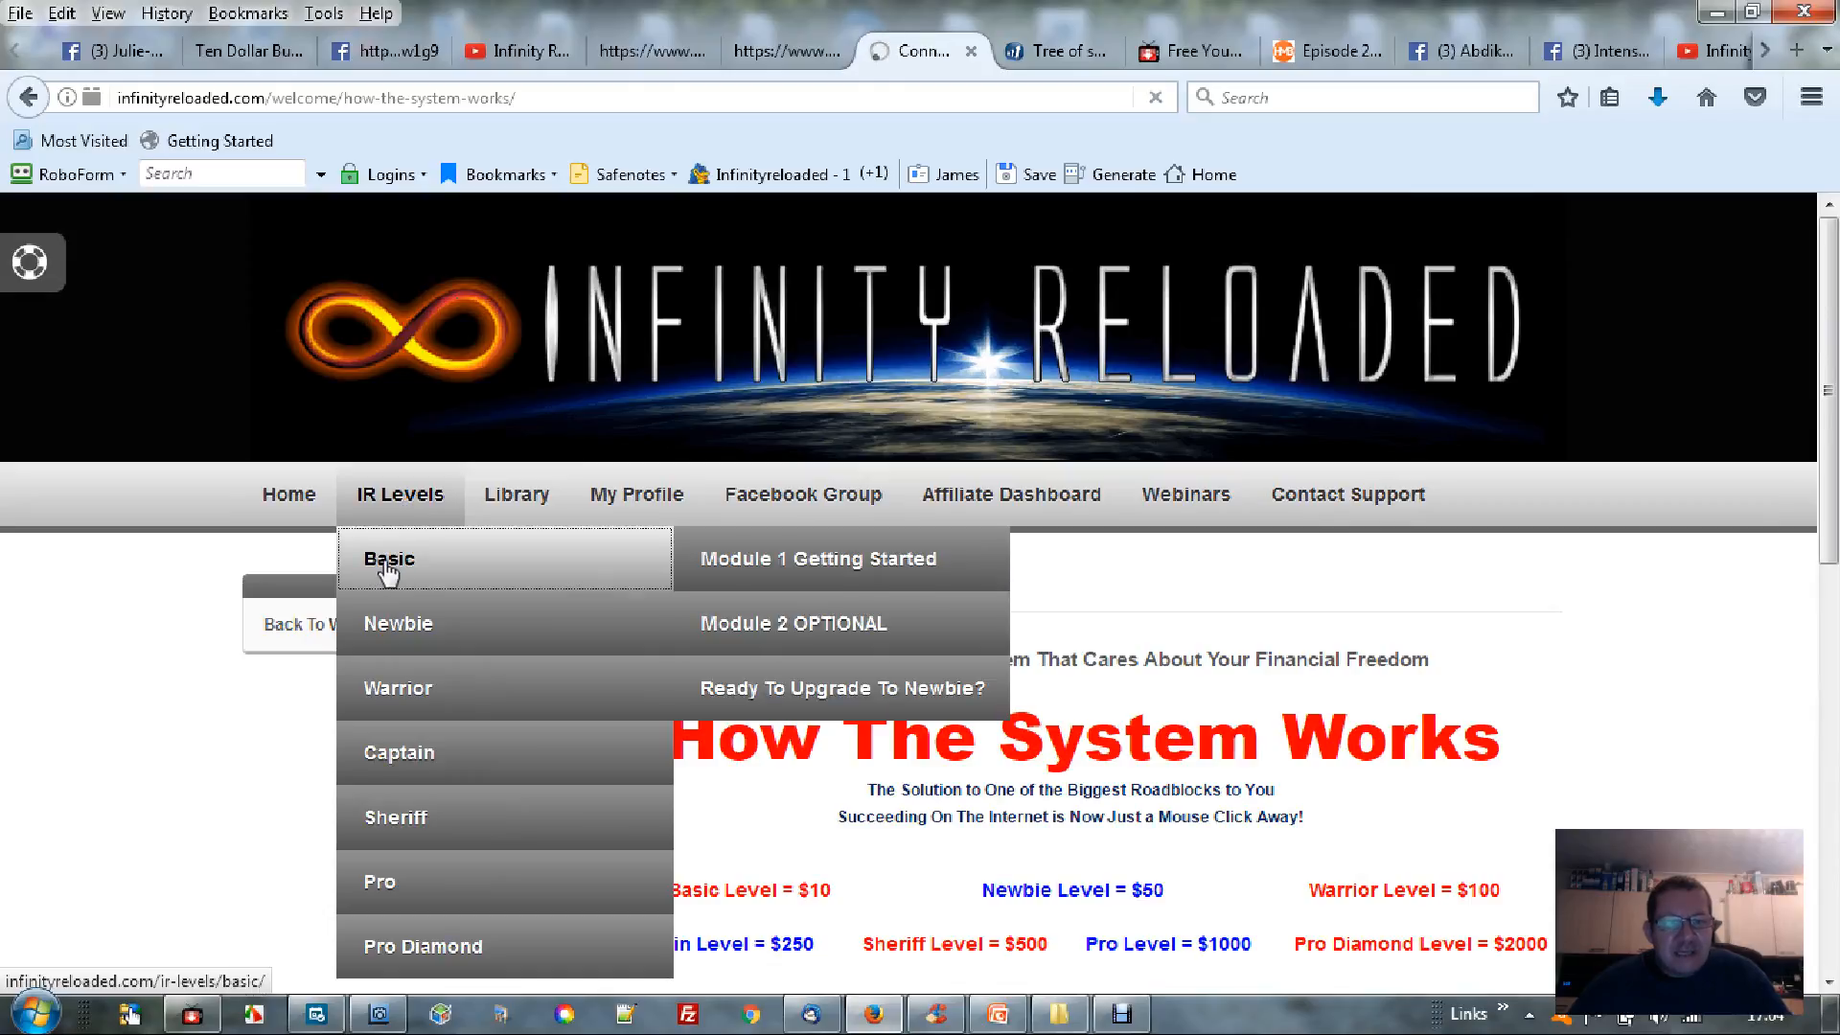
Go to the Basic level page and follow its Module 1 Getting Started lesson link
left_click(387, 560)
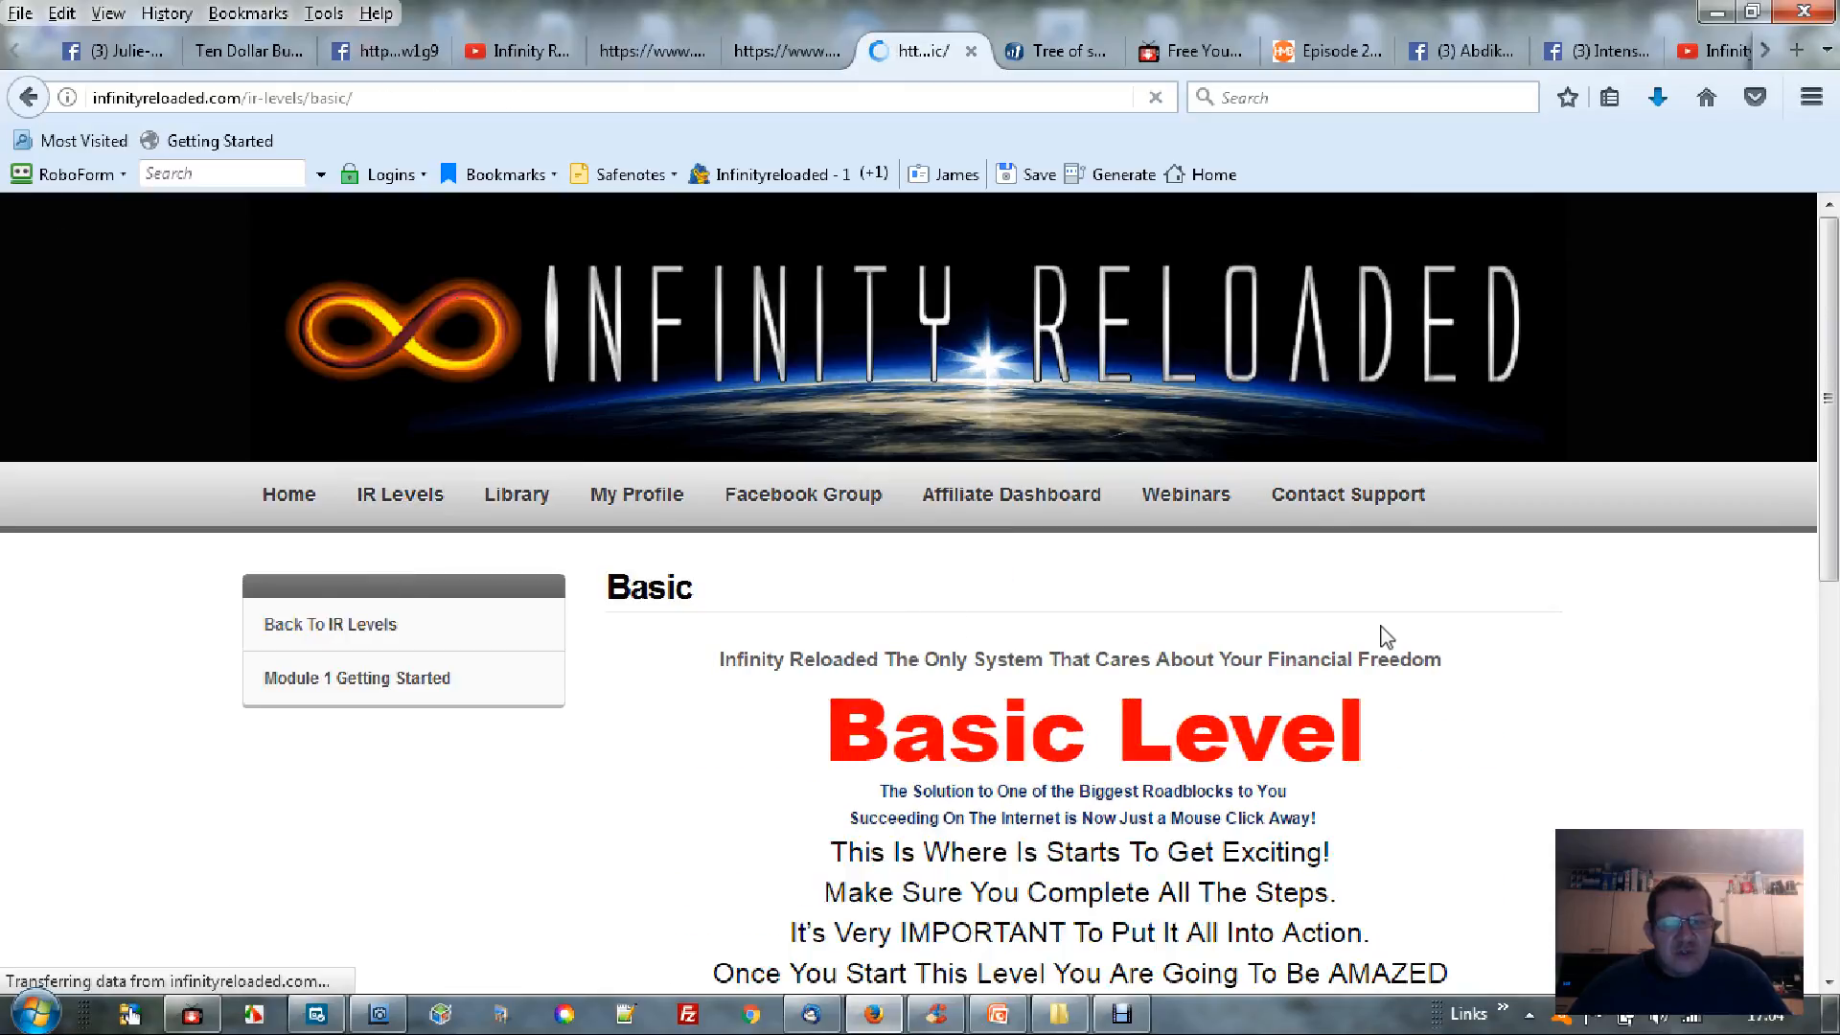
mouse_move(1608, 615)
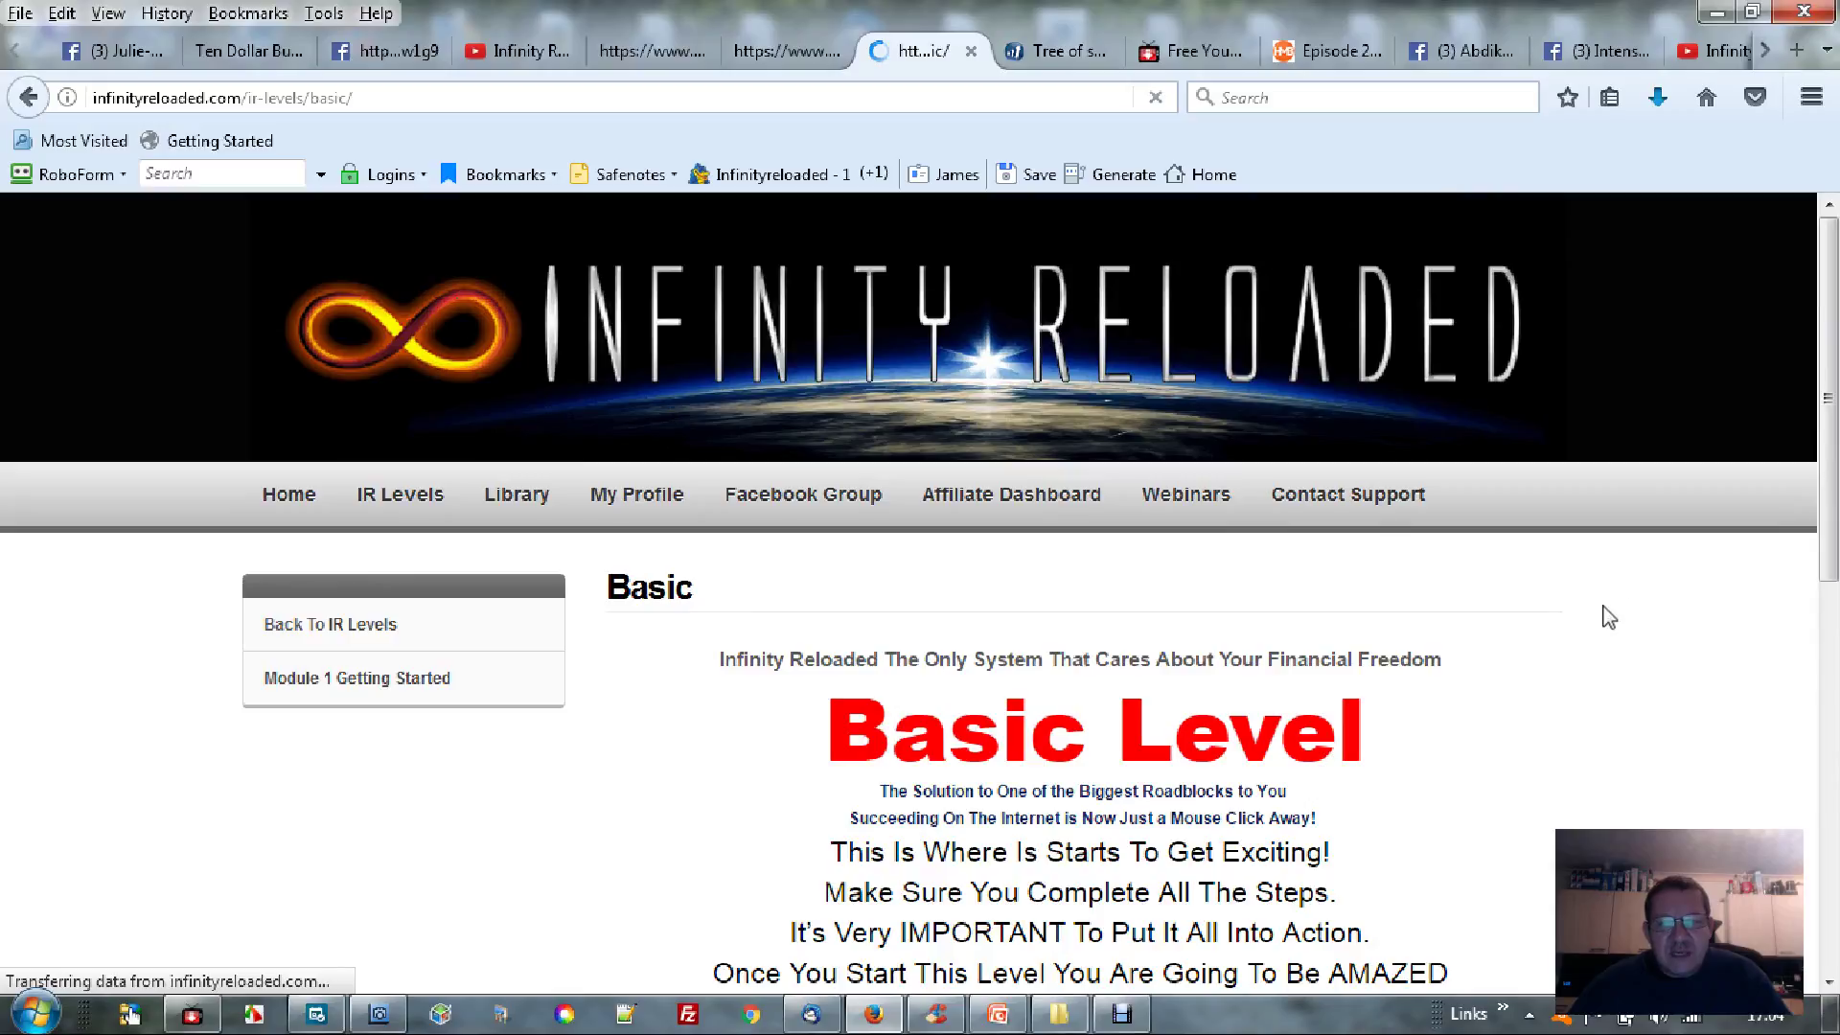
scroll("down", 3)
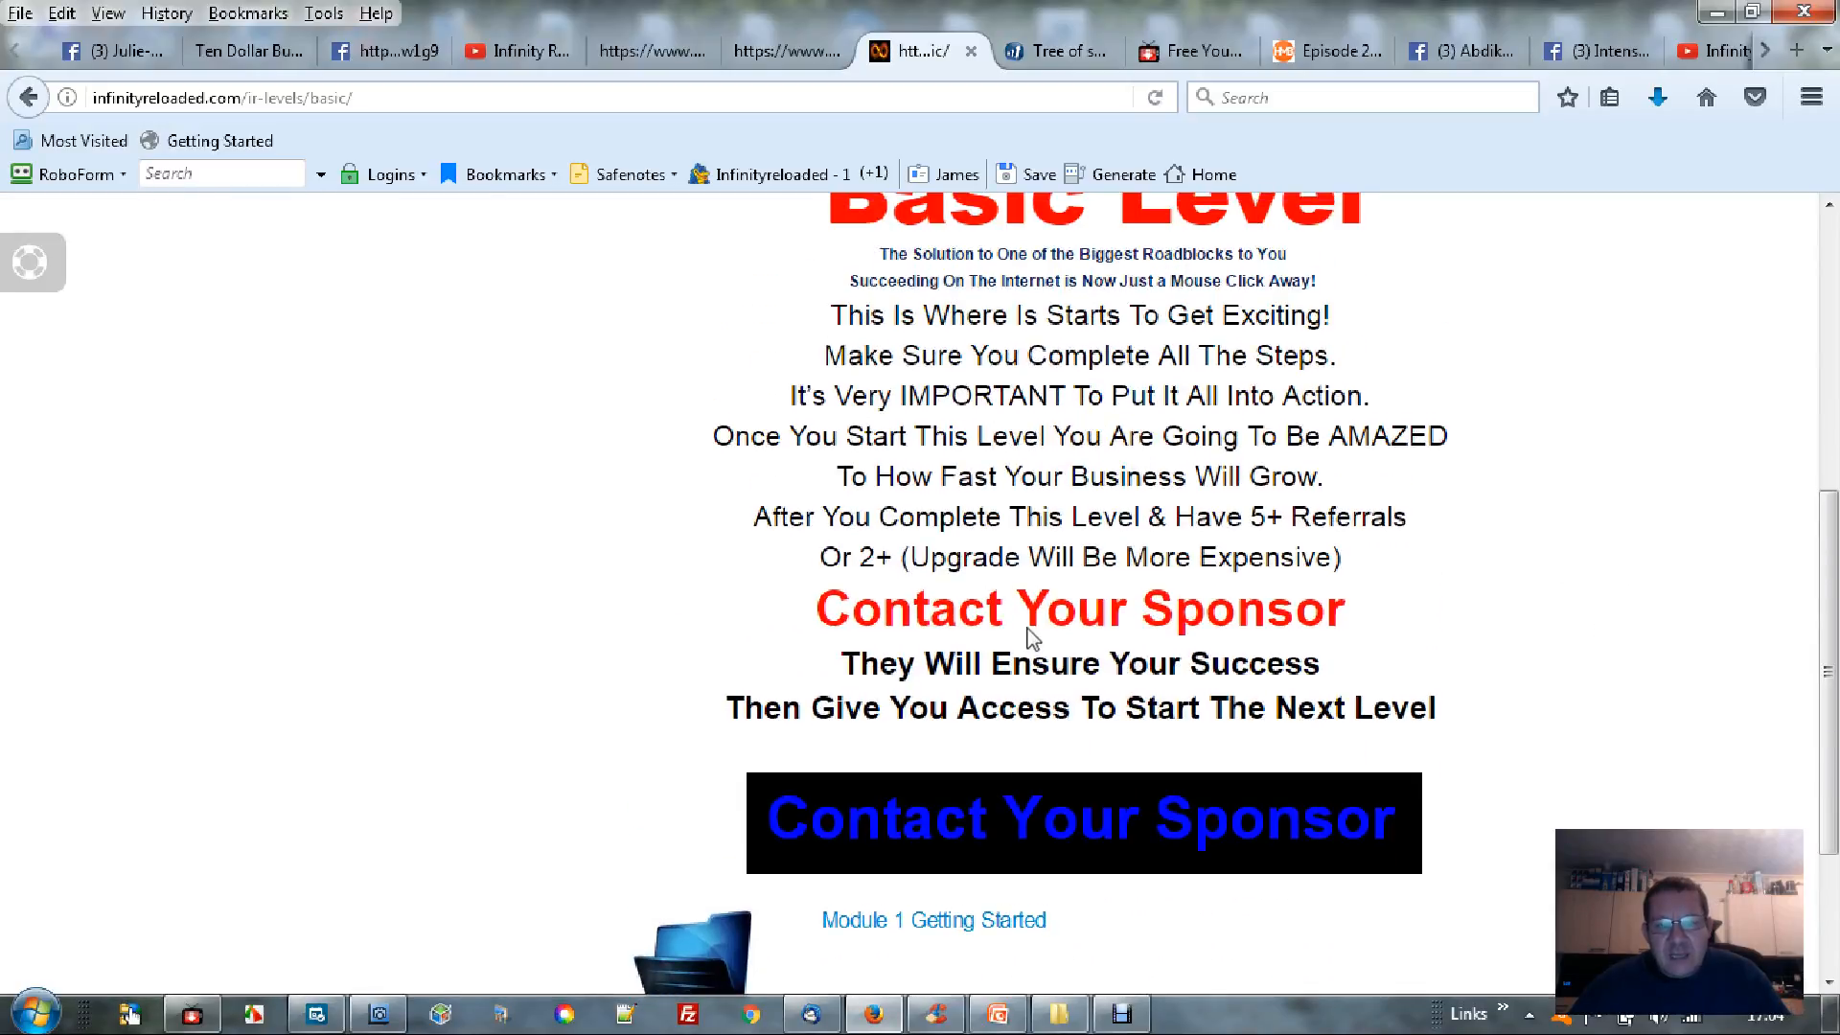
scroll("down", 3)
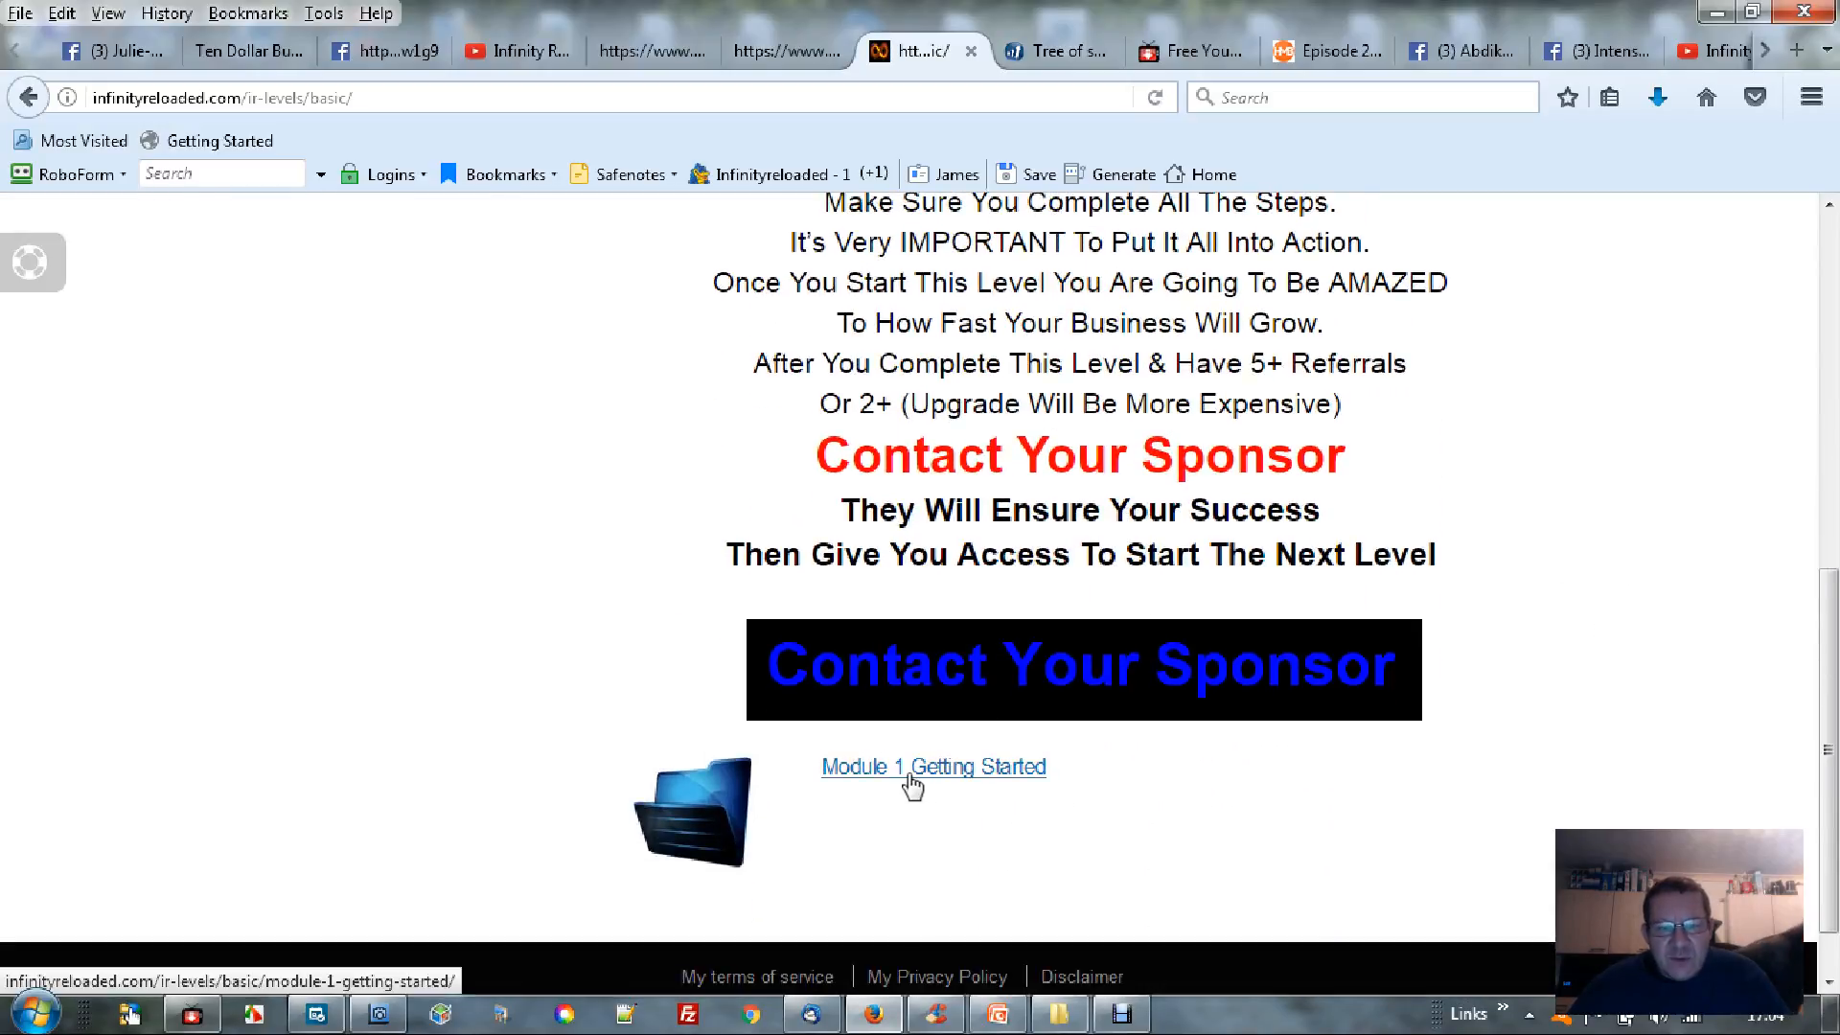
left_click(946, 766)
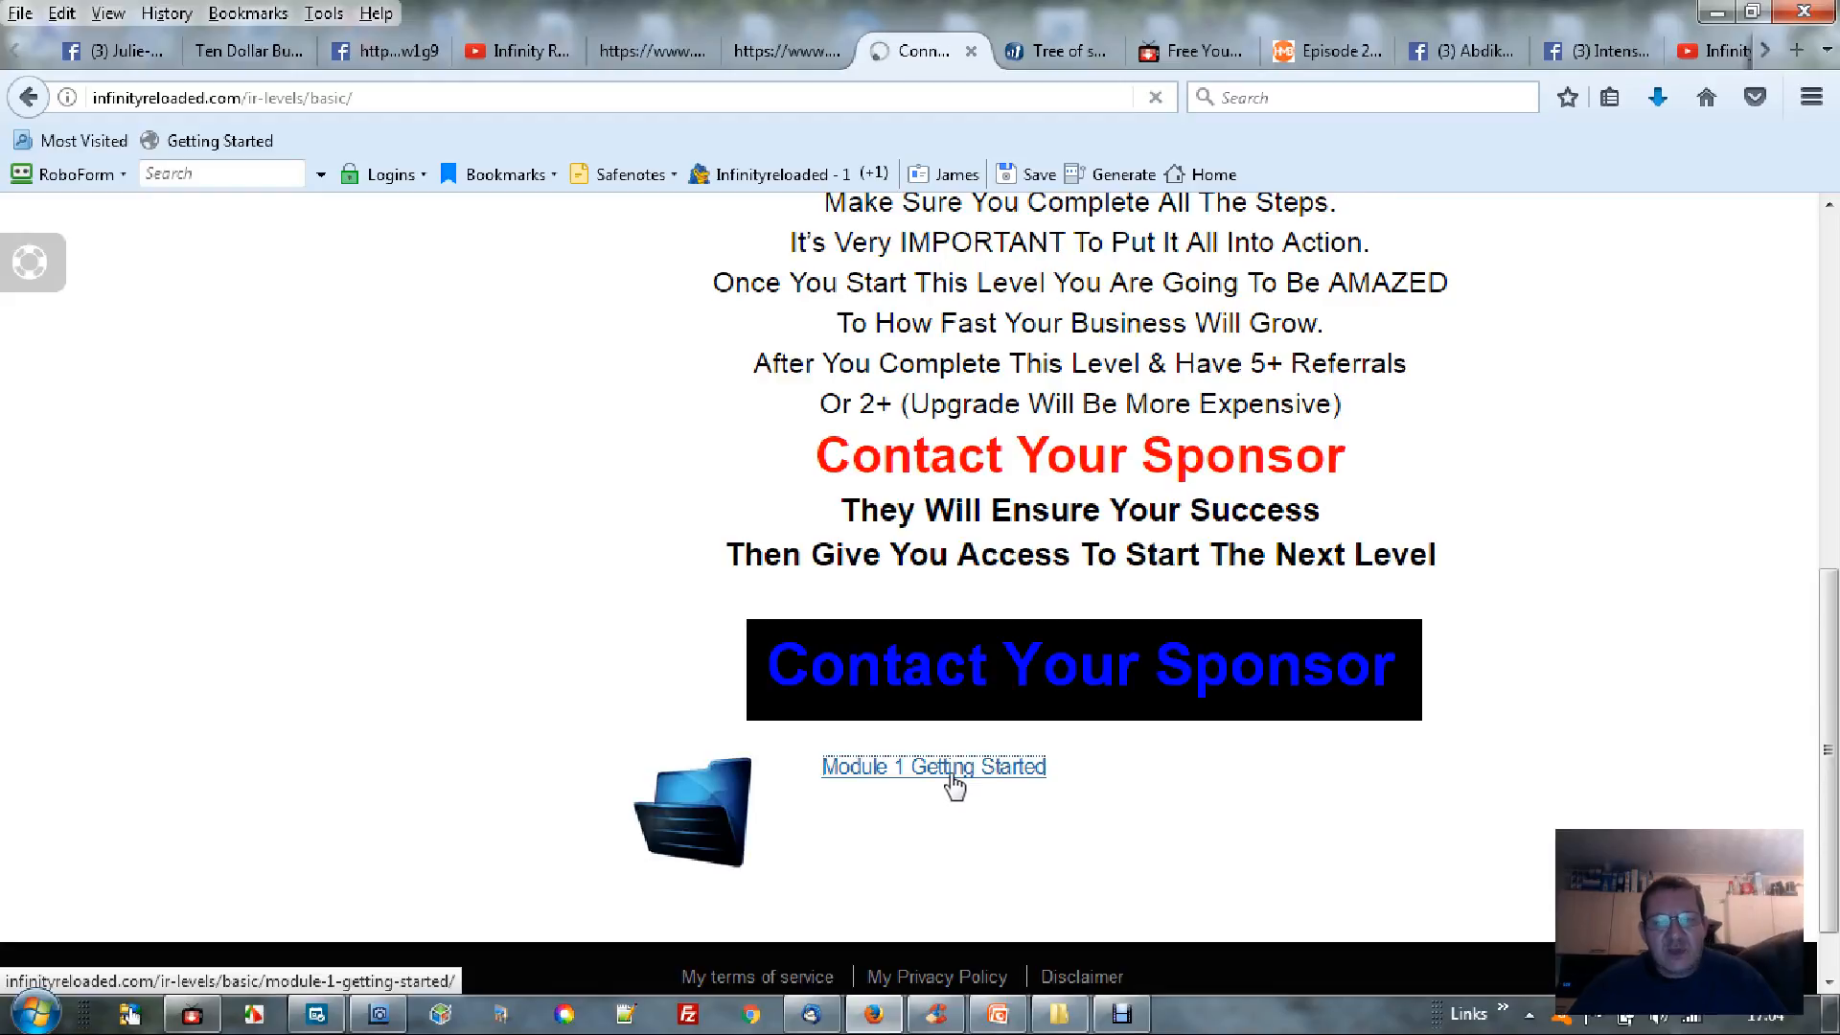
Read down the Module 1 Getting Started lessons and expand the Finding Your Affiliate link step
left_click(935, 767)
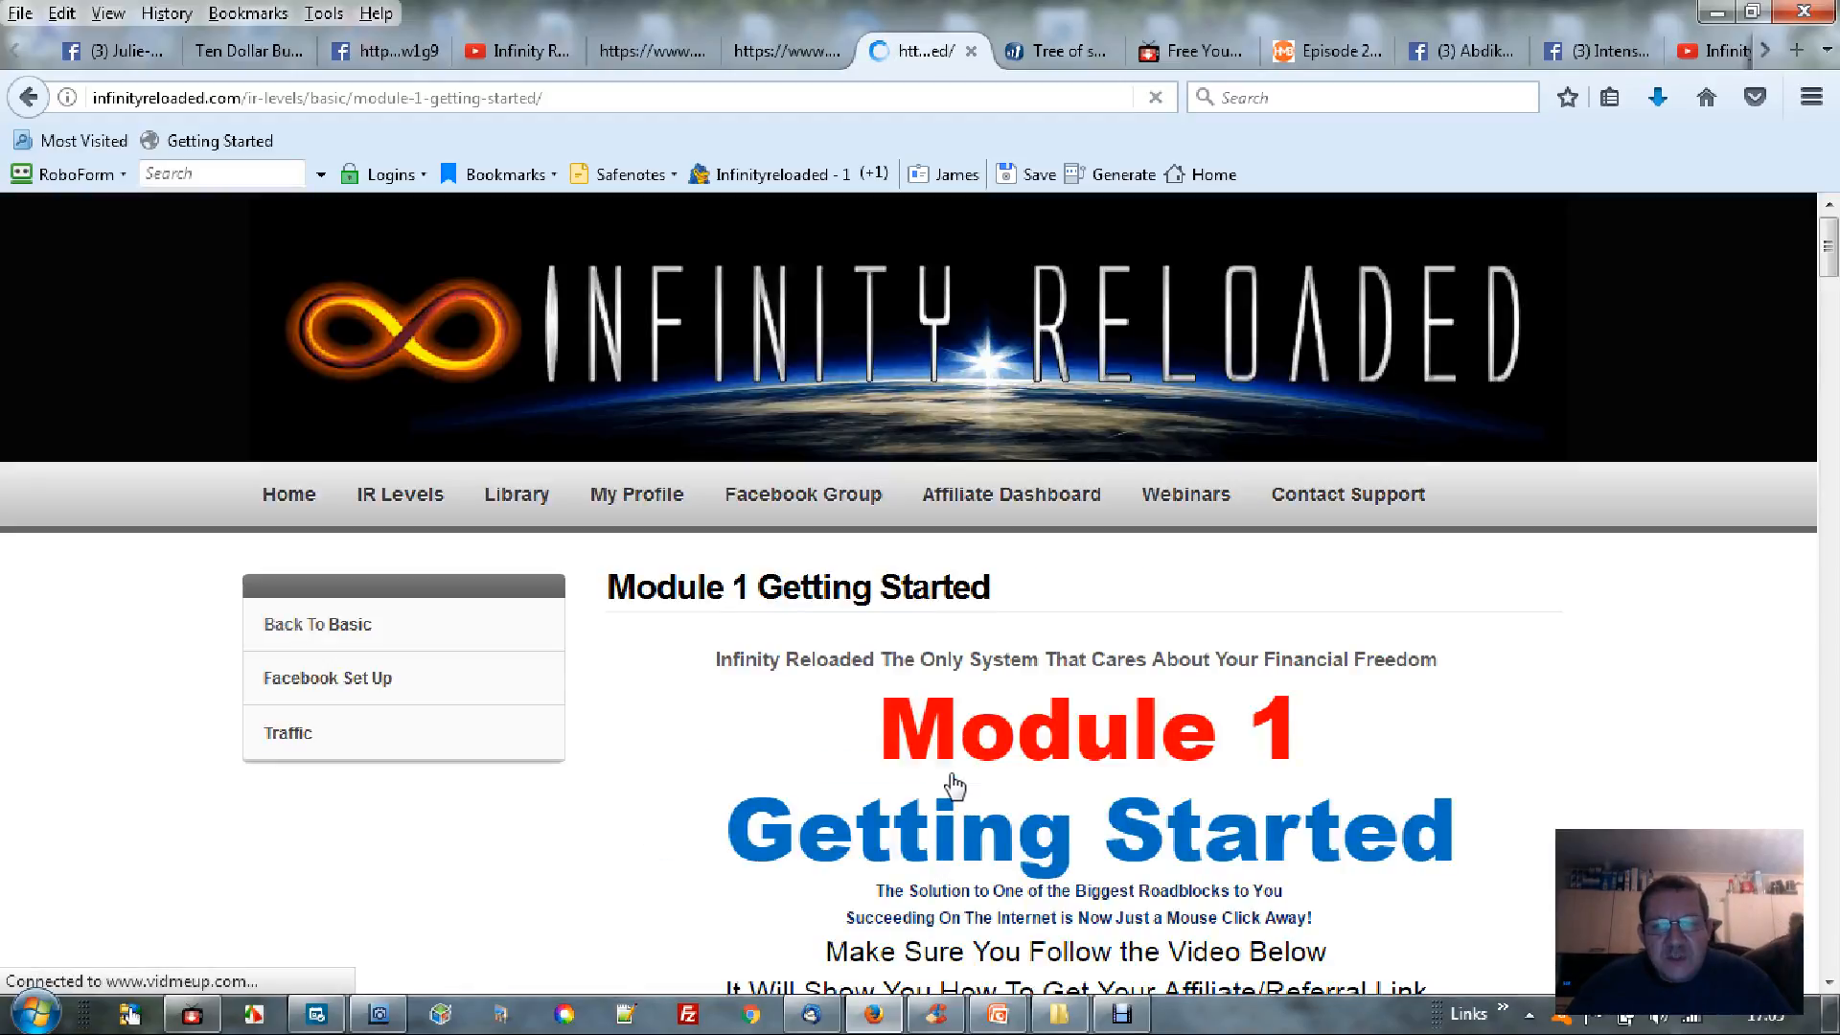
scroll("down", 3)
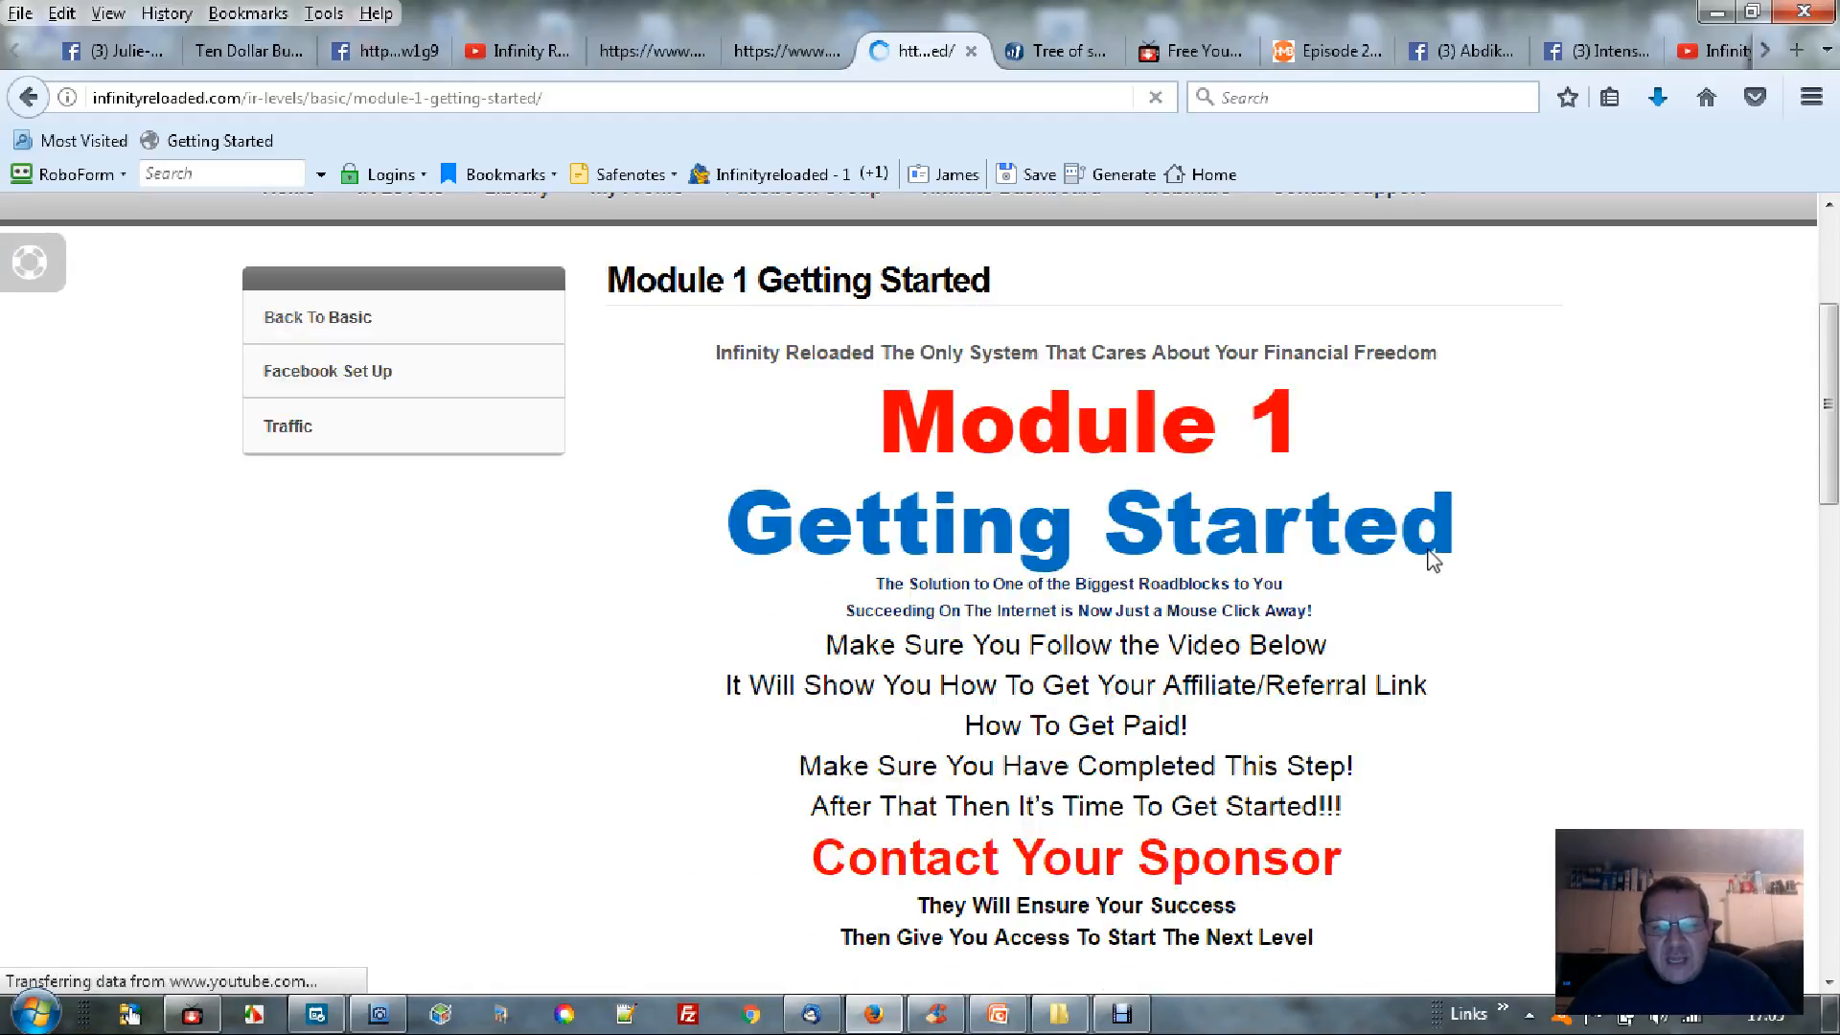
scroll("down", 3)
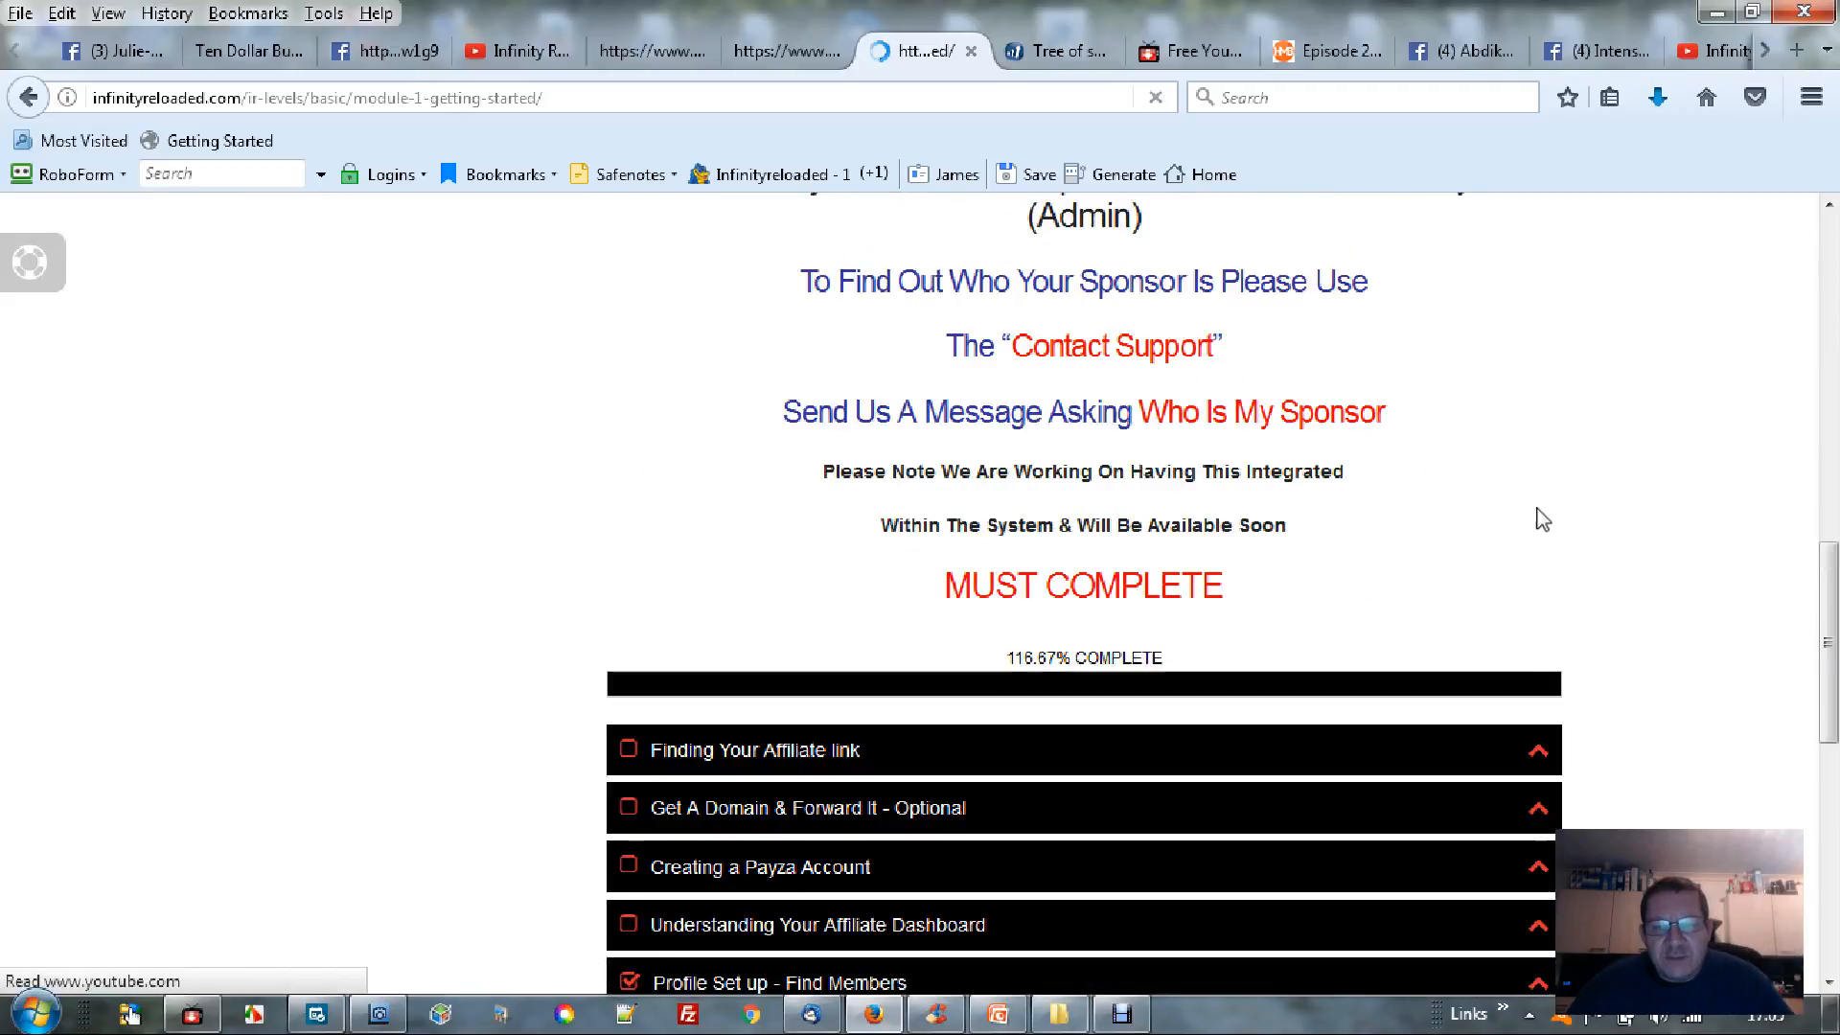
scroll("down", 3)
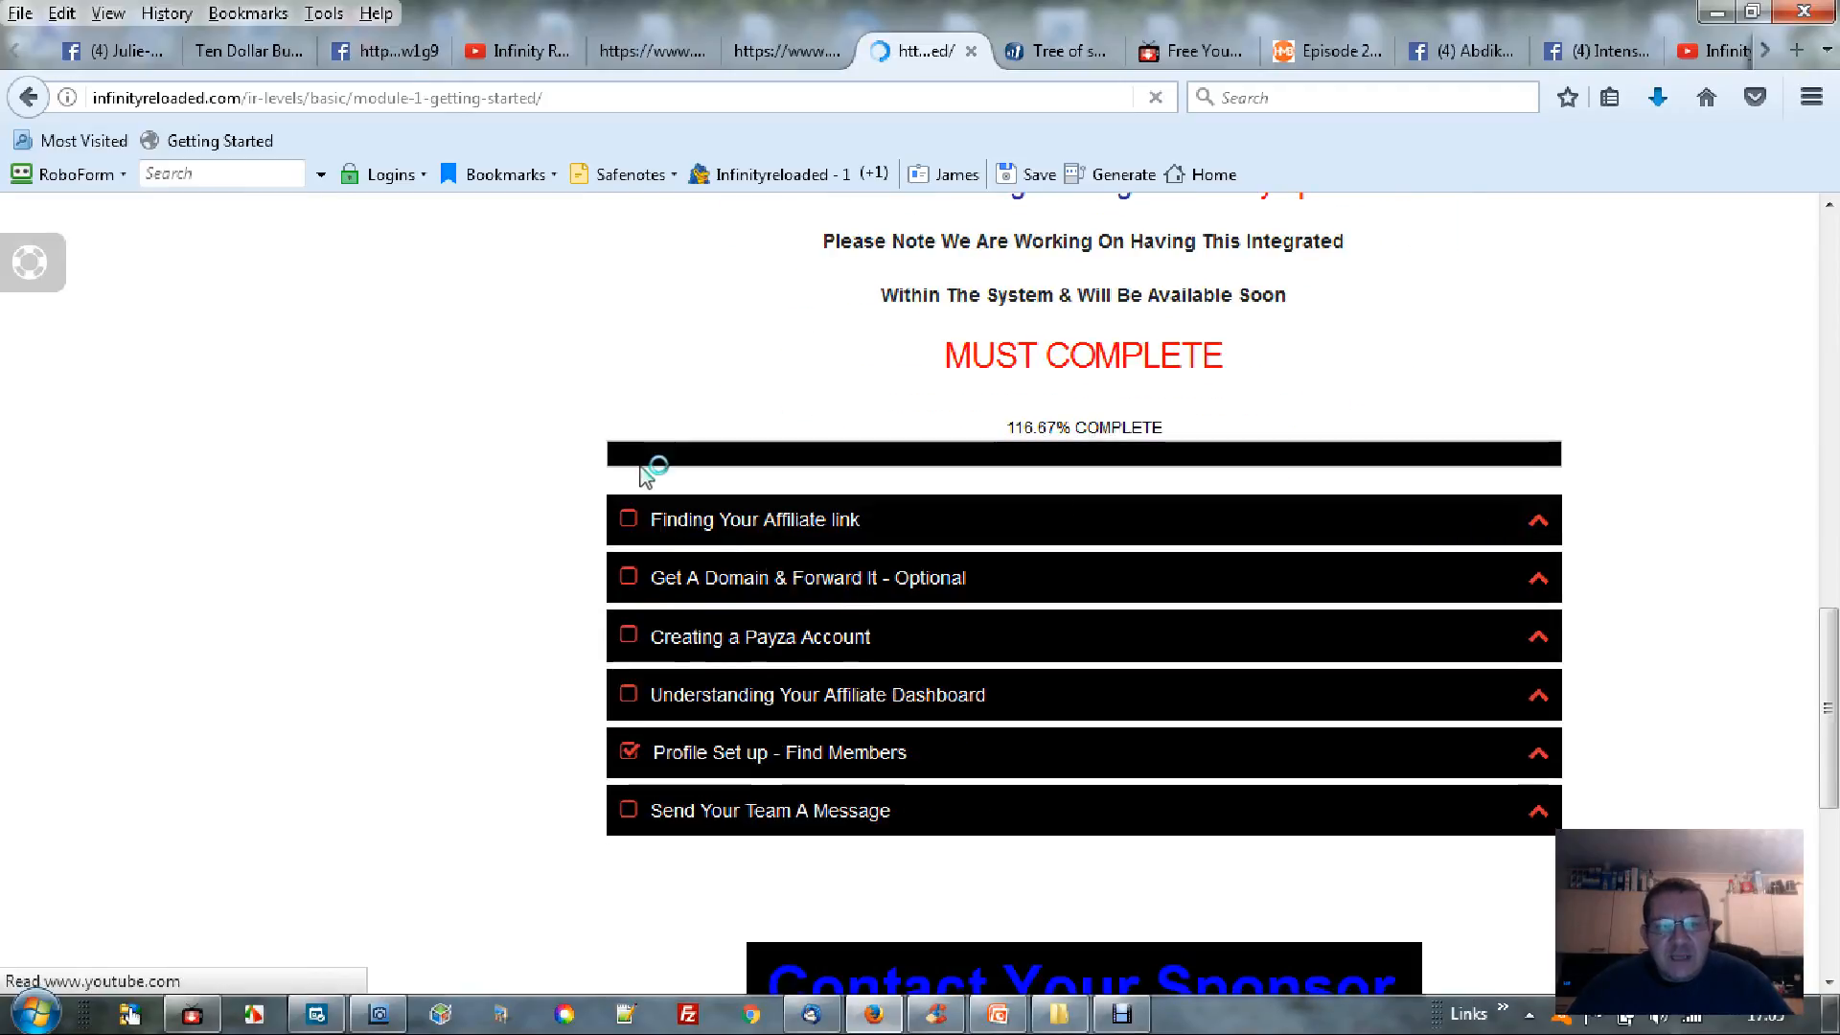
left_click(793, 519)
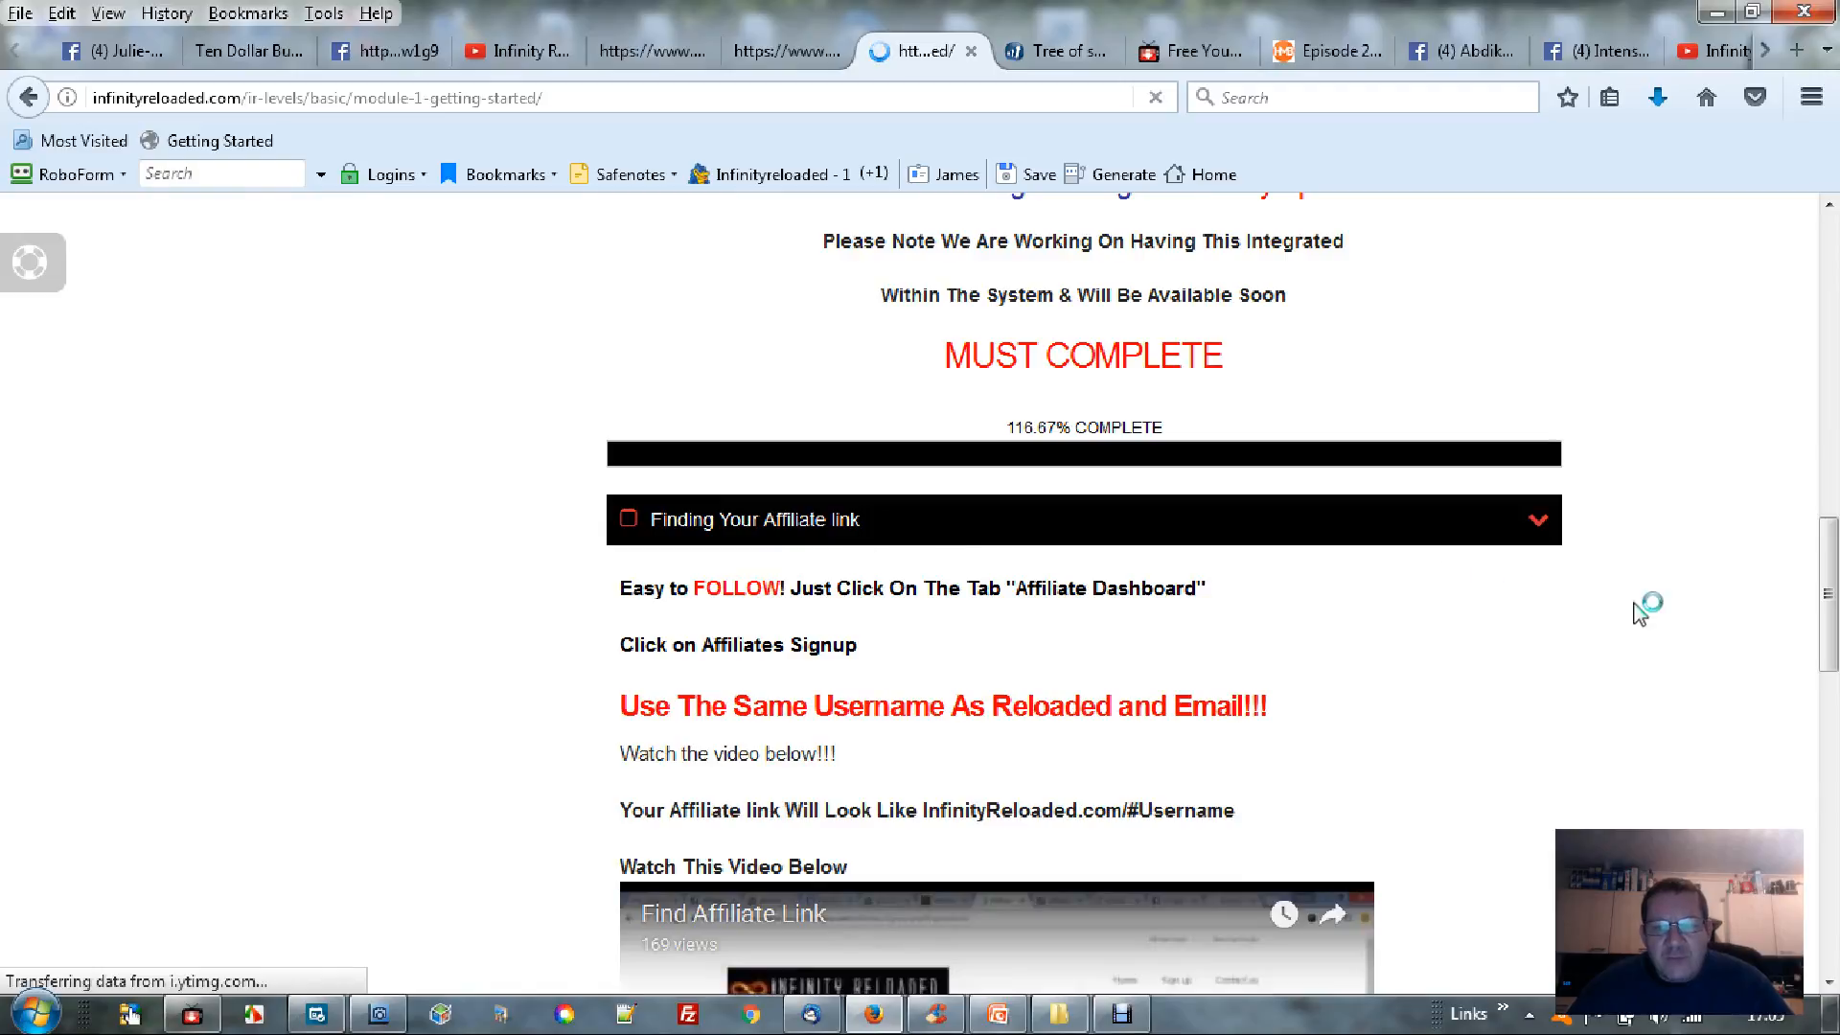
Continue through the remaining lessons and follow the Traffic link under Contact Your Sponsor
scroll("down", 3)
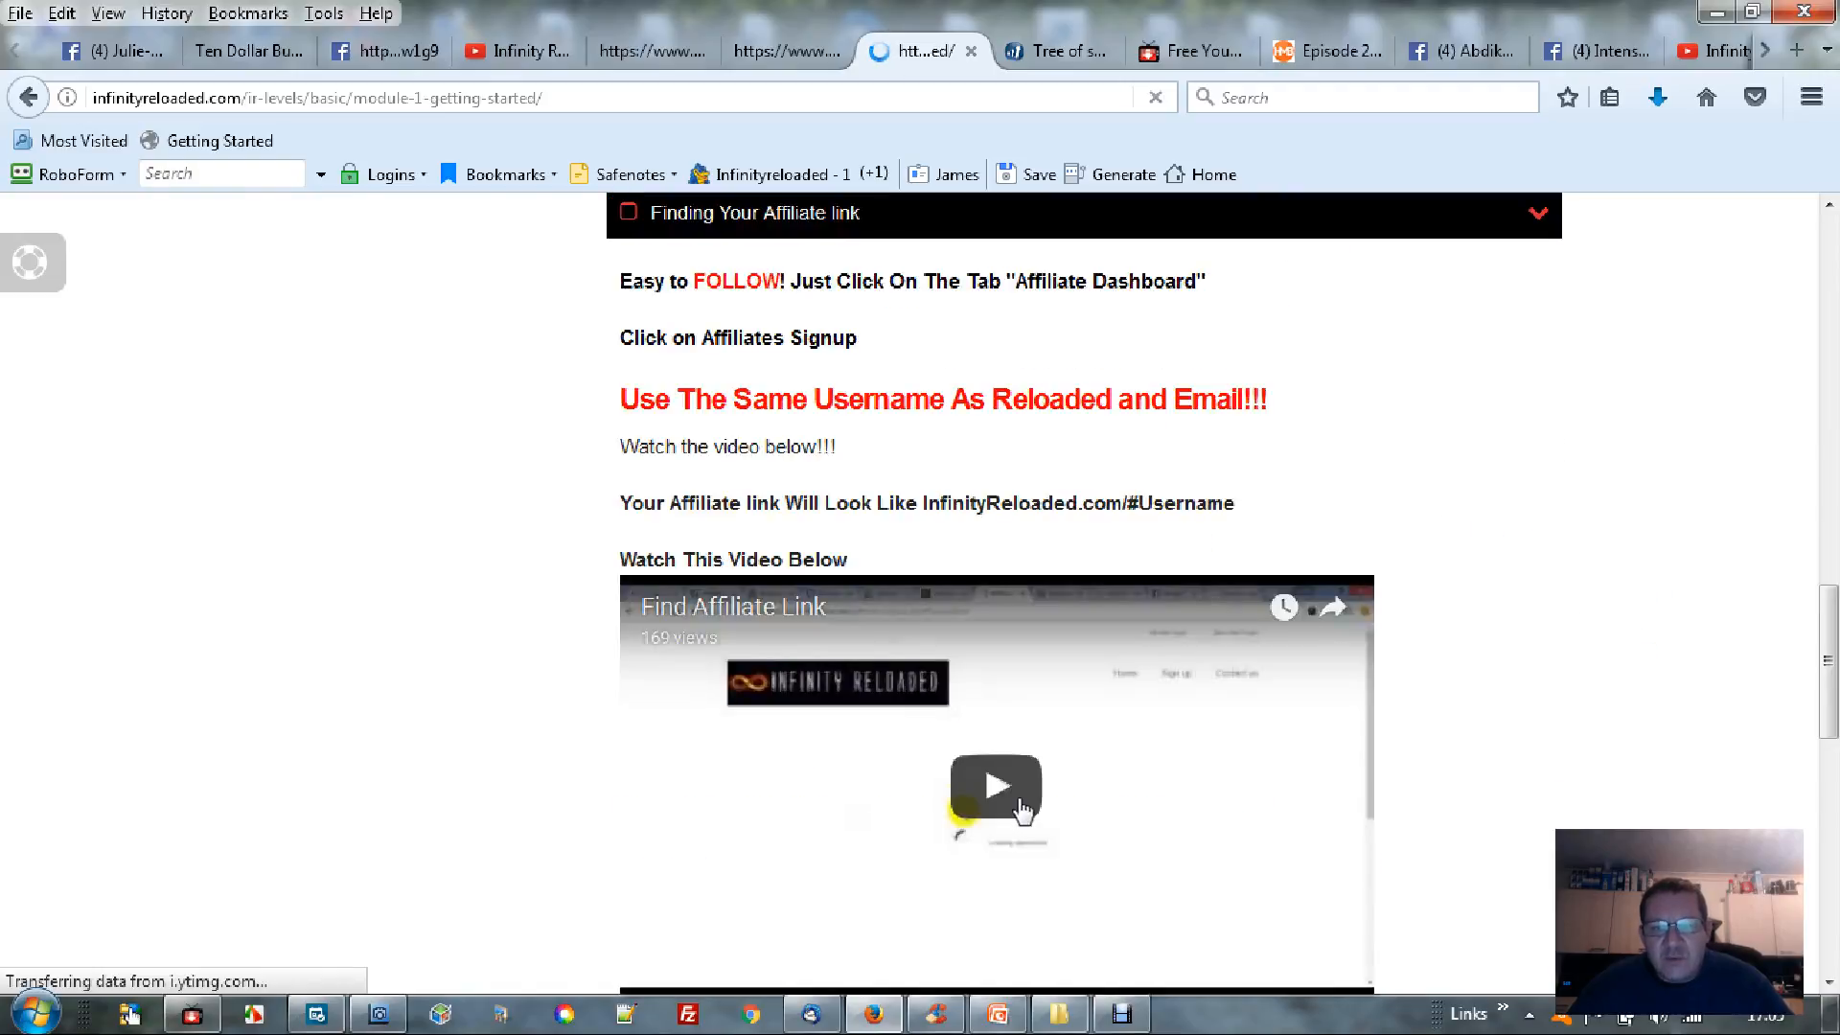
scroll("down", 3)
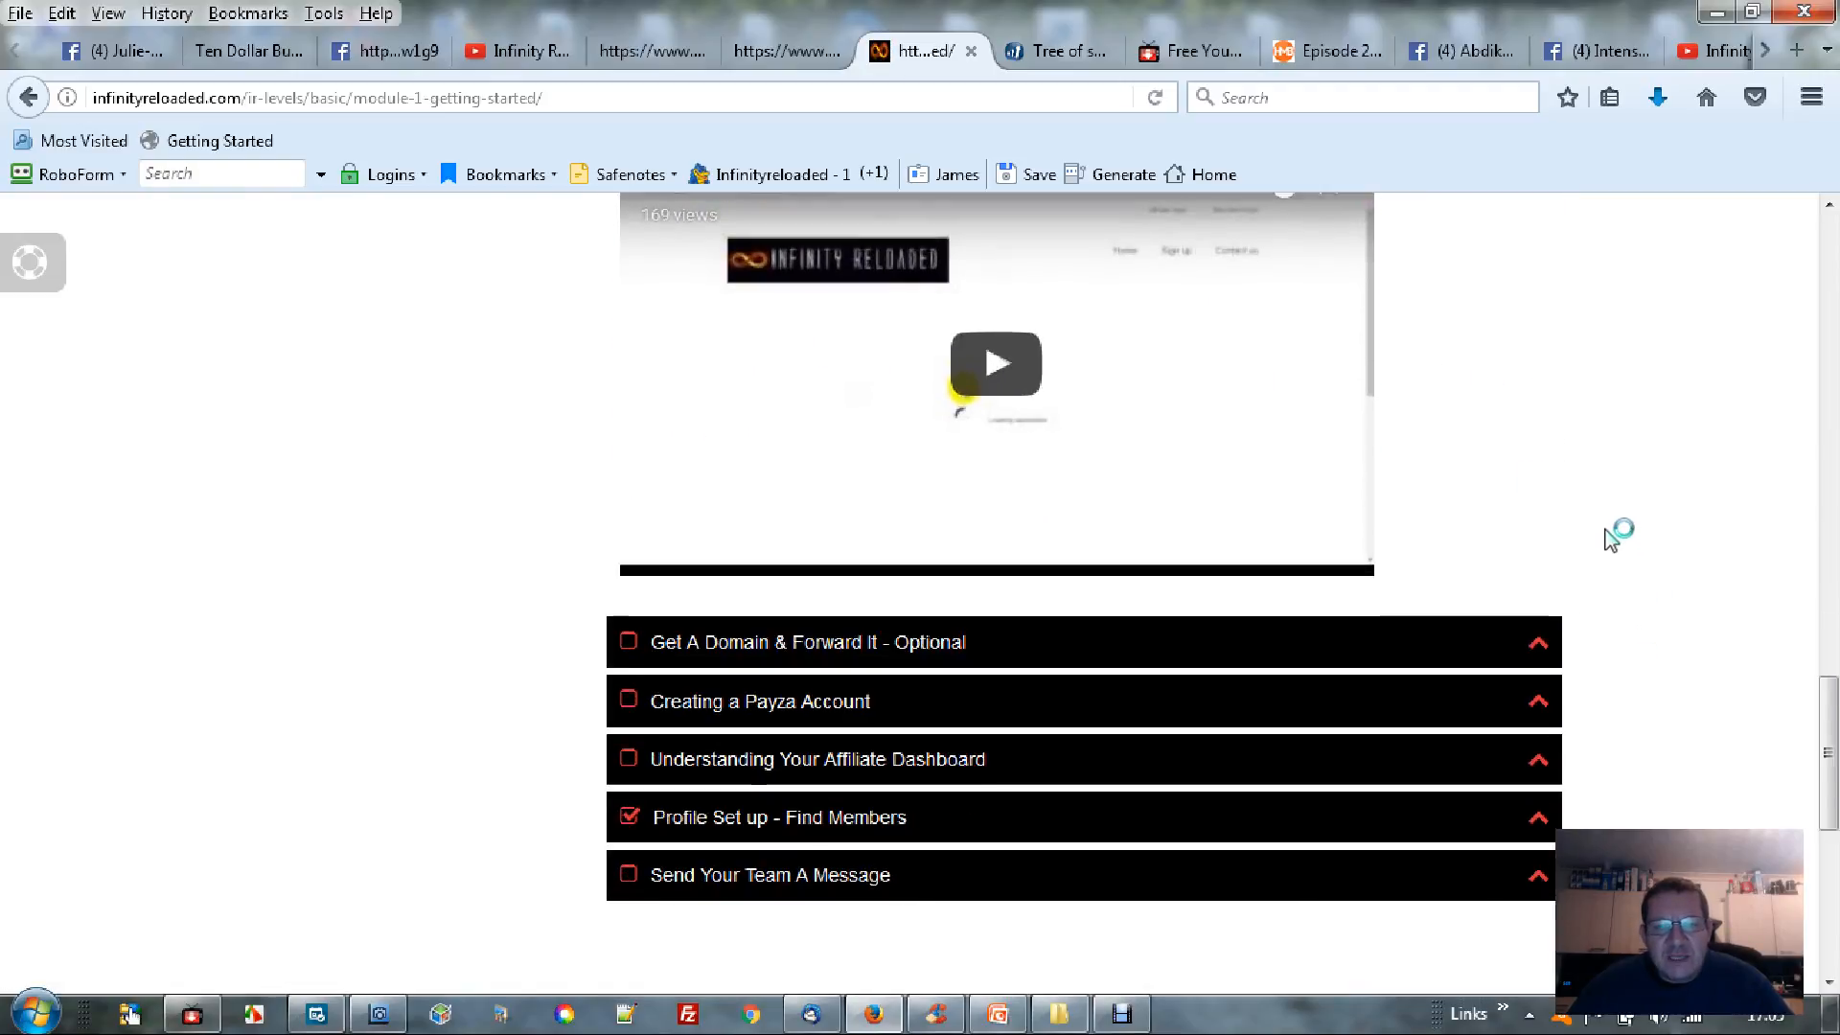
scroll("down", 3)
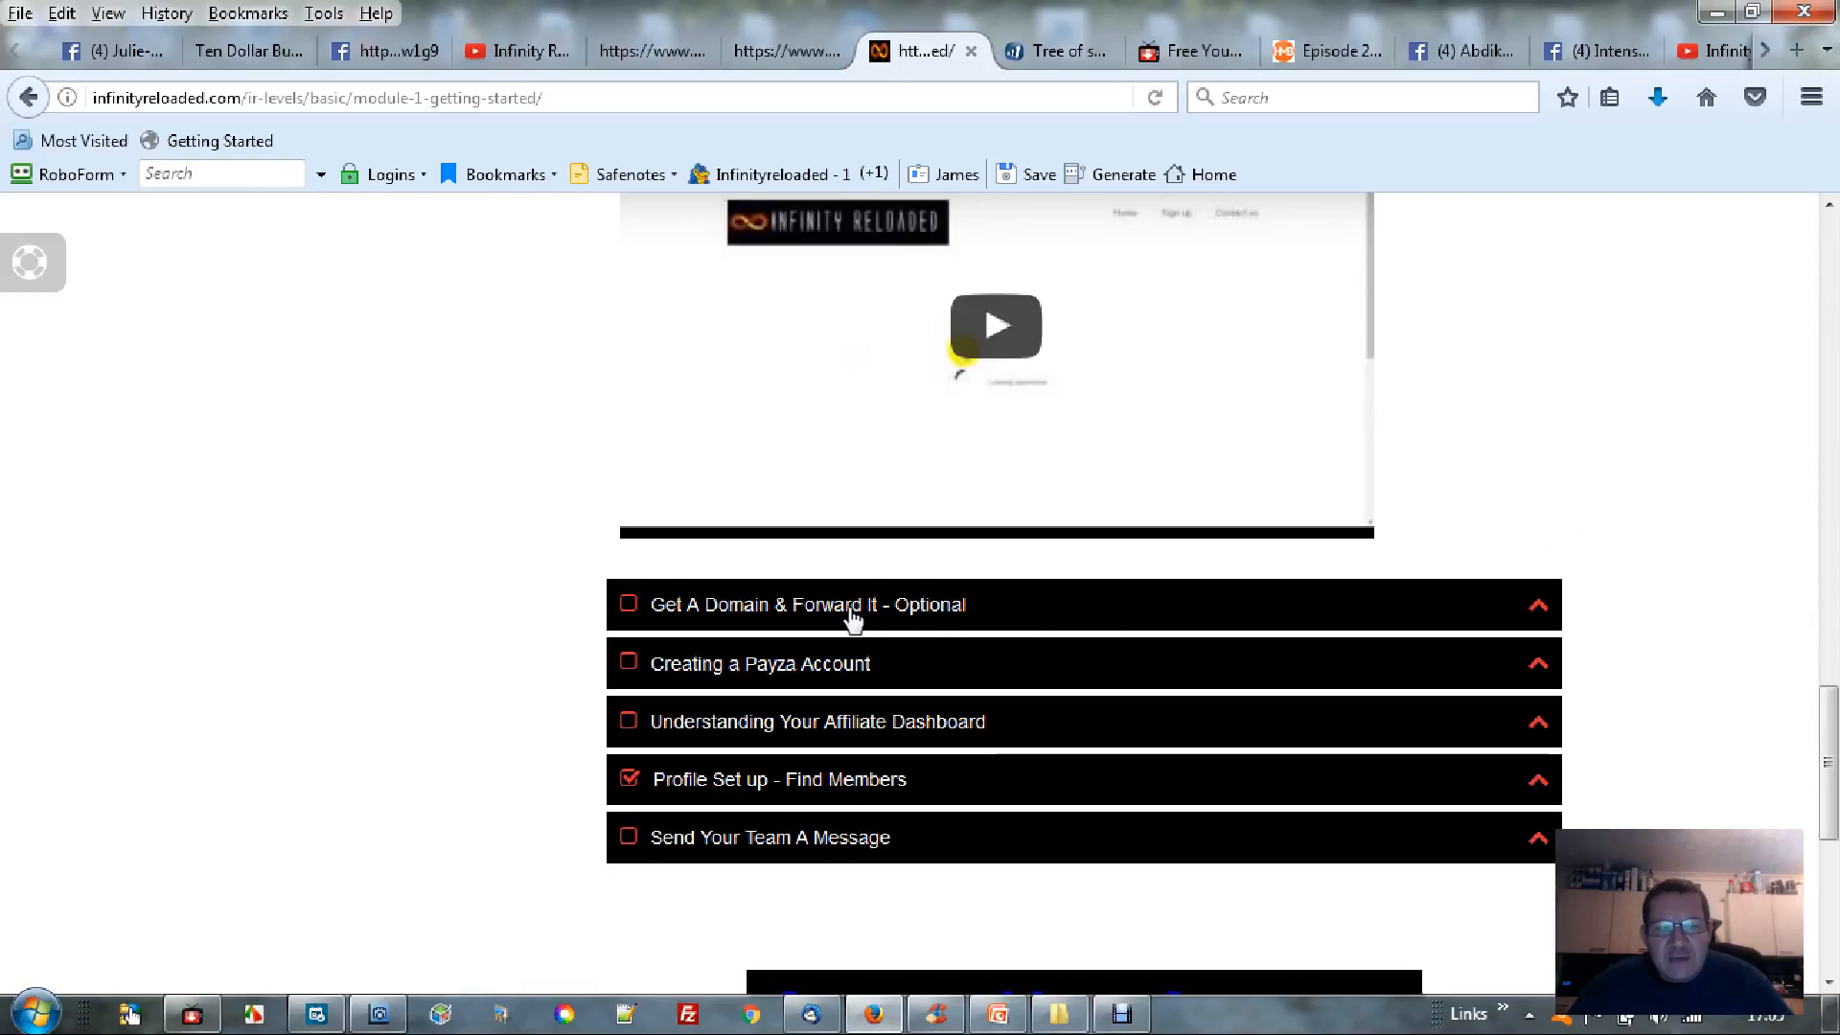
mouse_move(701, 672)
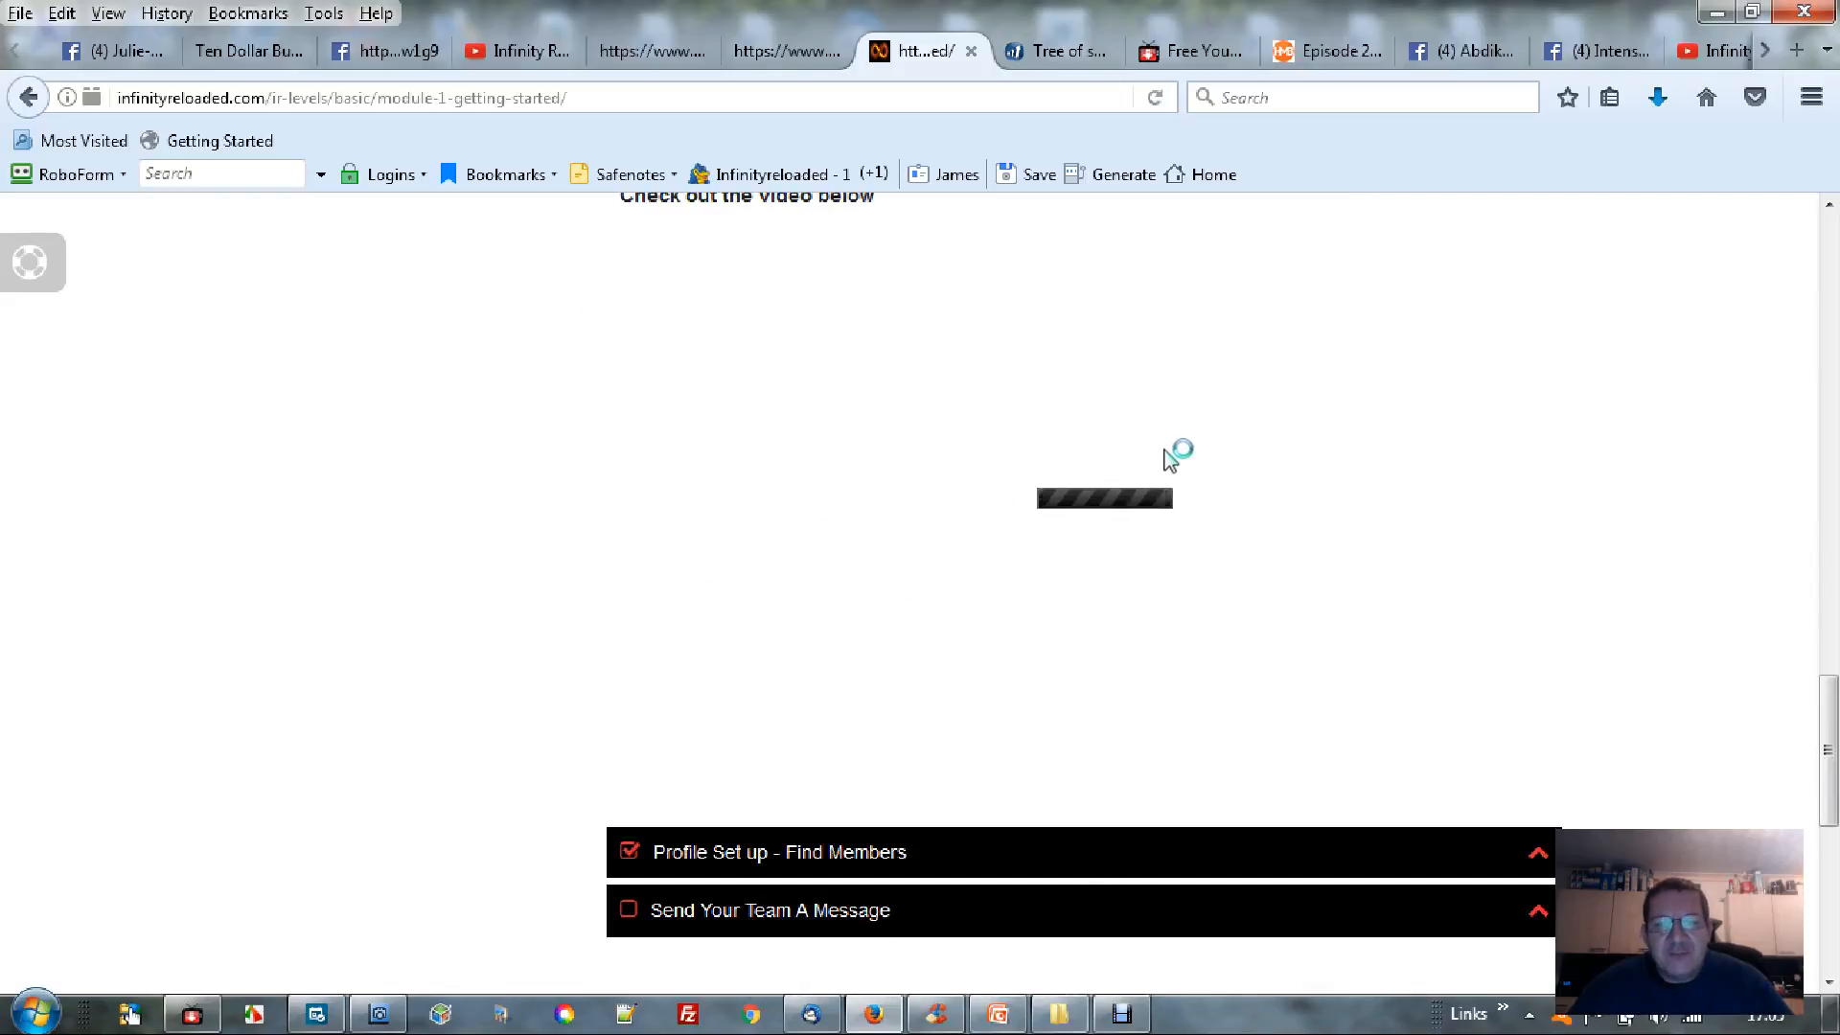
mouse_move(1116, 399)
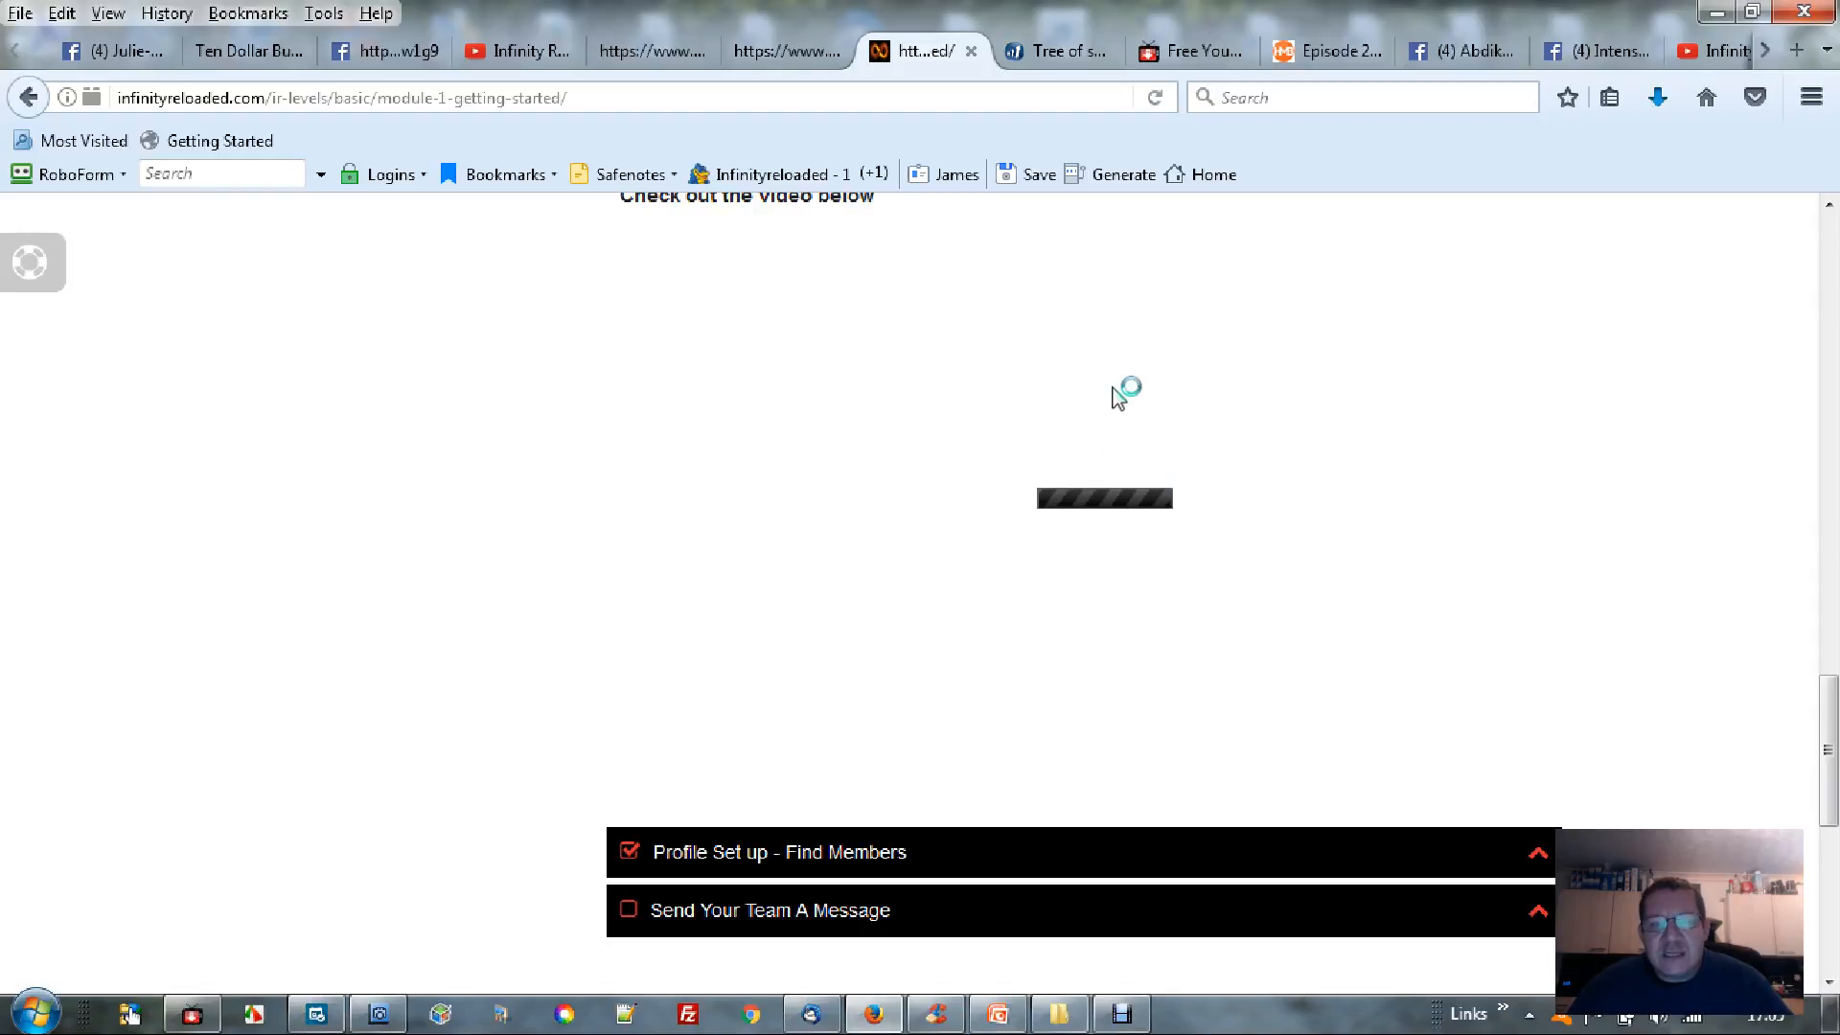
mouse_move(1000, 537)
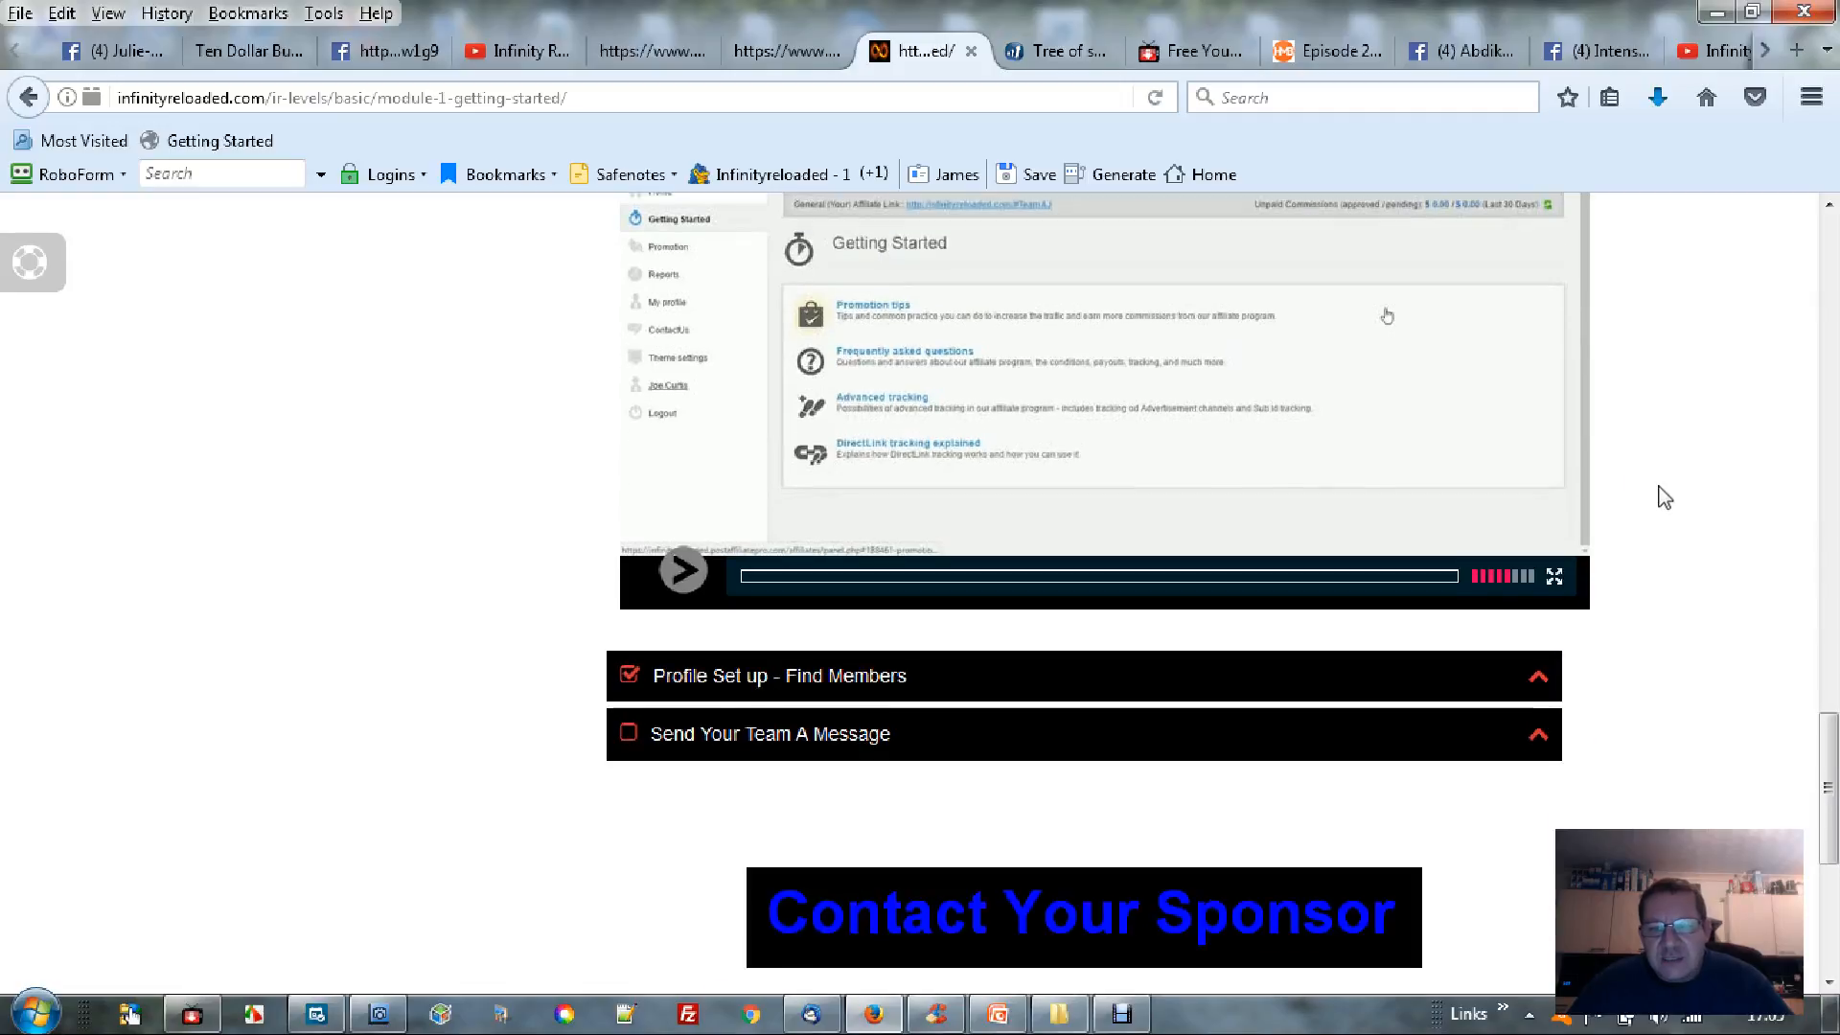
scroll("down", 3)
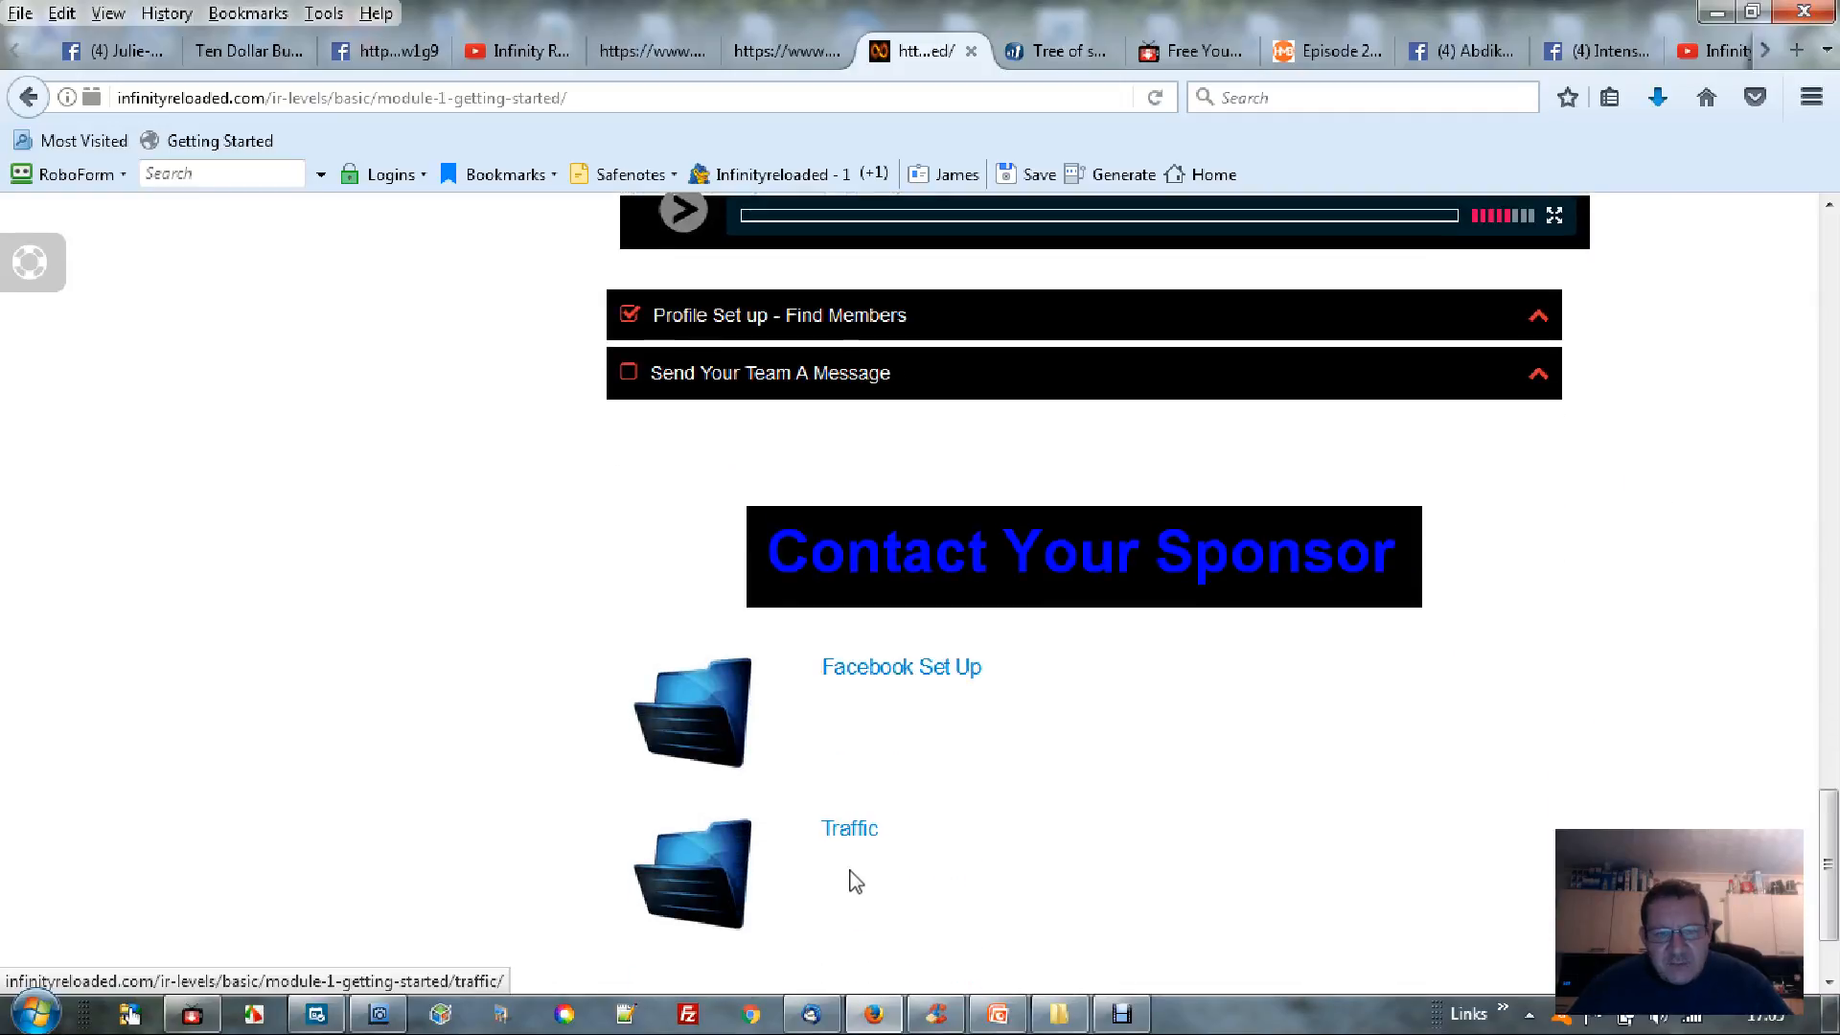
left_click(847, 828)
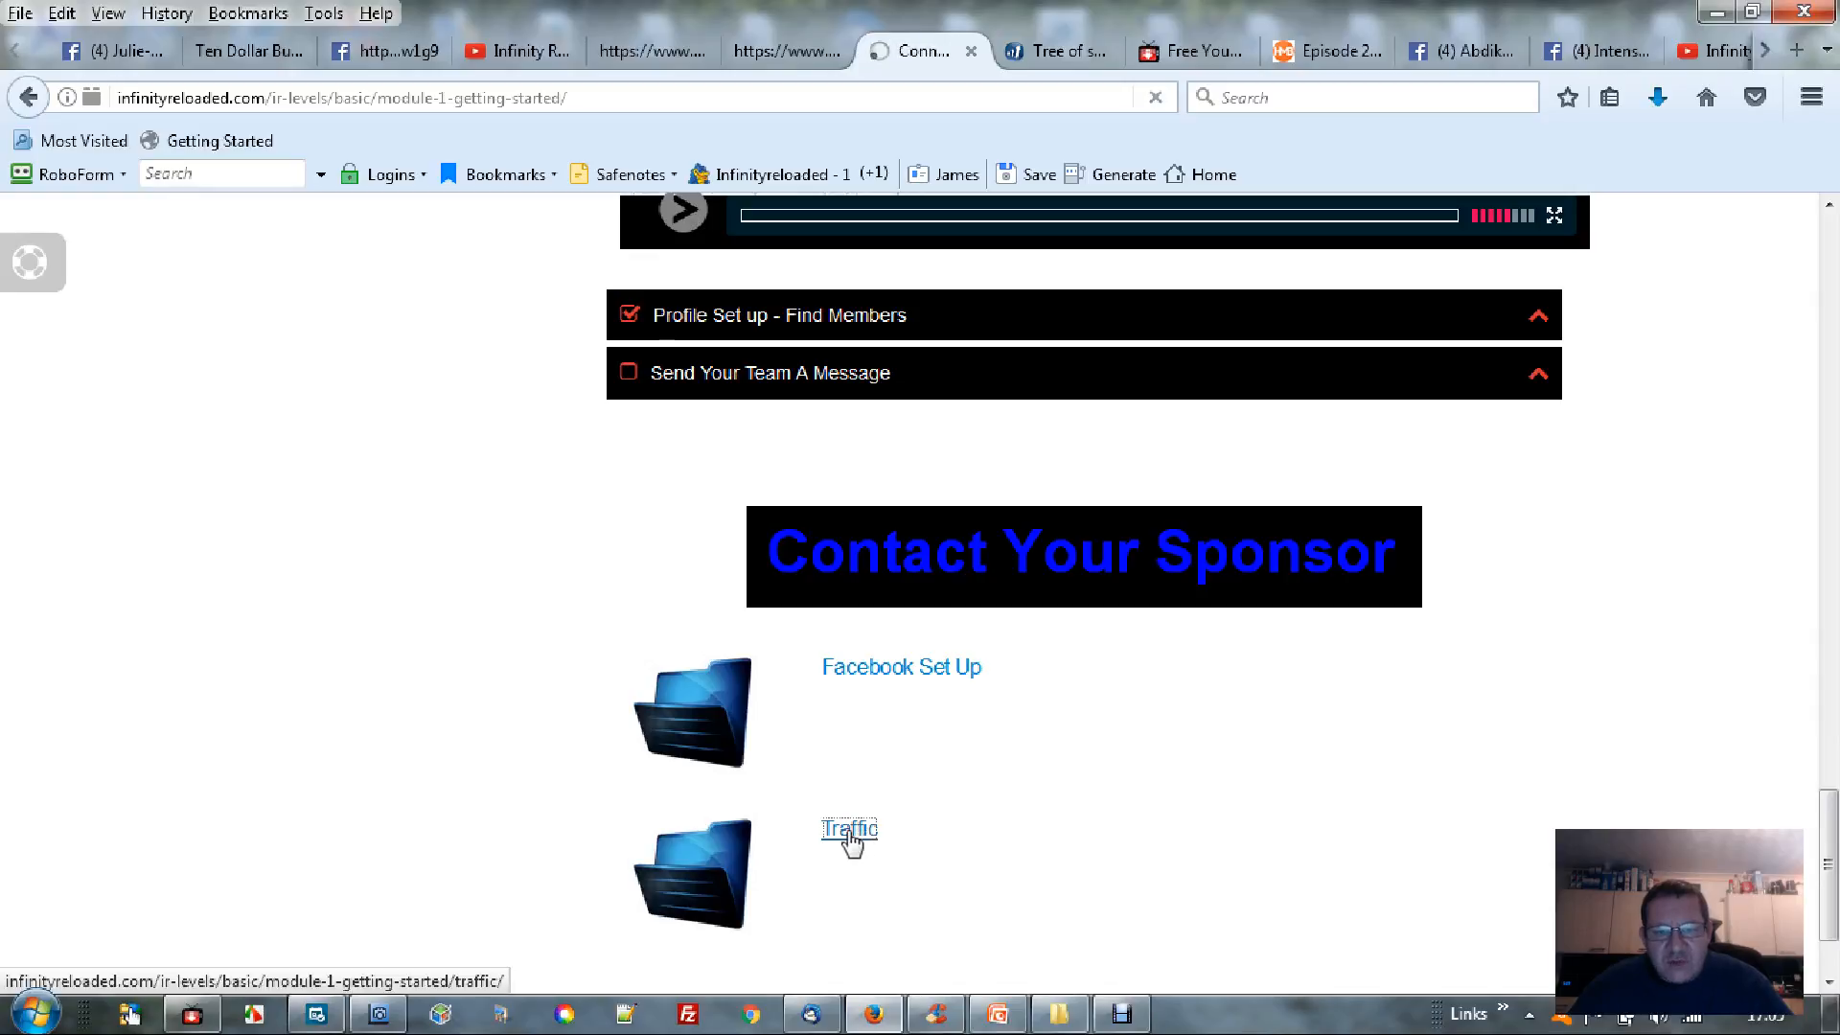
On the Traffic lesson, expand Connecting with people and view its tips and video
left_click(849, 828)
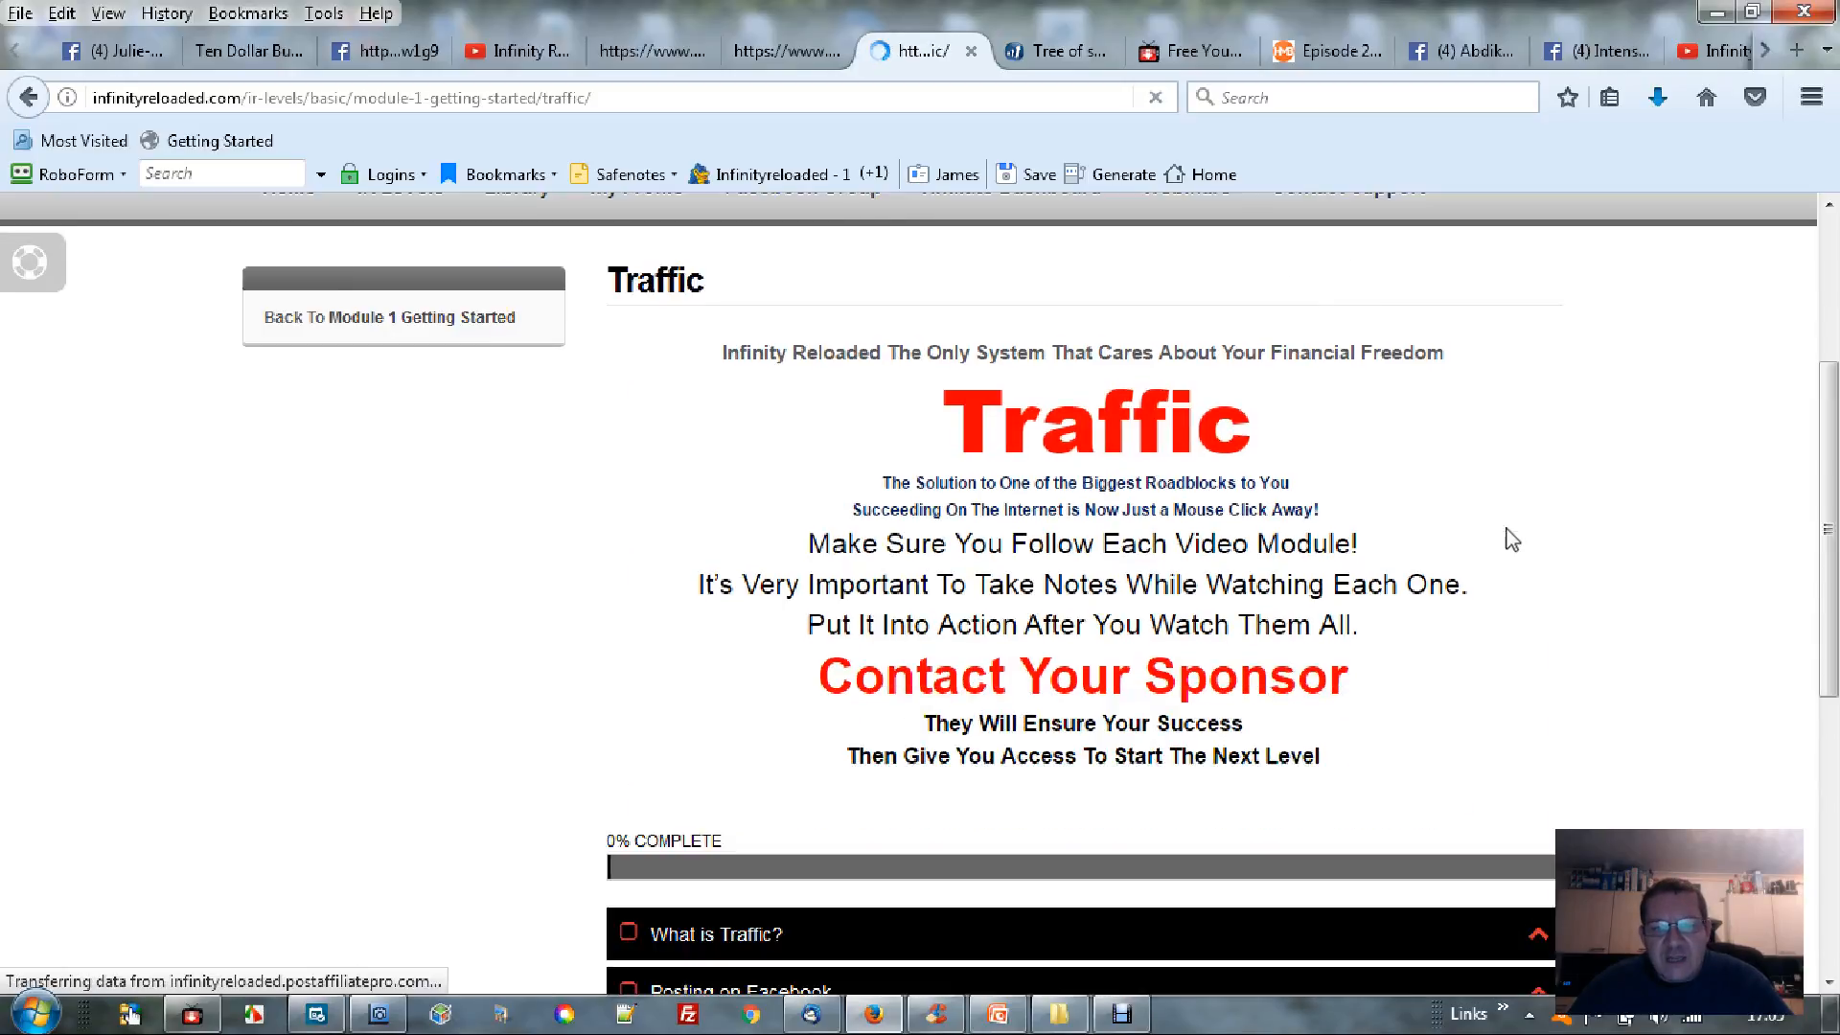
scroll("down", 3)
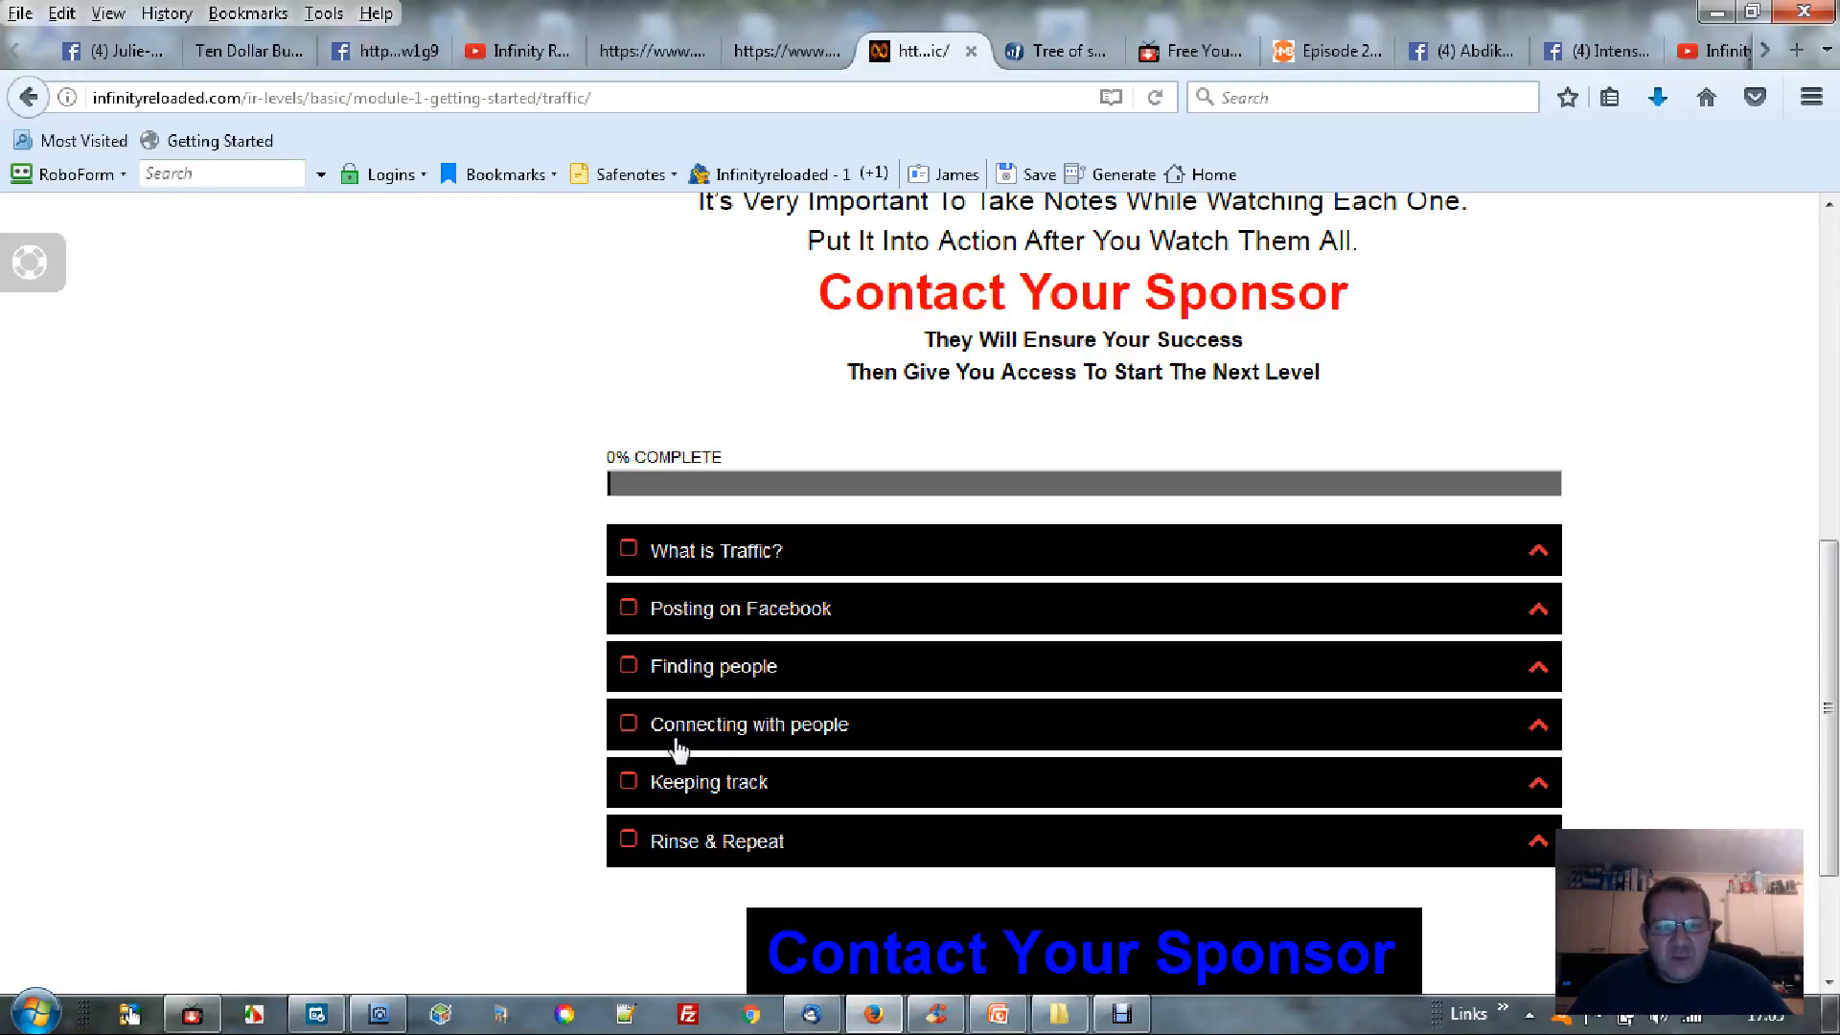
mouse_move(682, 573)
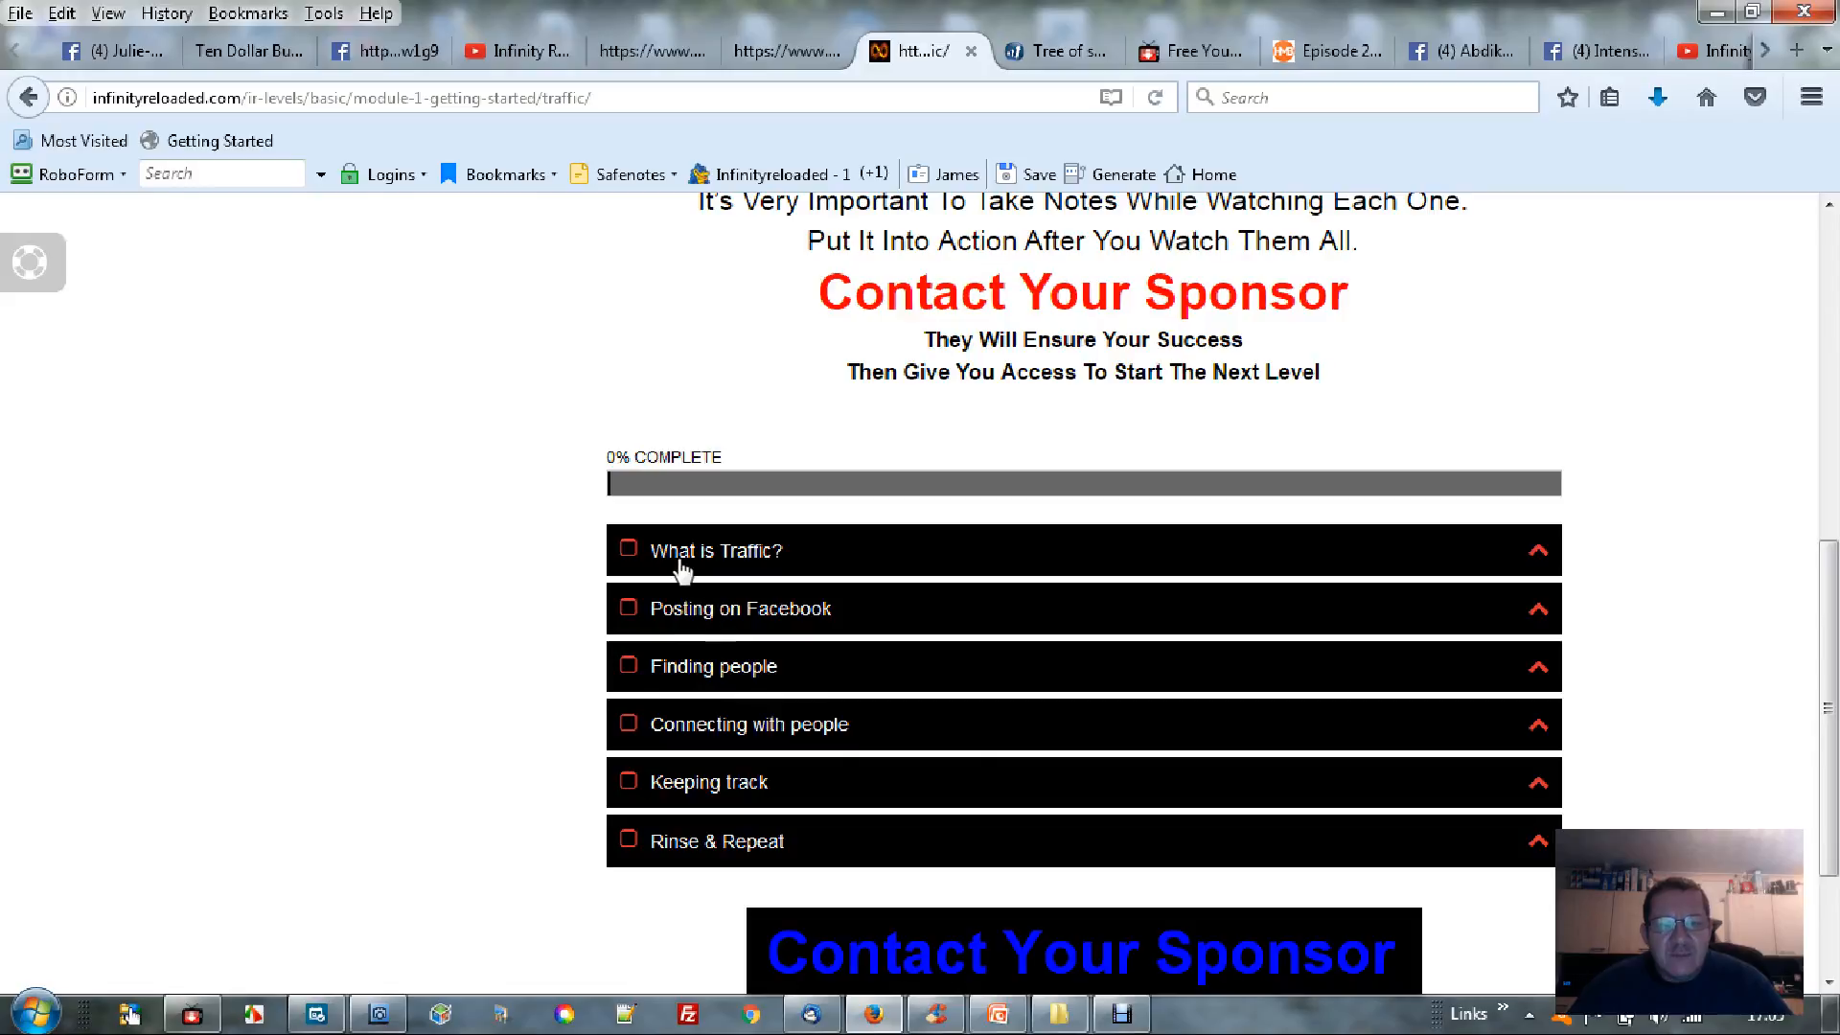
mouse_move(728, 738)
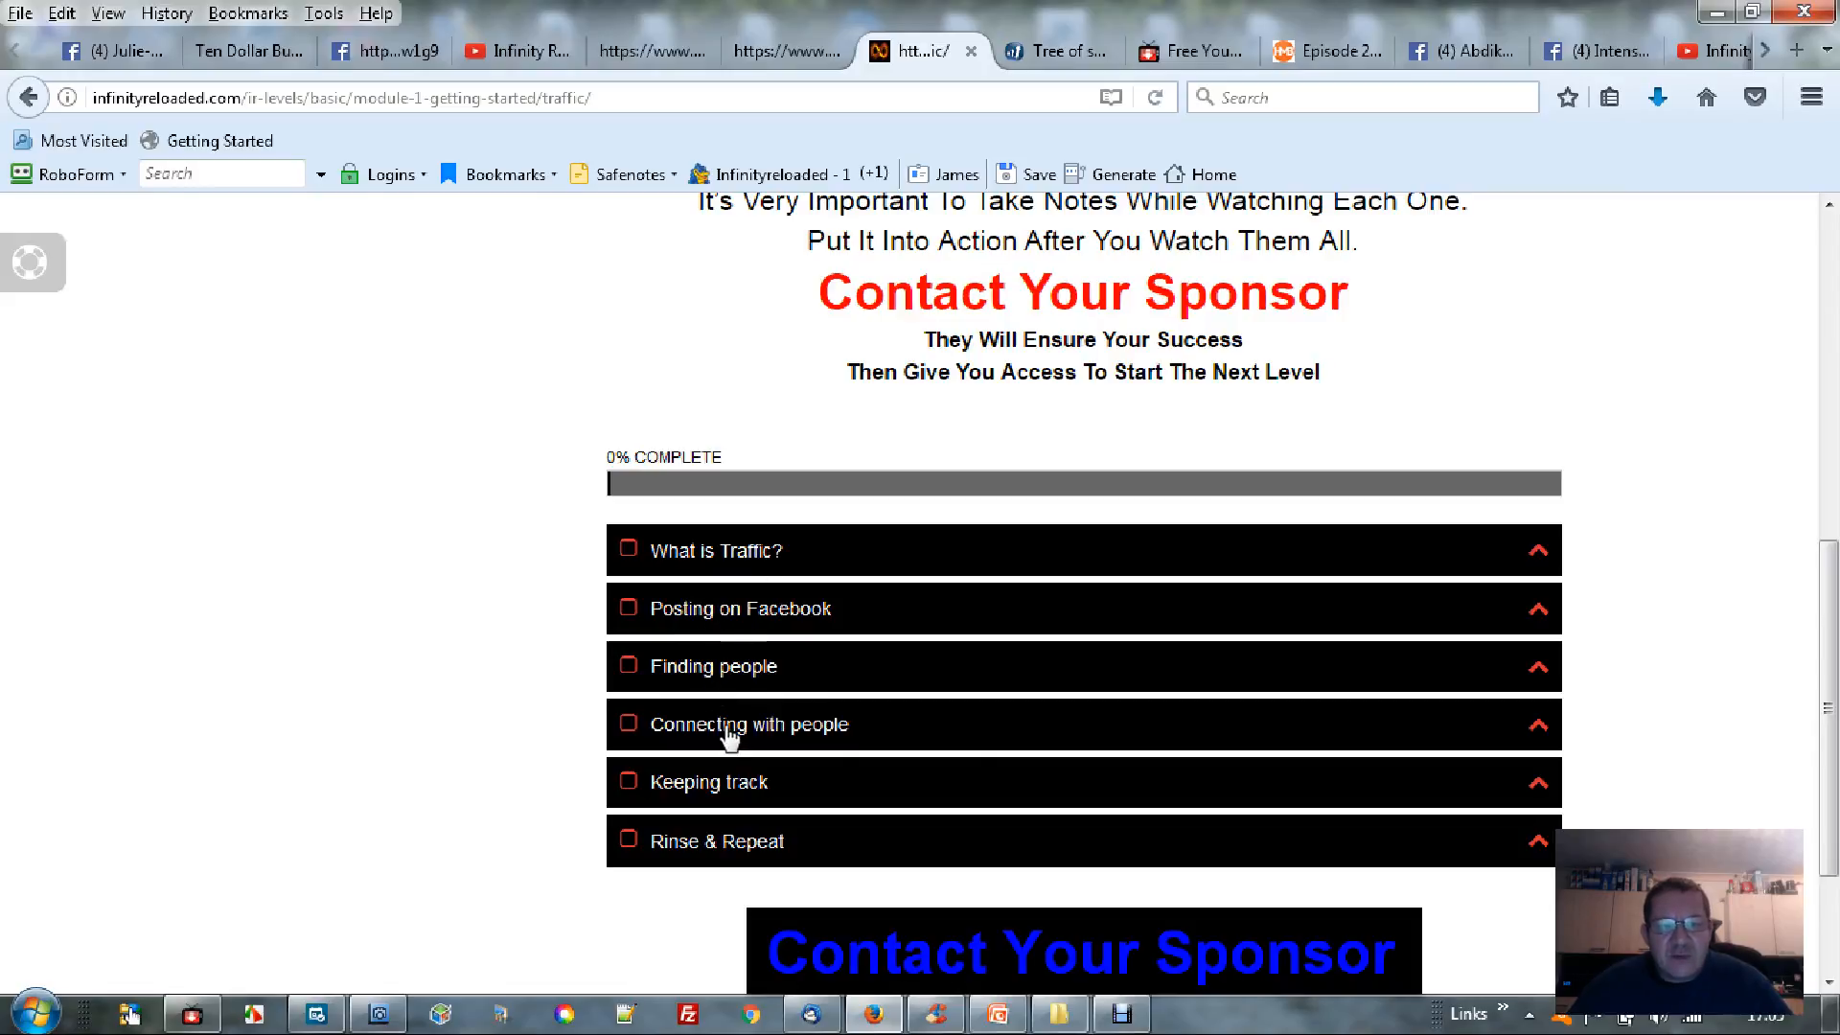
left_click(749, 724)
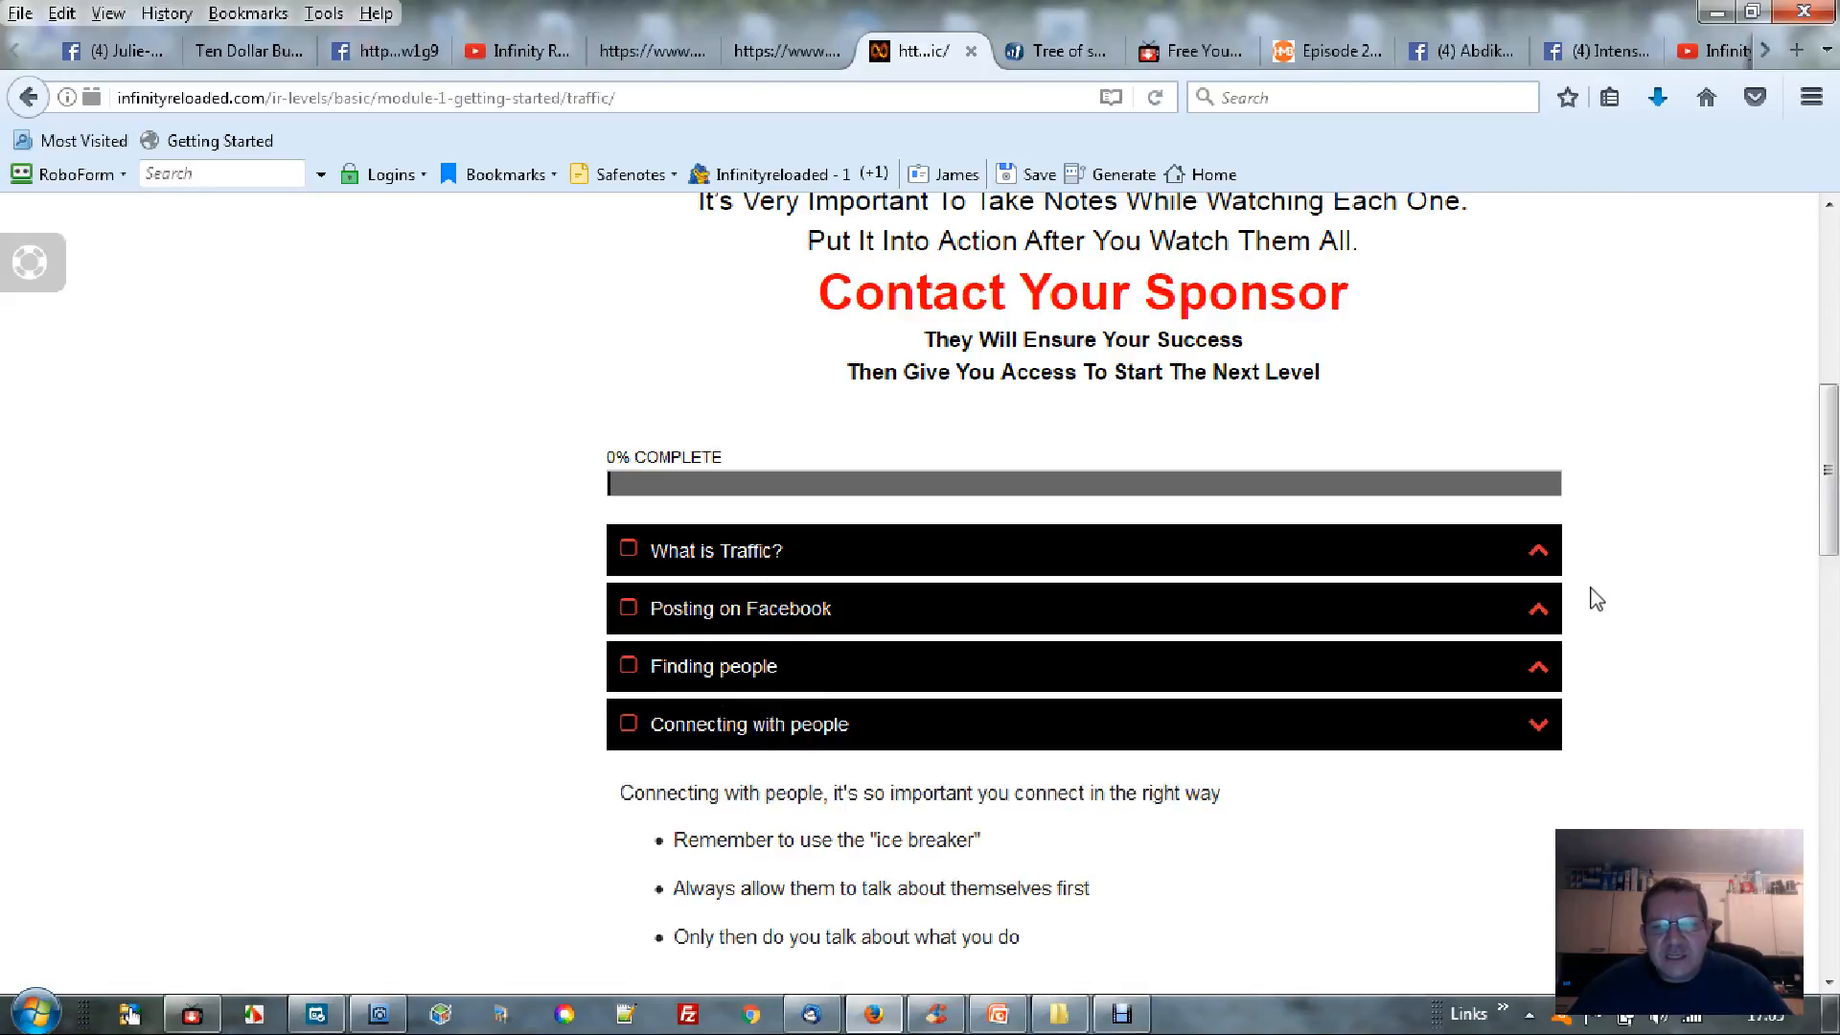
scroll("down", 3)
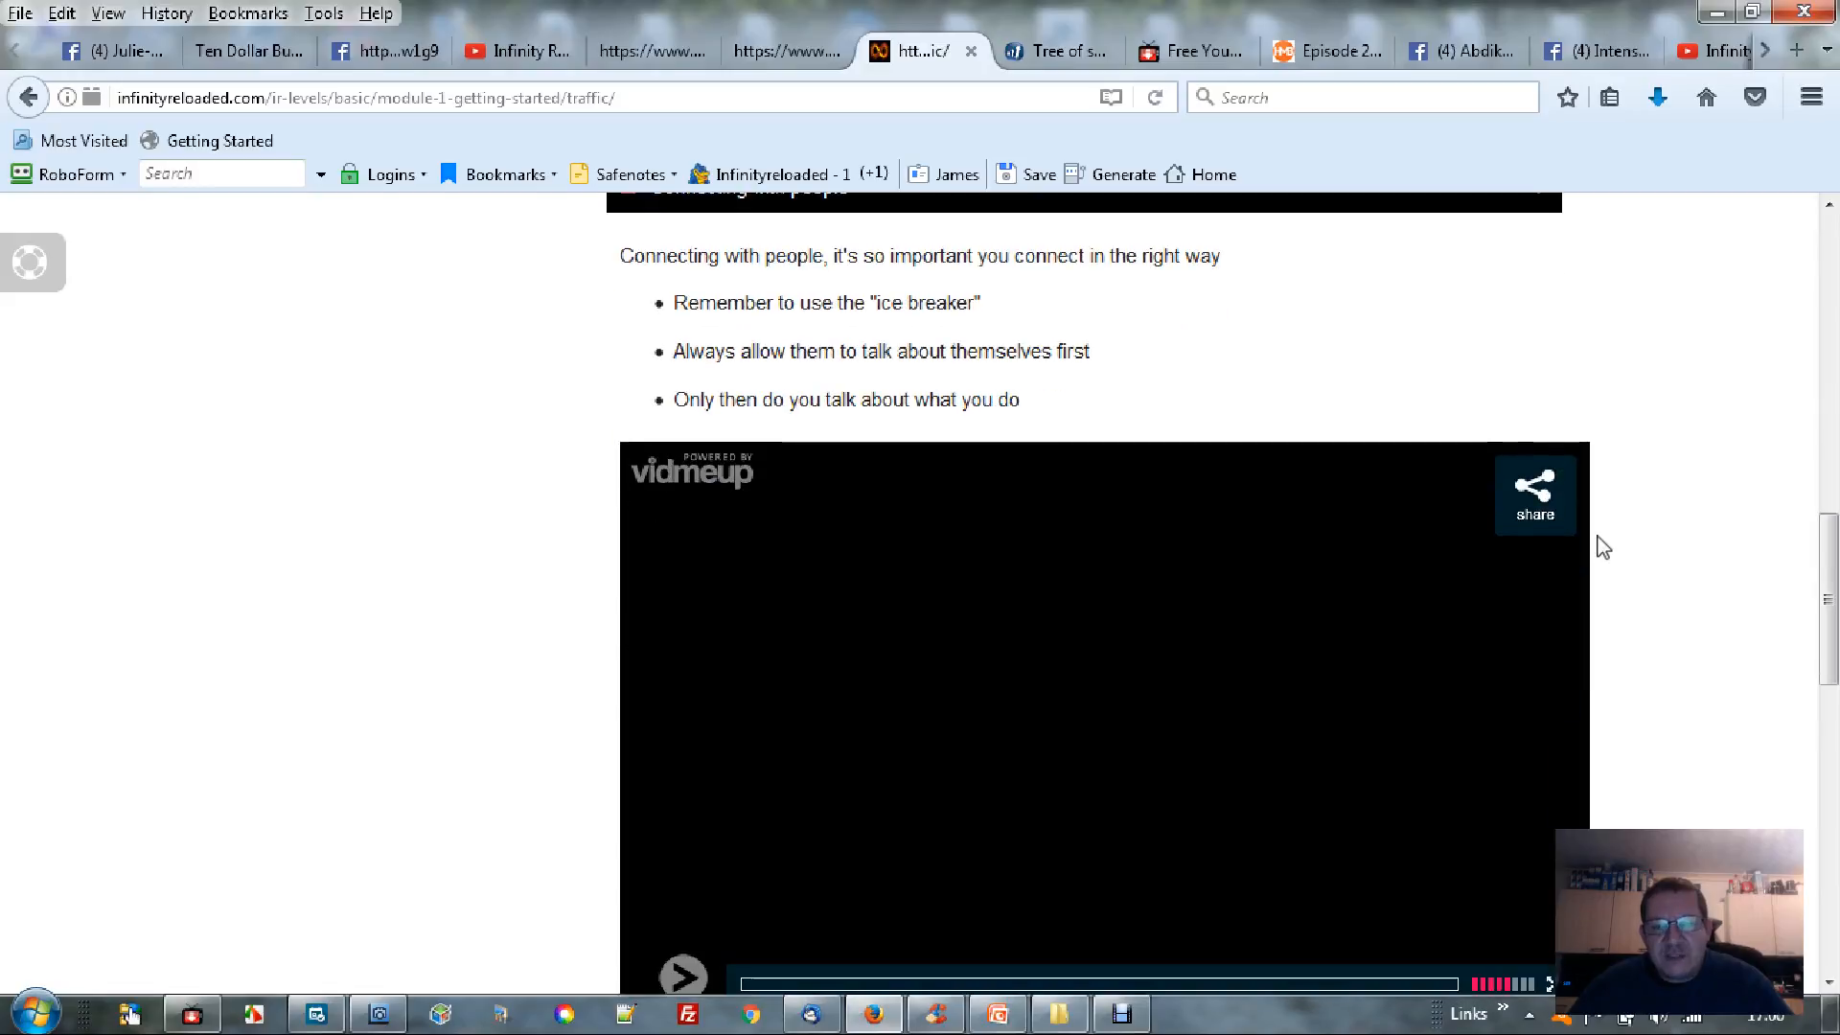
left_click(678, 975)
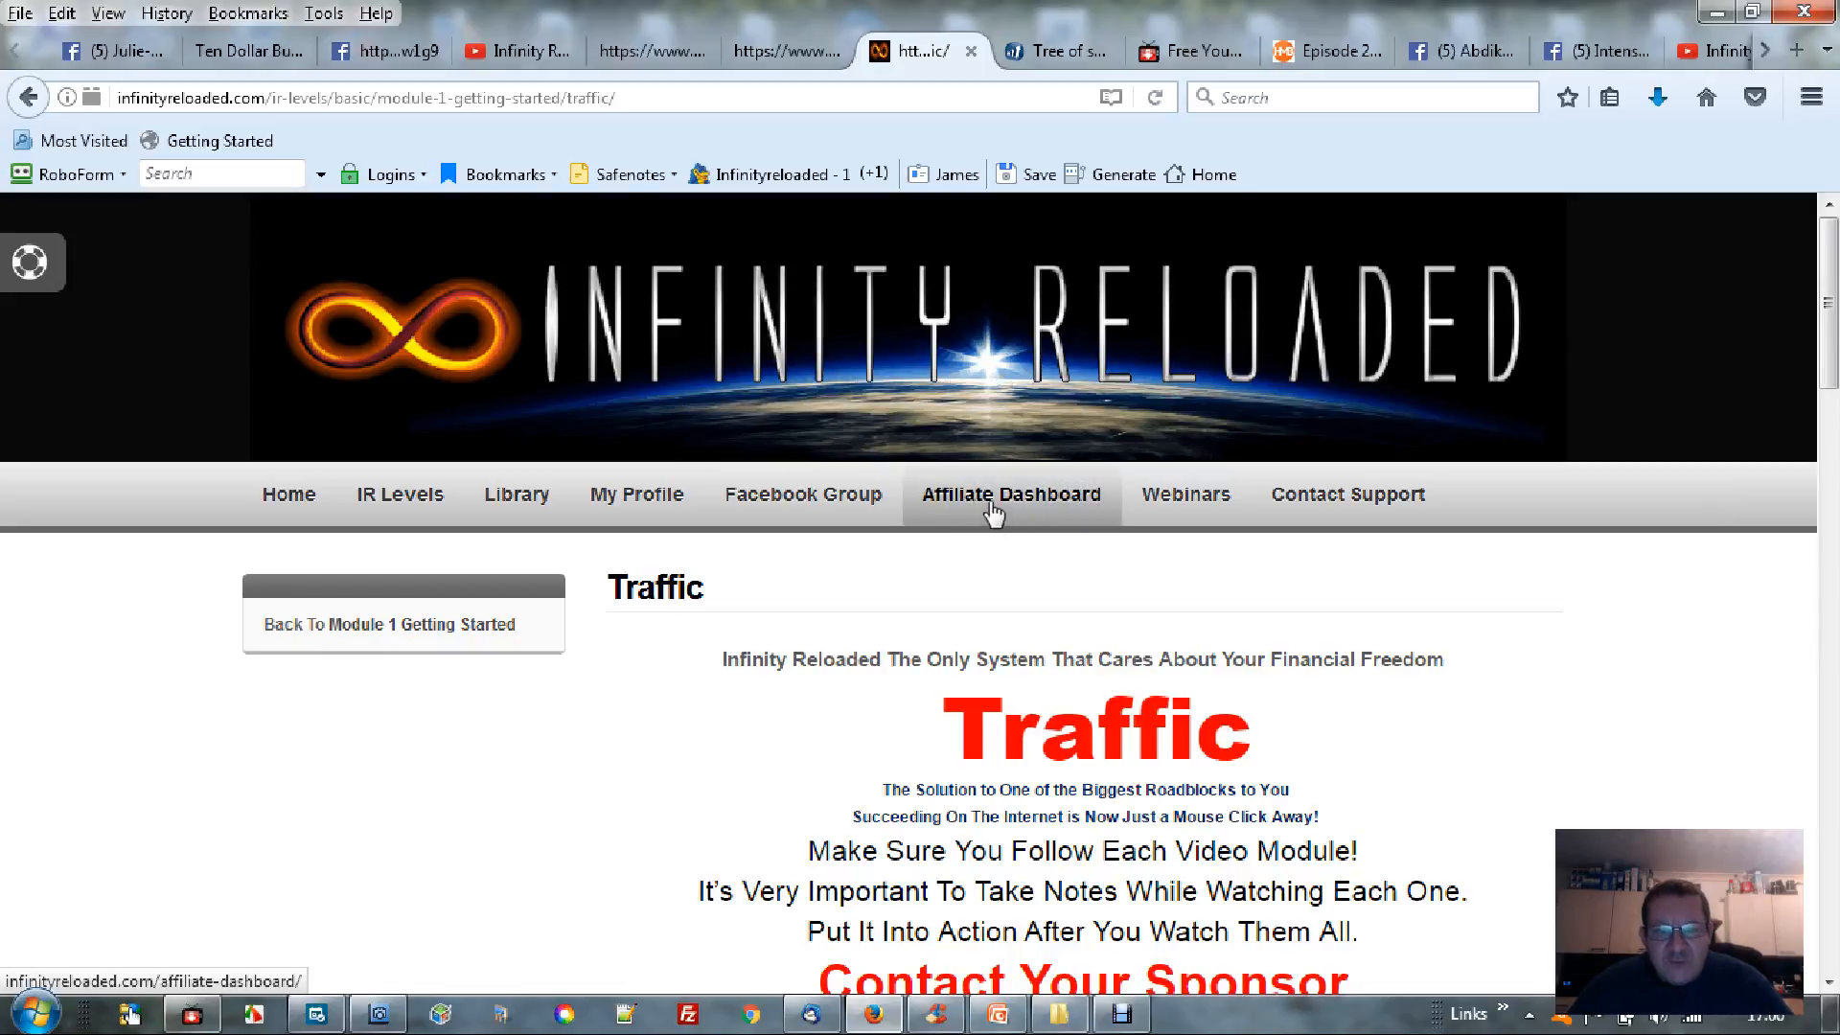
mouse_move(985, 506)
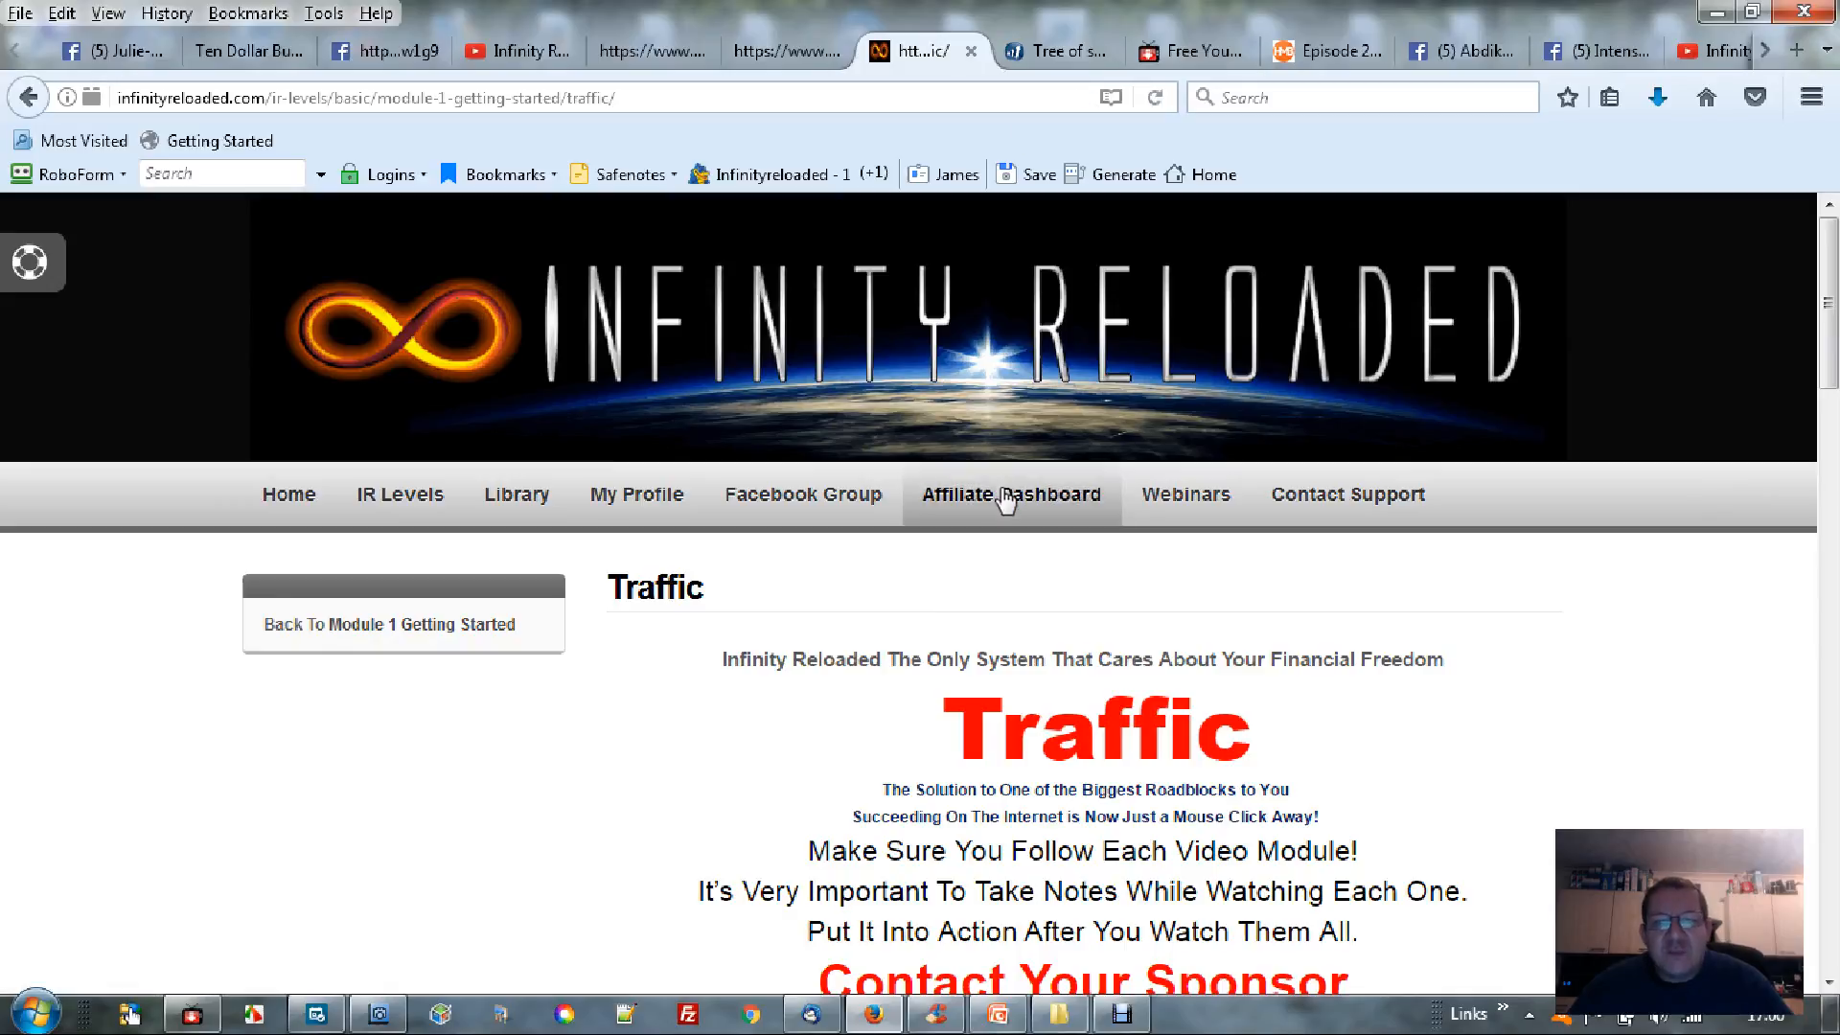
Go to the Affiliate Dashboard from the main navigation bar
left_click(1011, 494)
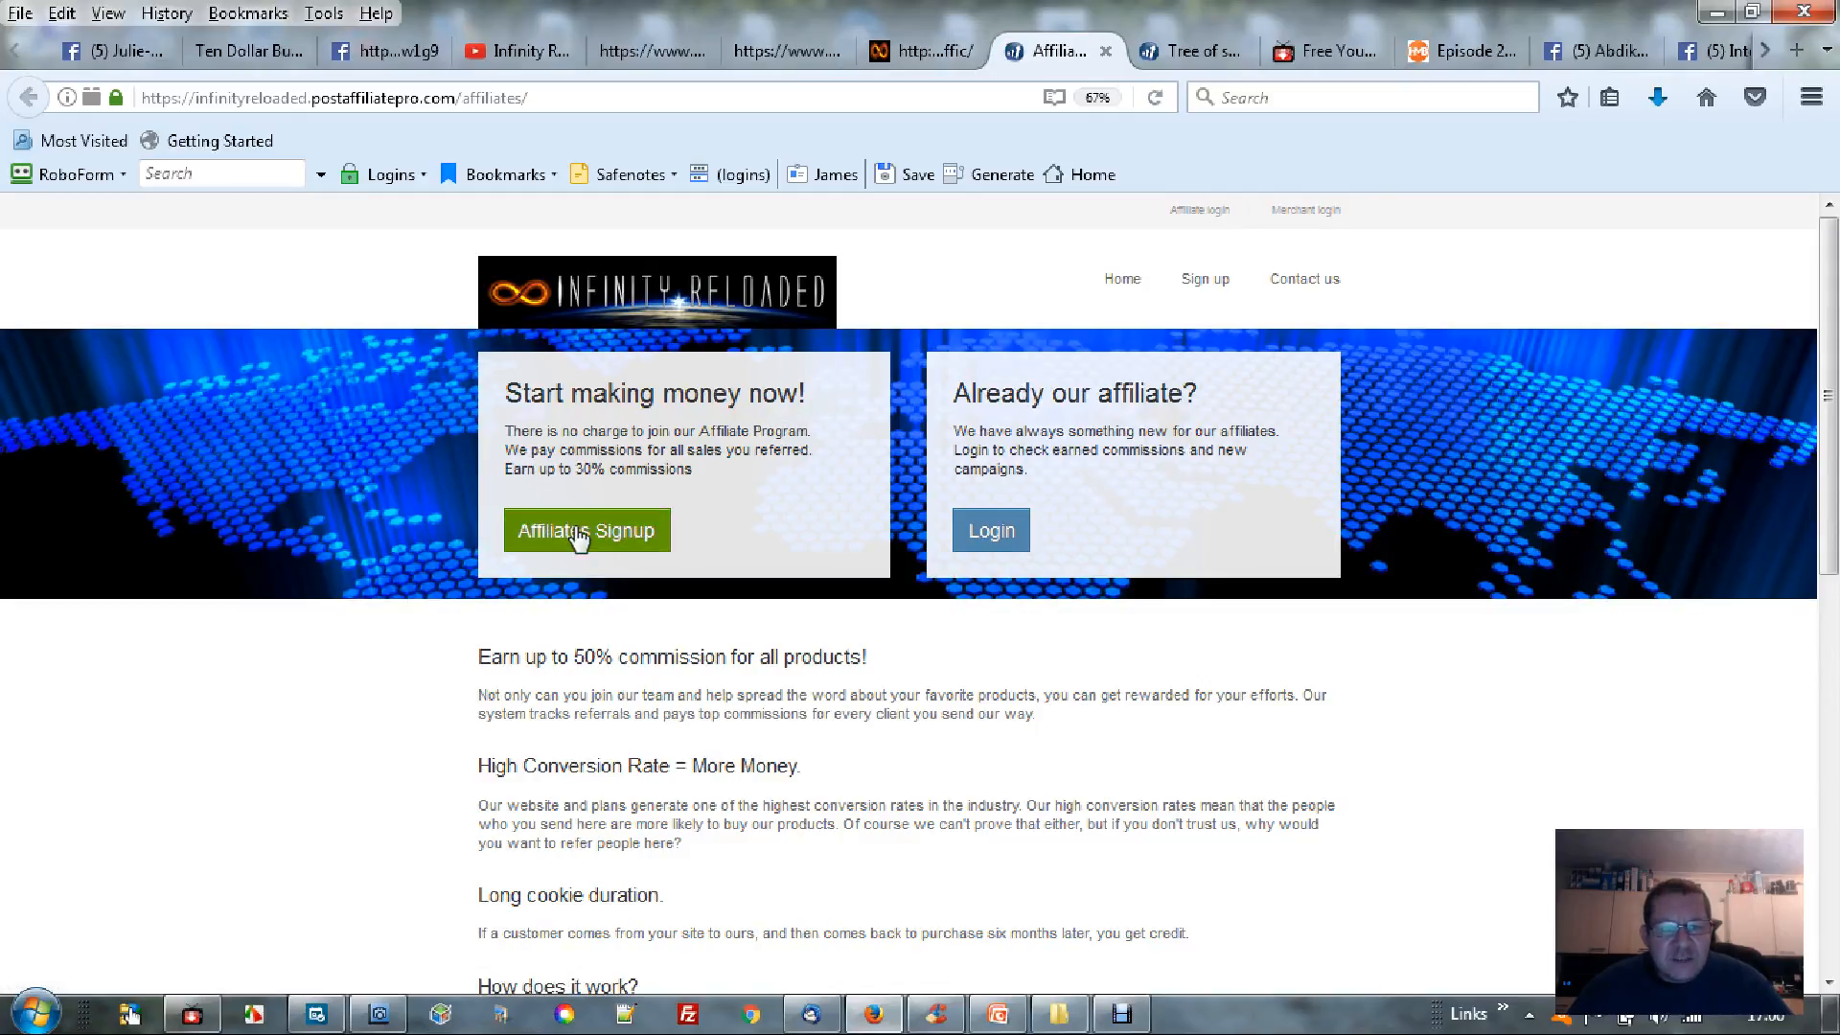
mouse_move(636, 397)
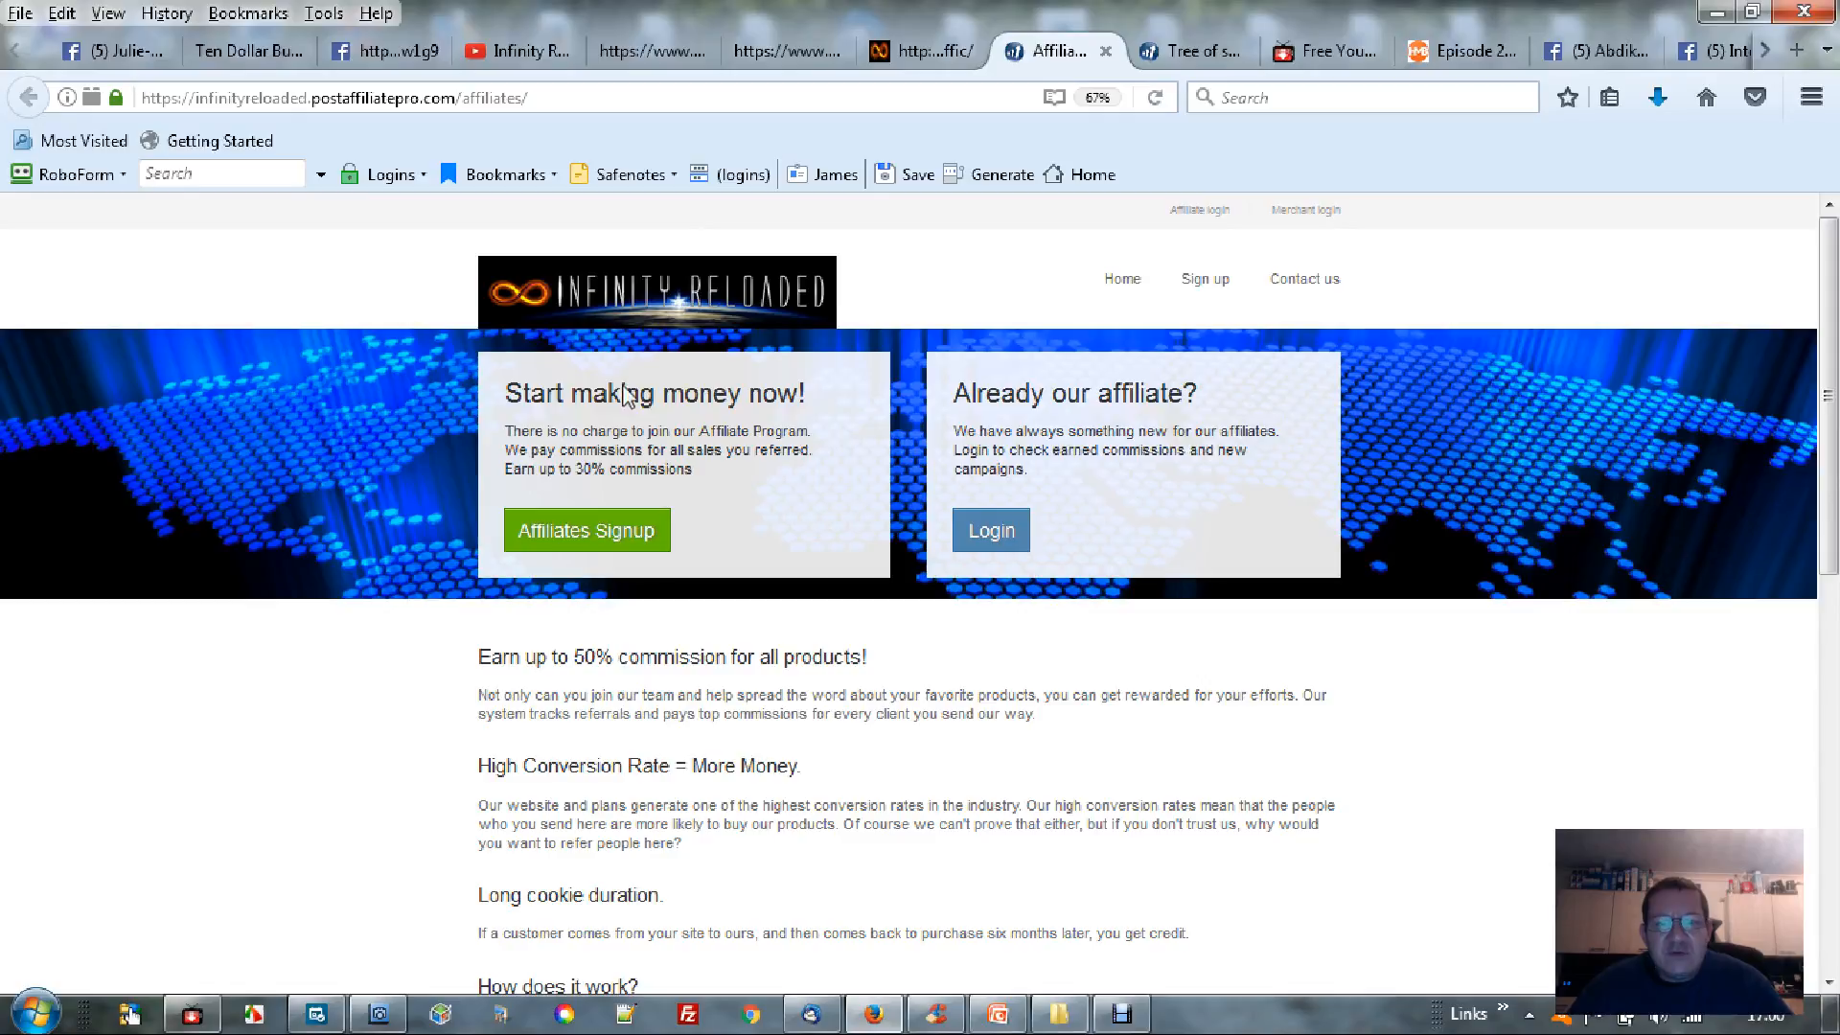
mouse_move(646, 276)
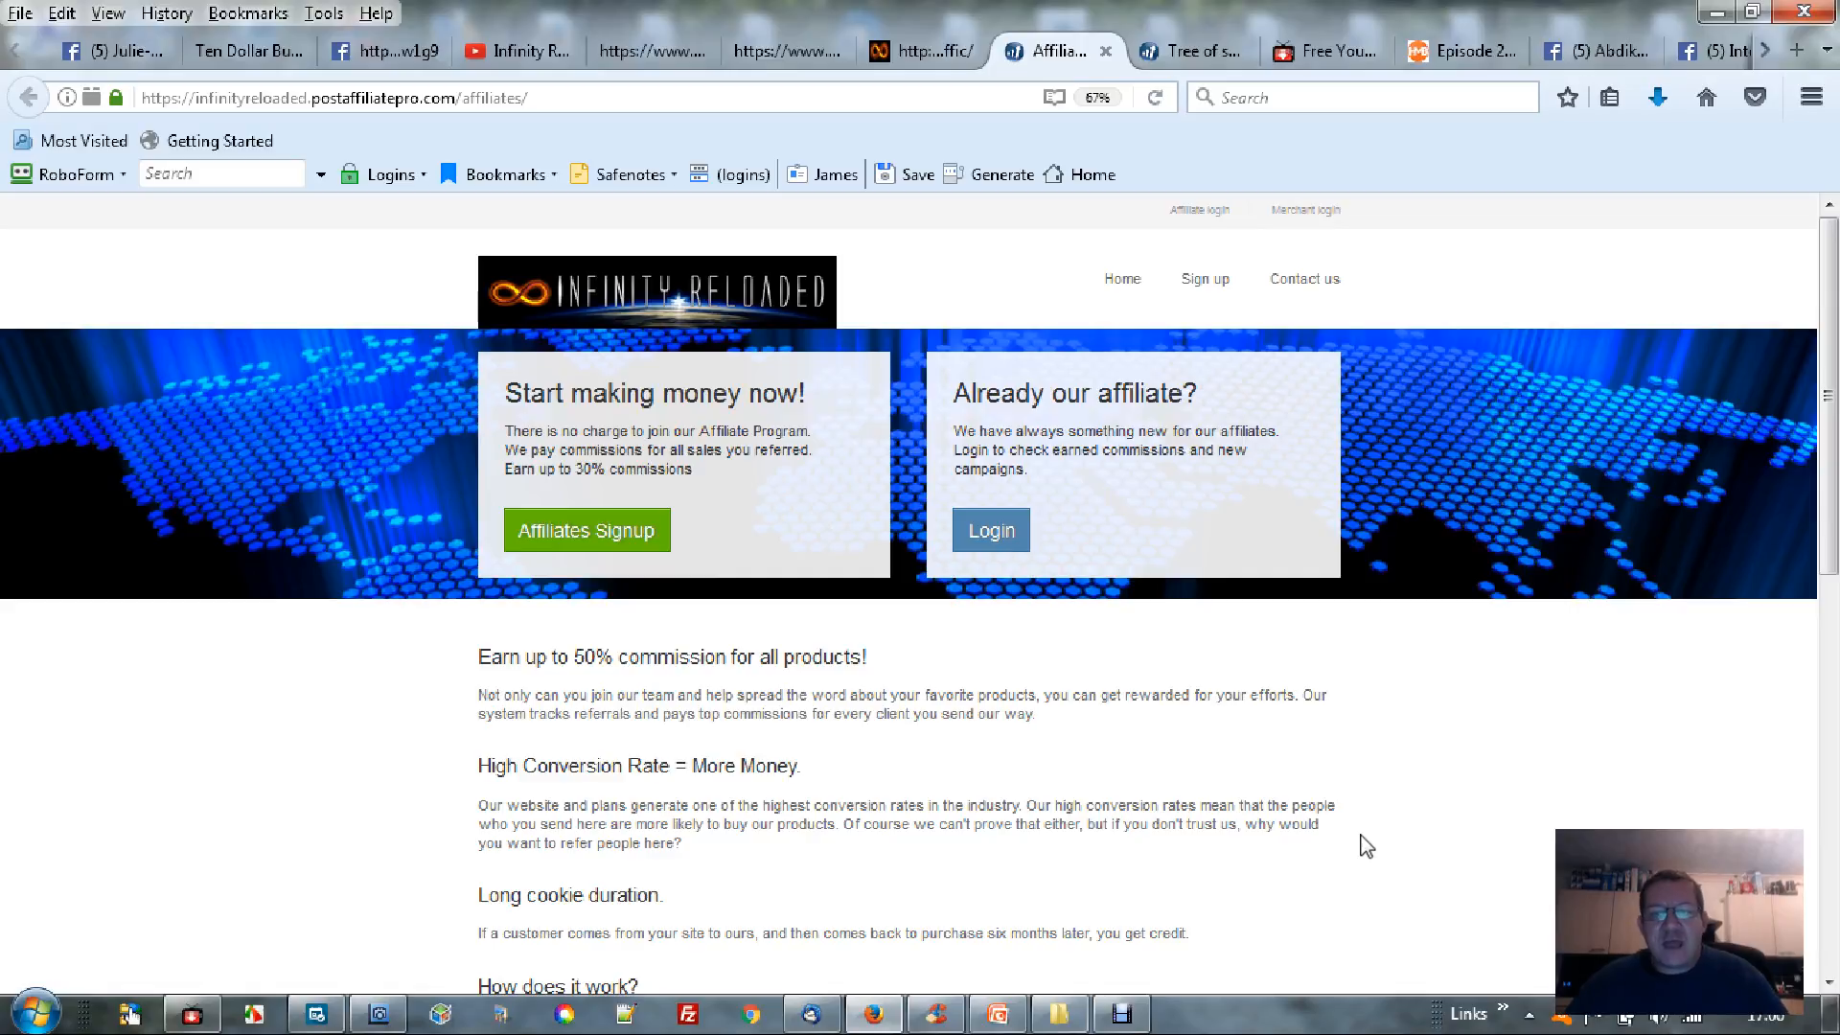
mouse_move(1456, 784)
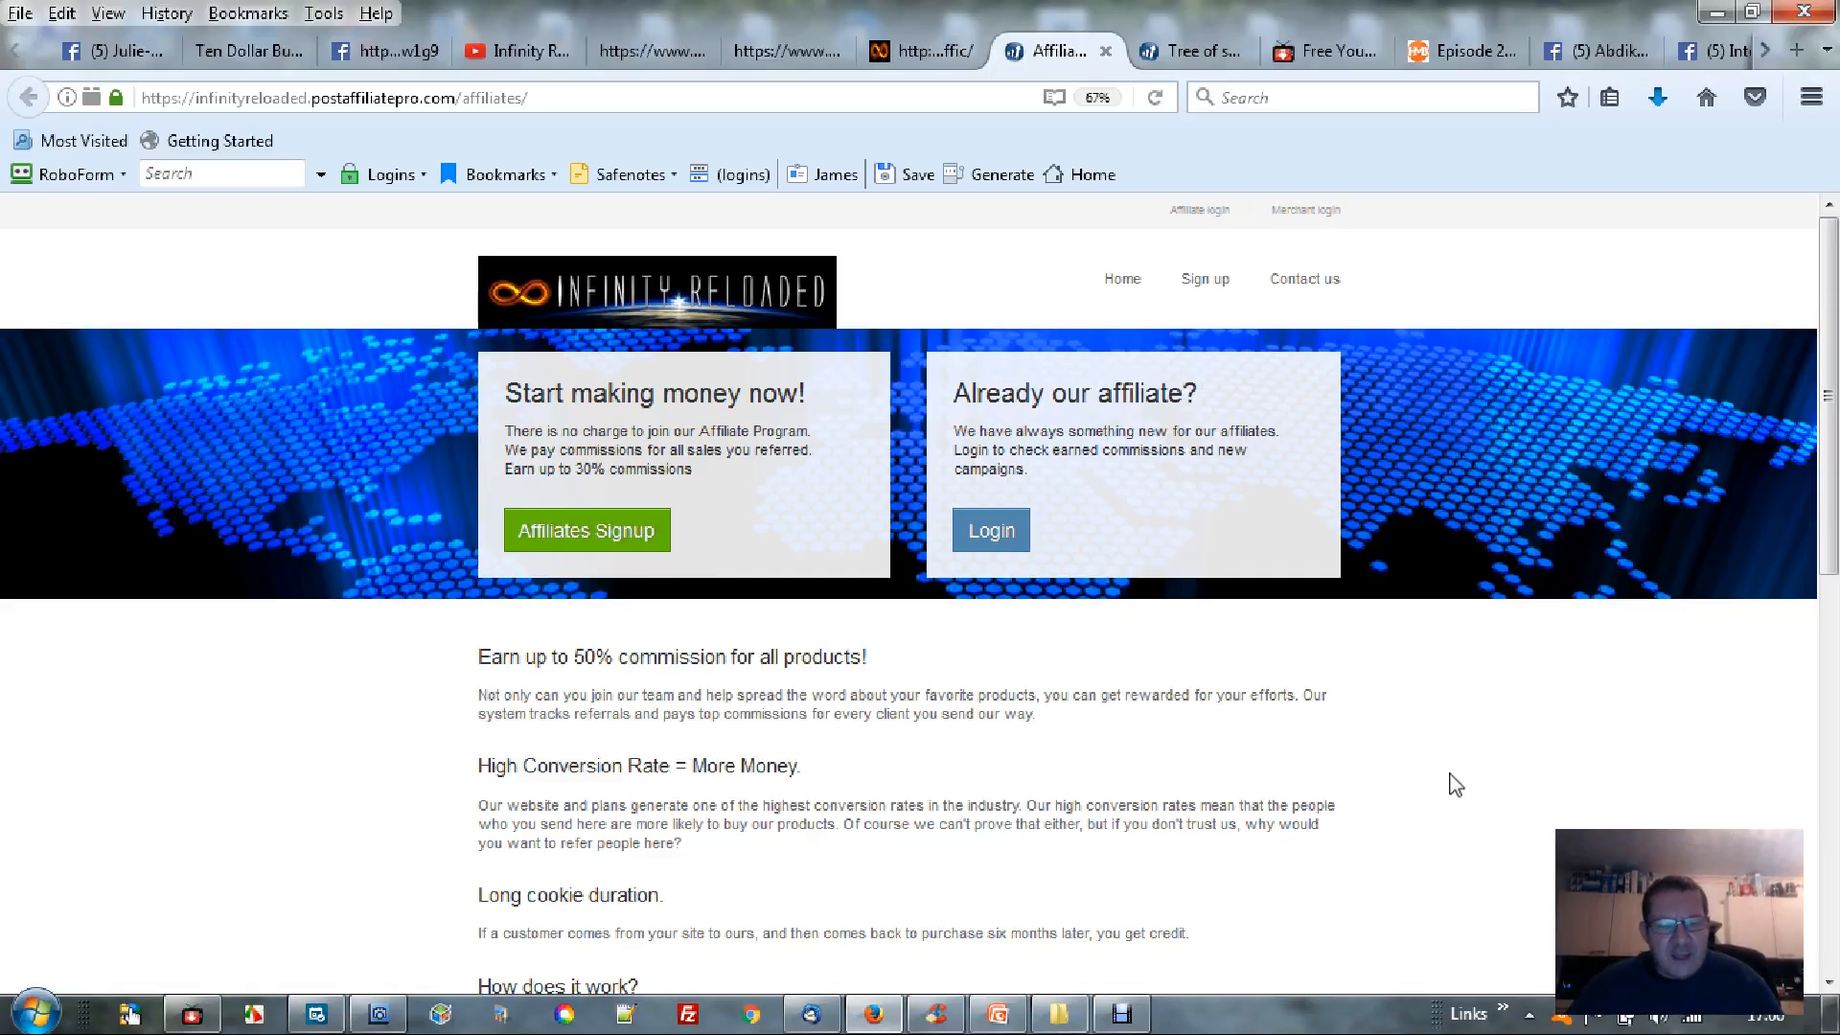